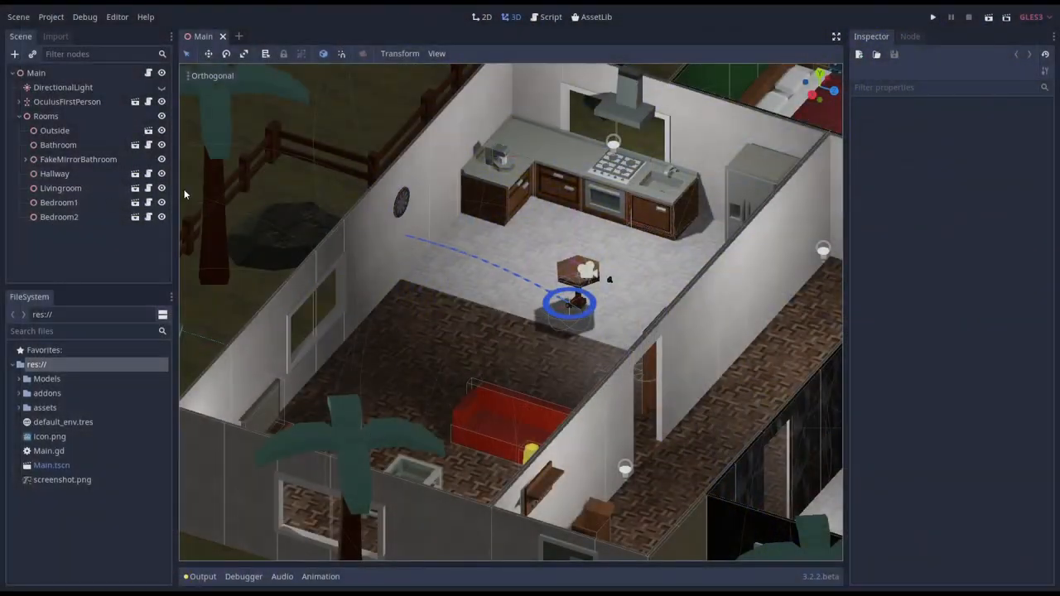
# Open the tableRound scene and lower its CylinderShape collision margin to 0.001.
pyautogui.doubleClick(61, 187)
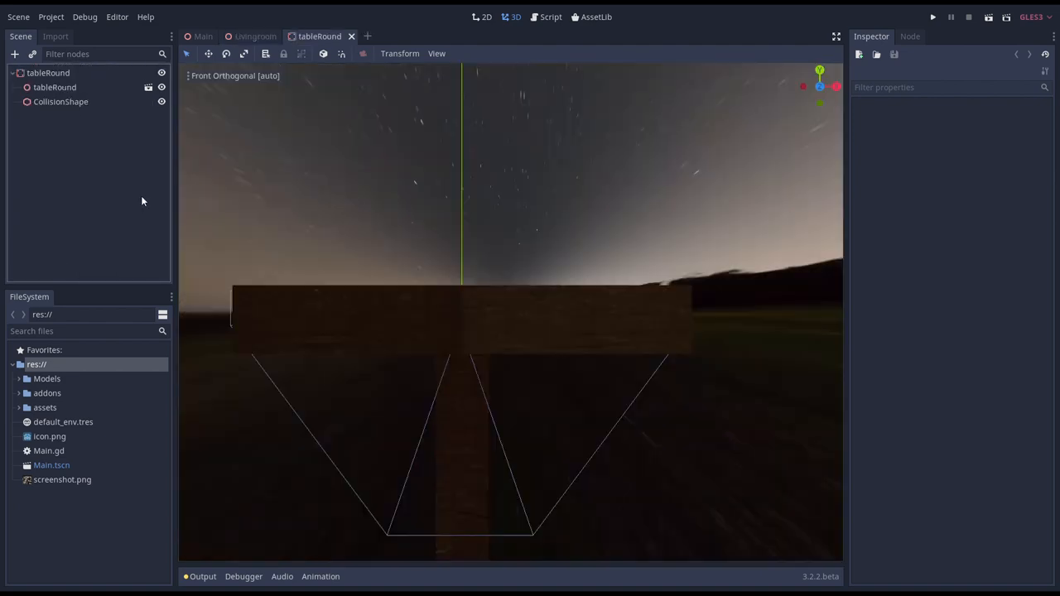
pyautogui.click(61, 101)
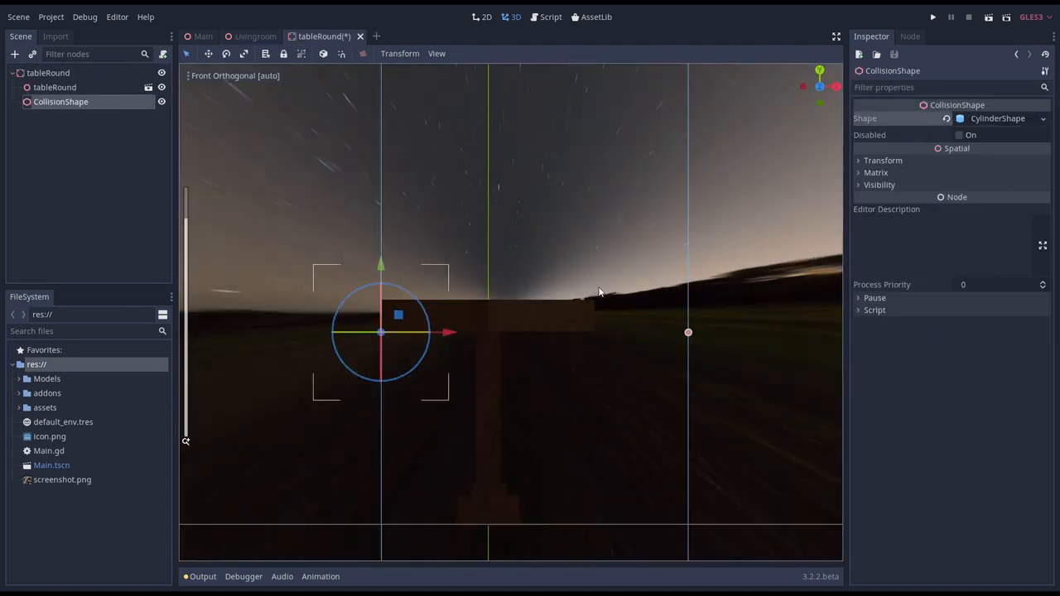
pyautogui.moveTo(448, 332); pyautogui.dragTo(559, 327)
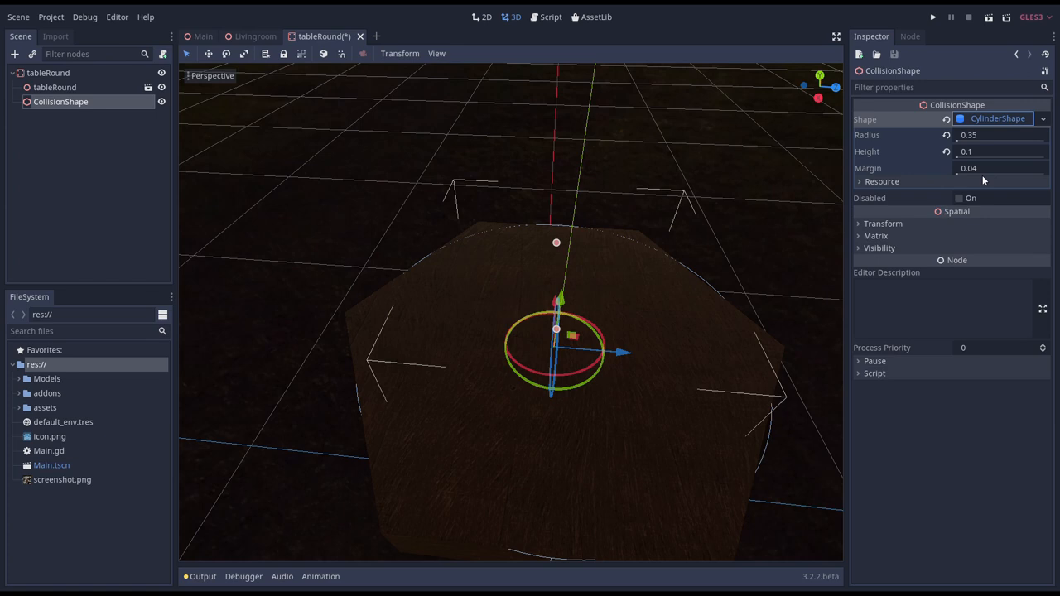
pyautogui.moveTo(981, 180)
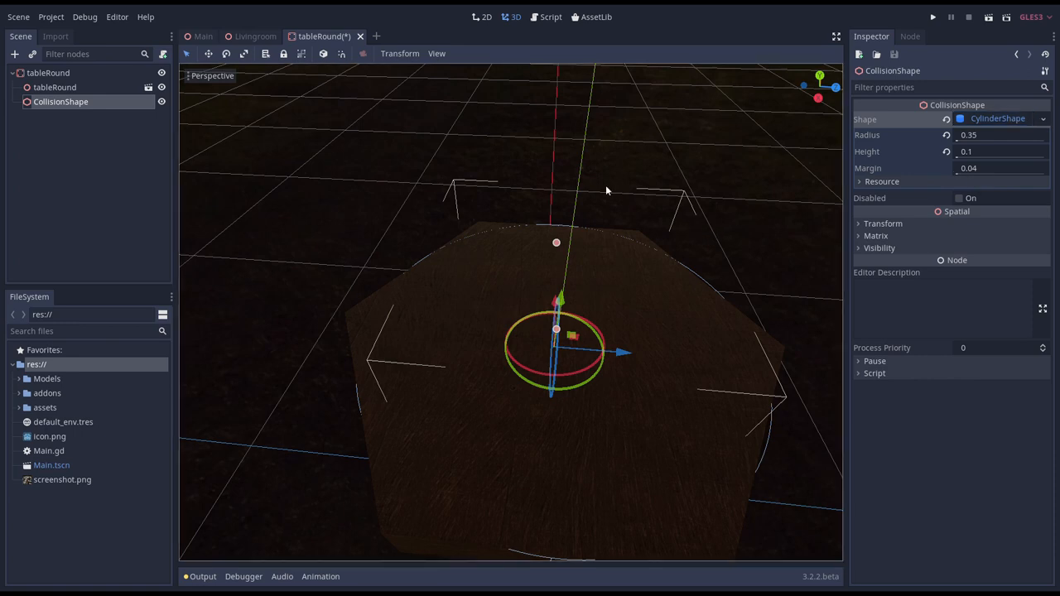
pyautogui.click(998, 168)
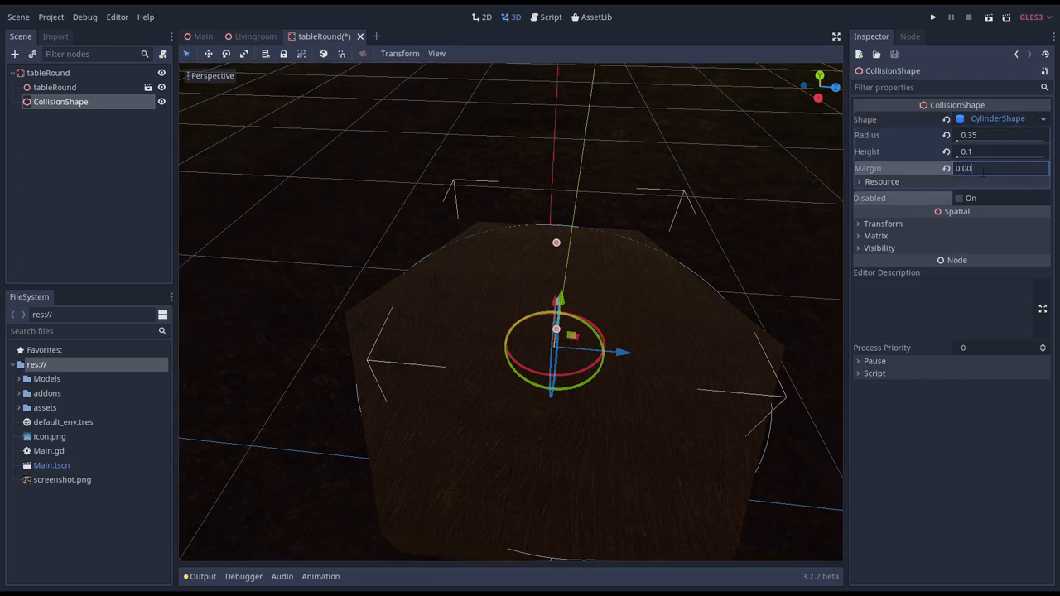
pyautogui.write('0.001')
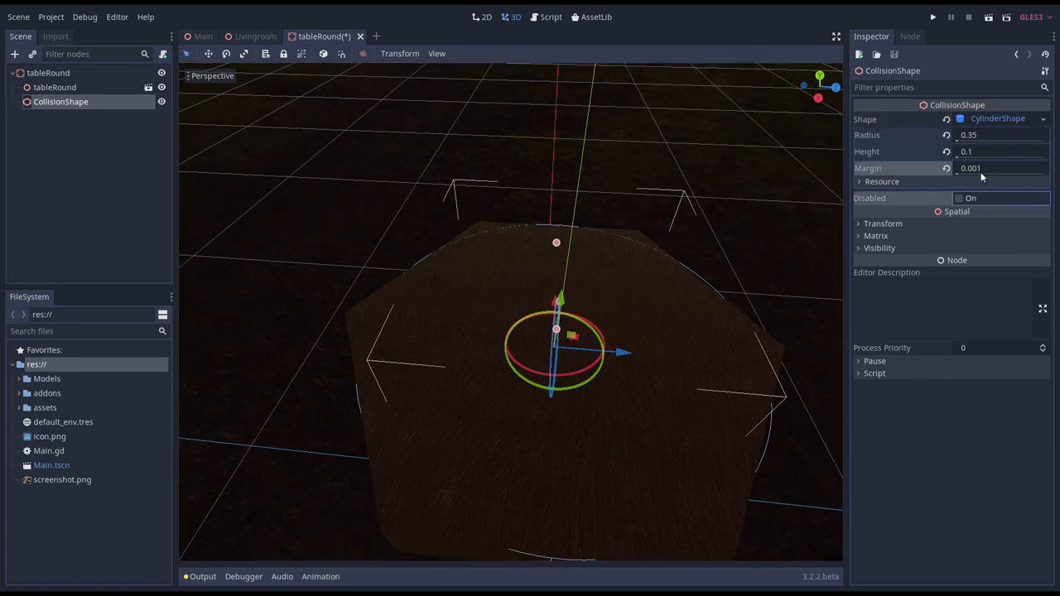
pyautogui.click(1001, 169)
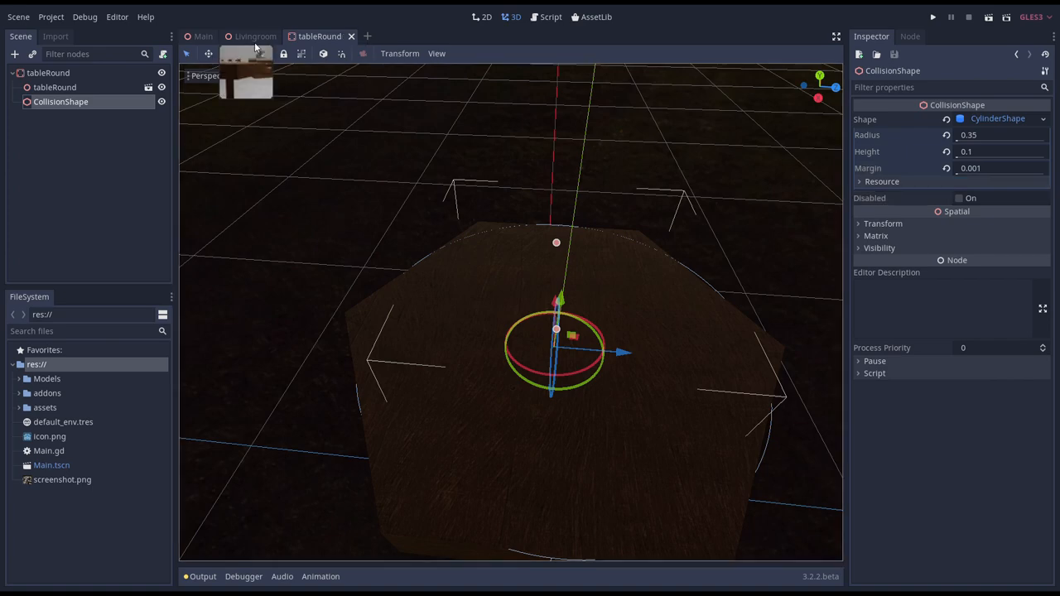
# Select the Dart's CollisionShape and lower its BoxShape margin to 0.001, matching the table.
pyautogui.click(254, 36)
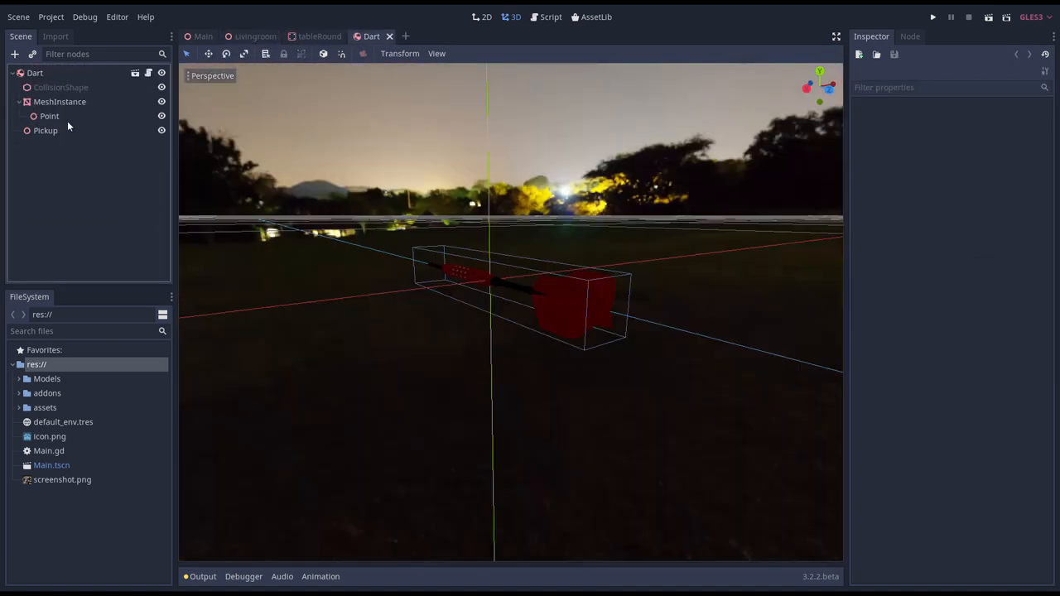
pyautogui.click(61, 87)
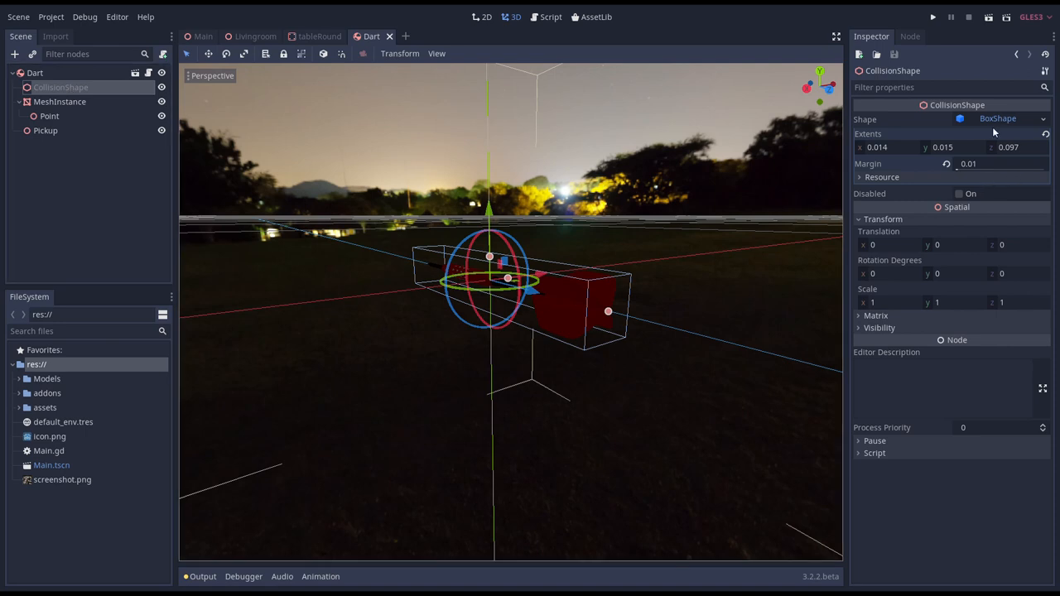
pyautogui.click(994, 163)
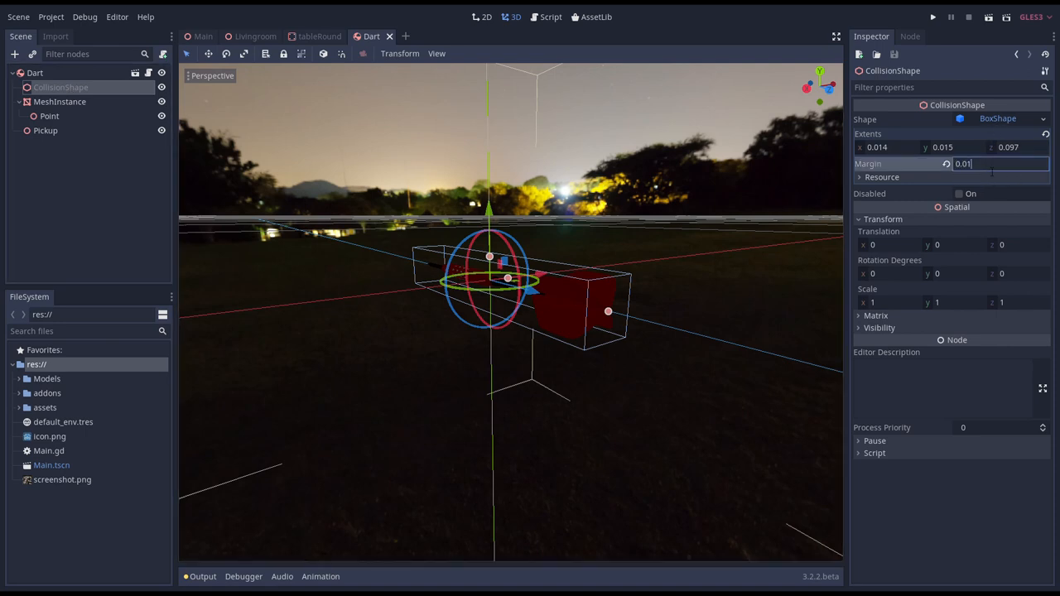
pyautogui.write('0.001')
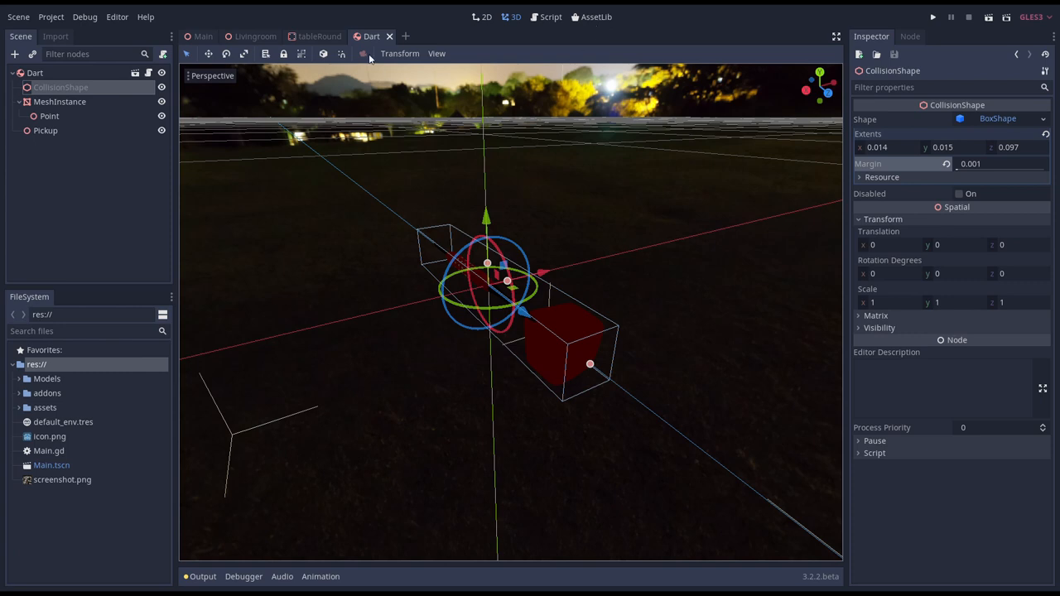
# Open oculus_first_person.gd from the Main scene and highlight the refresh-rate term on line 35.
pyautogui.click(203, 35)
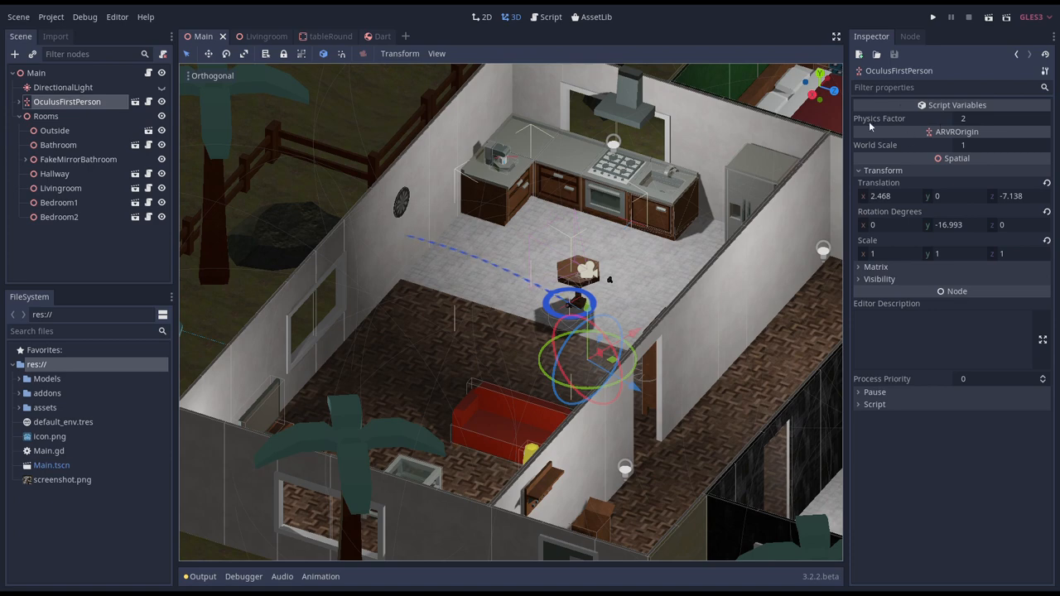
pyautogui.click(545, 17)
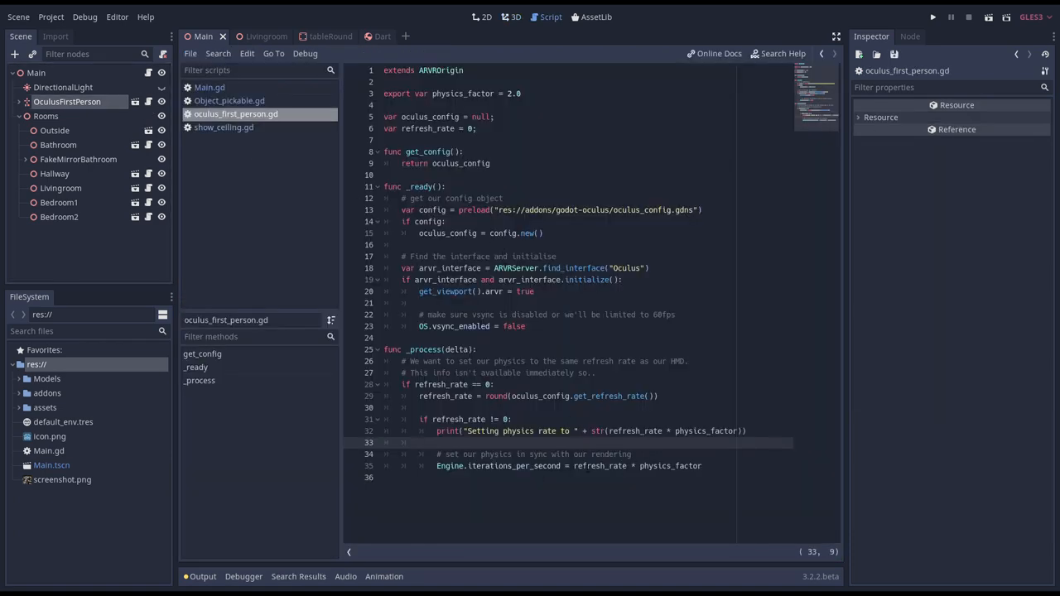
pyautogui.doubleClick(599, 465)
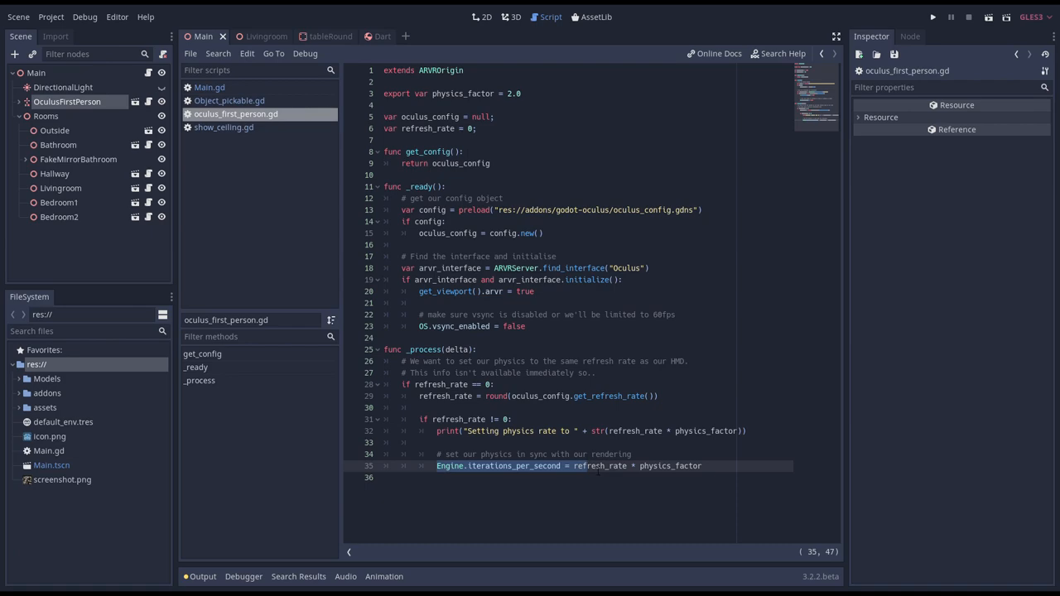
# From the Livingroom scene, open Dart01's source Dart scene.
pyautogui.click(255, 35)
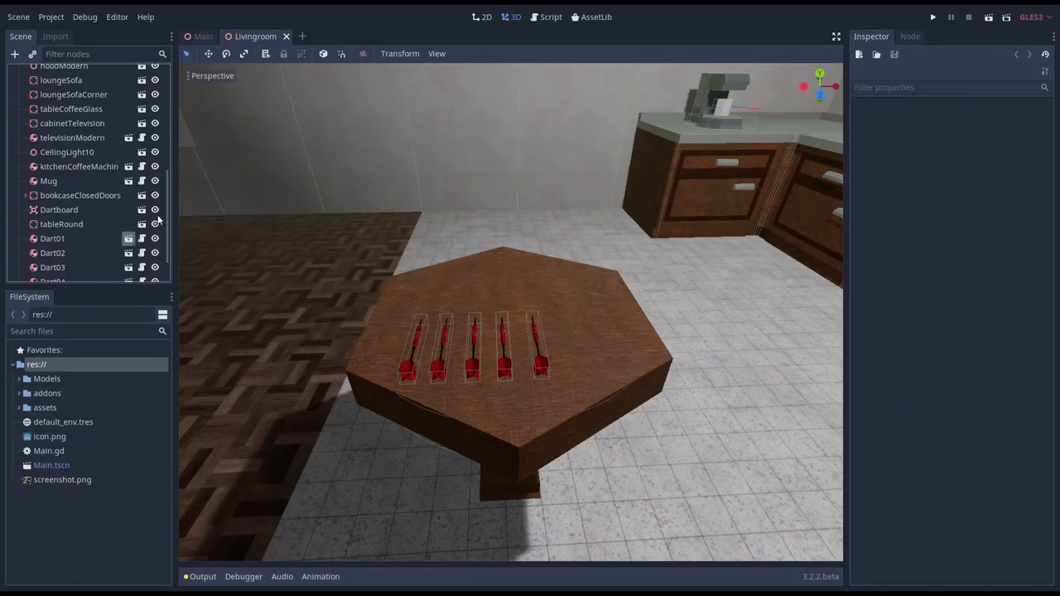
pyautogui.doubleClick(52, 239)
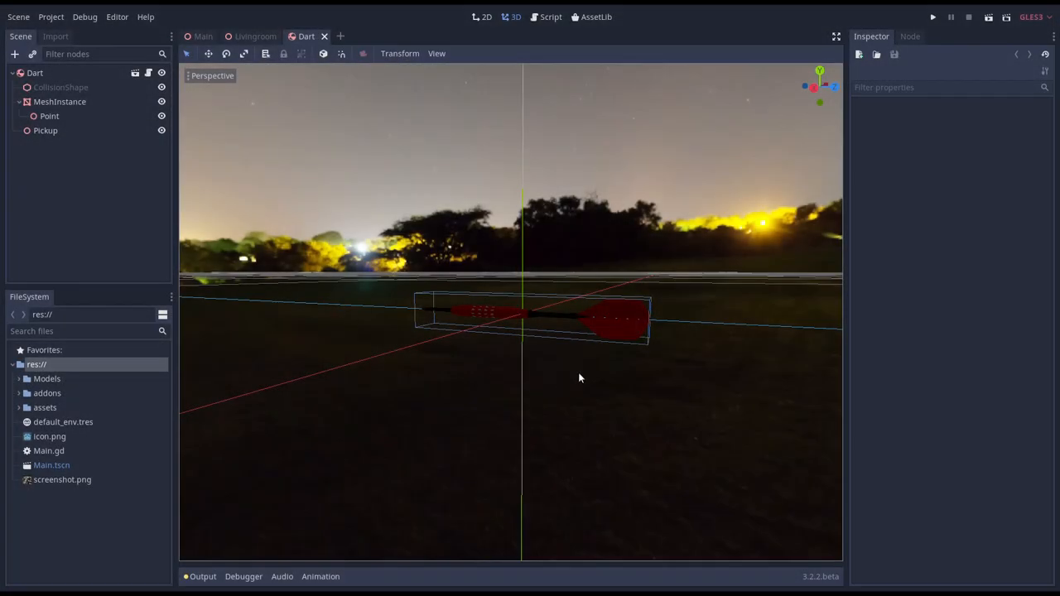
pyautogui.moveTo(567, 313)
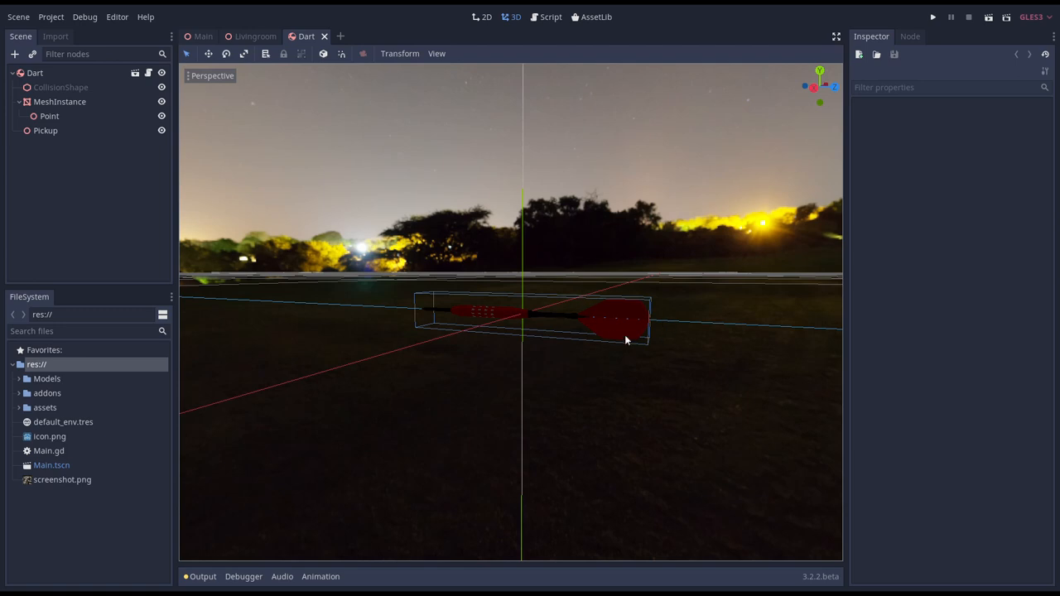
pyautogui.moveTo(569, 320)
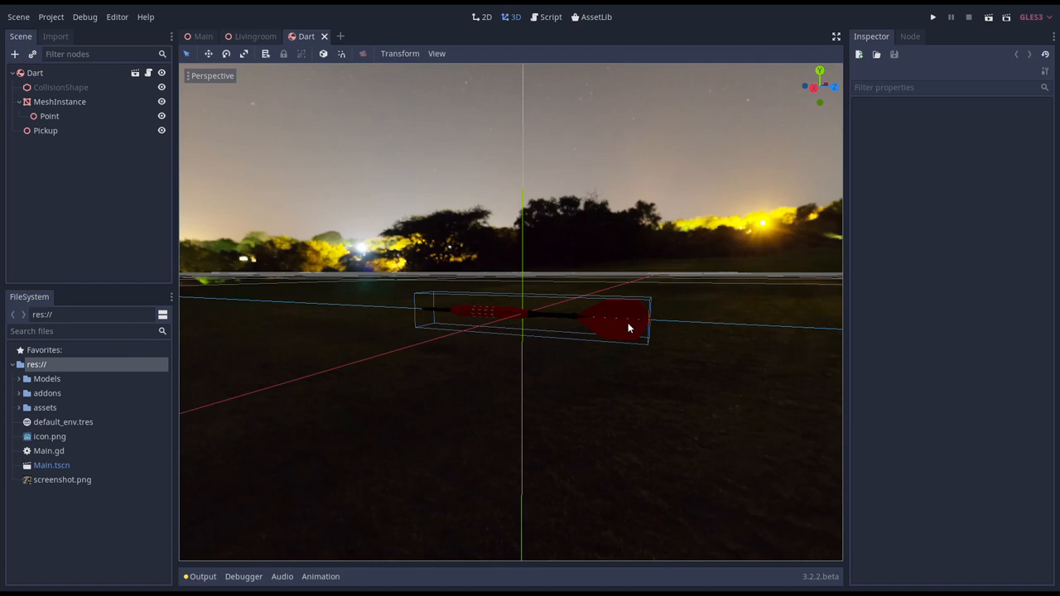
pyautogui.moveTo(568, 331)
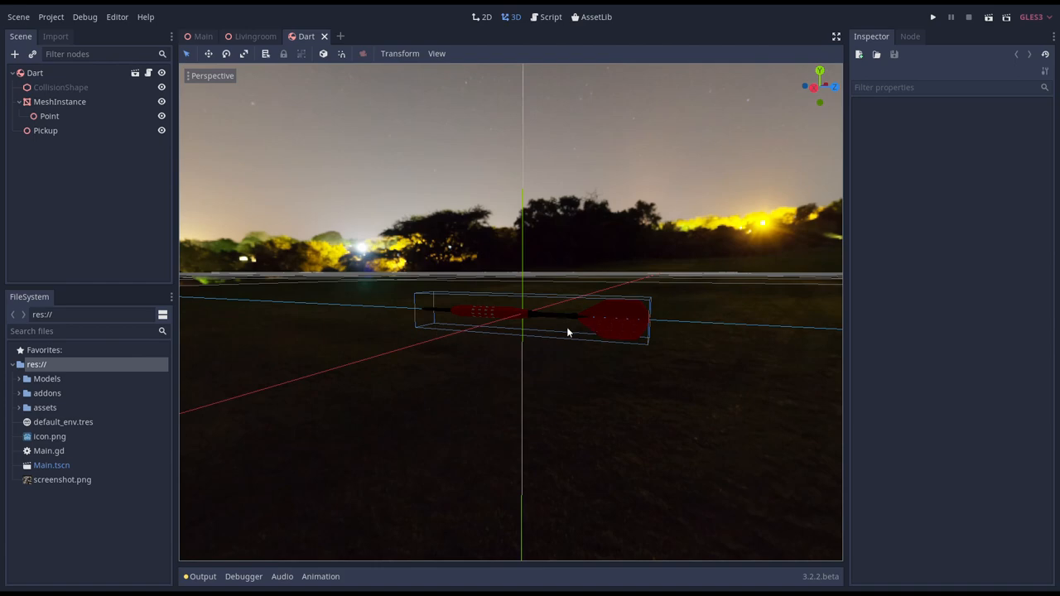
# Add a Spatial child node named Fins under the Dart root.
pyautogui.click(35, 73)
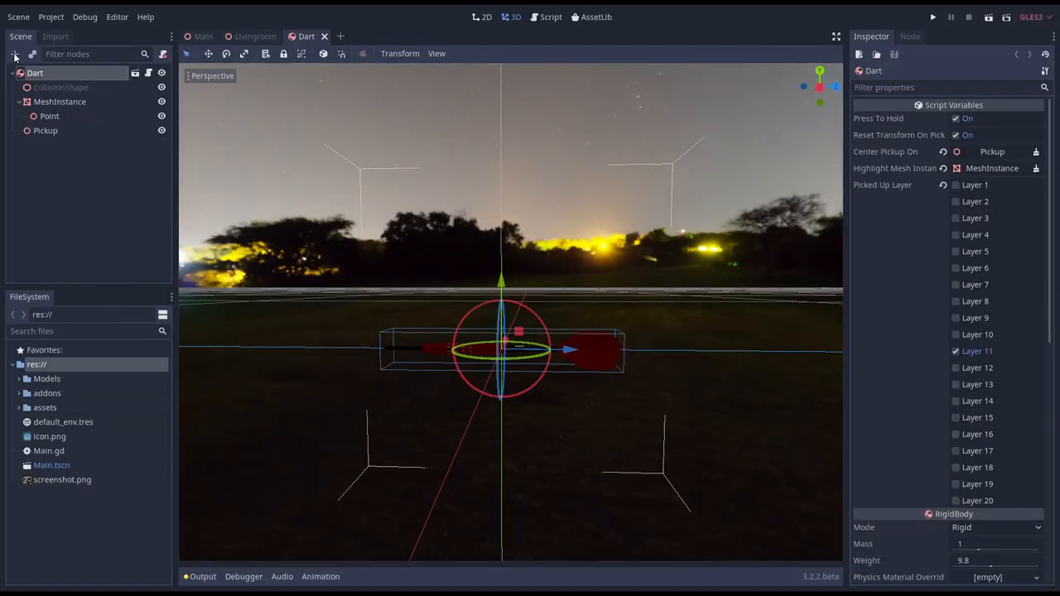
pyautogui.click(14, 54)
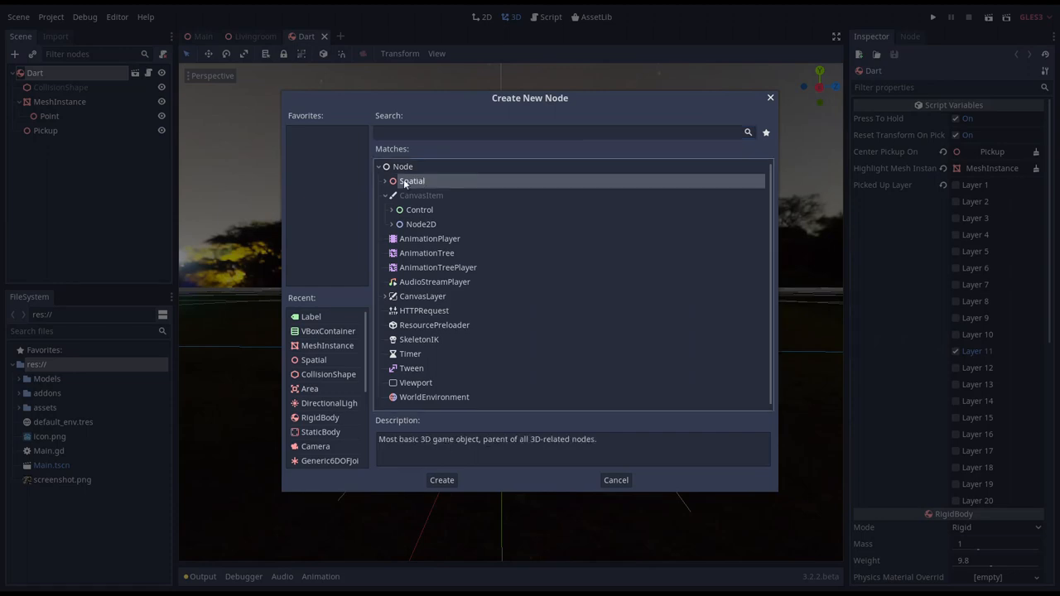
pyautogui.click(442, 481)
pyautogui.write('Fins')
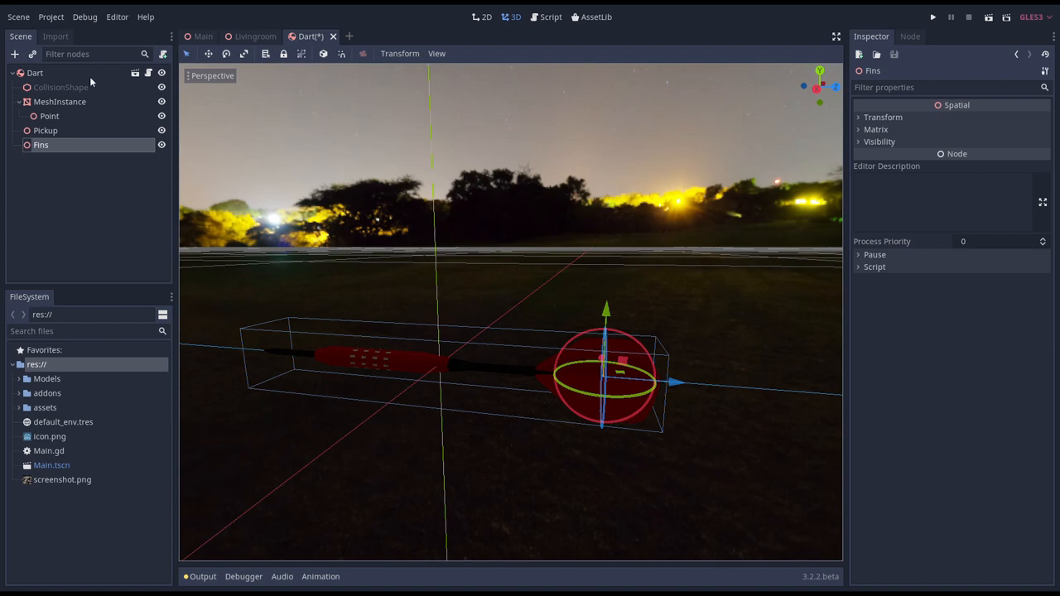
pyautogui.click(35, 73)
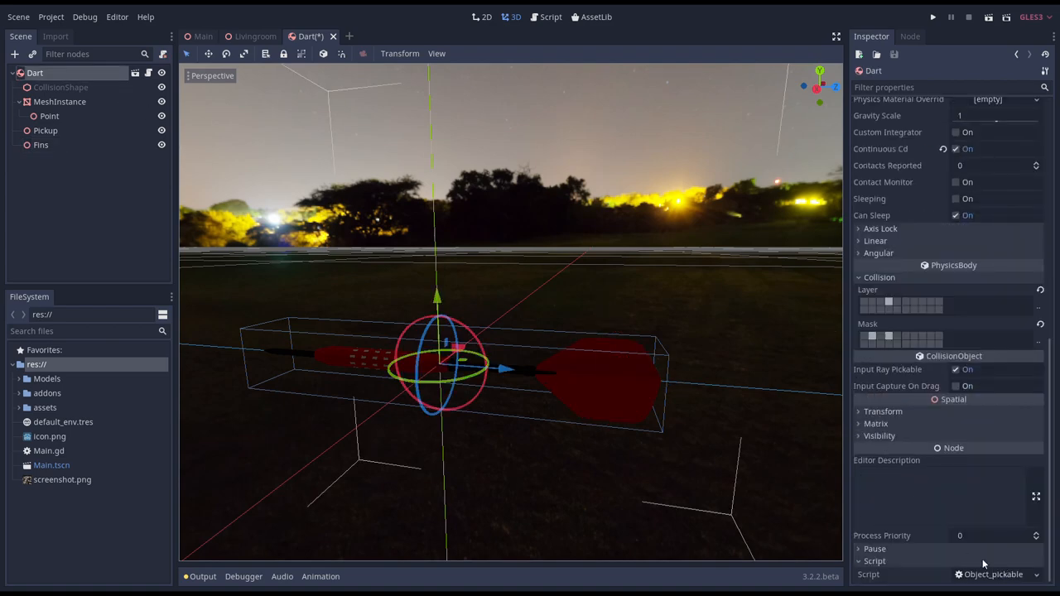
pyautogui.moveTo(1042, 582)
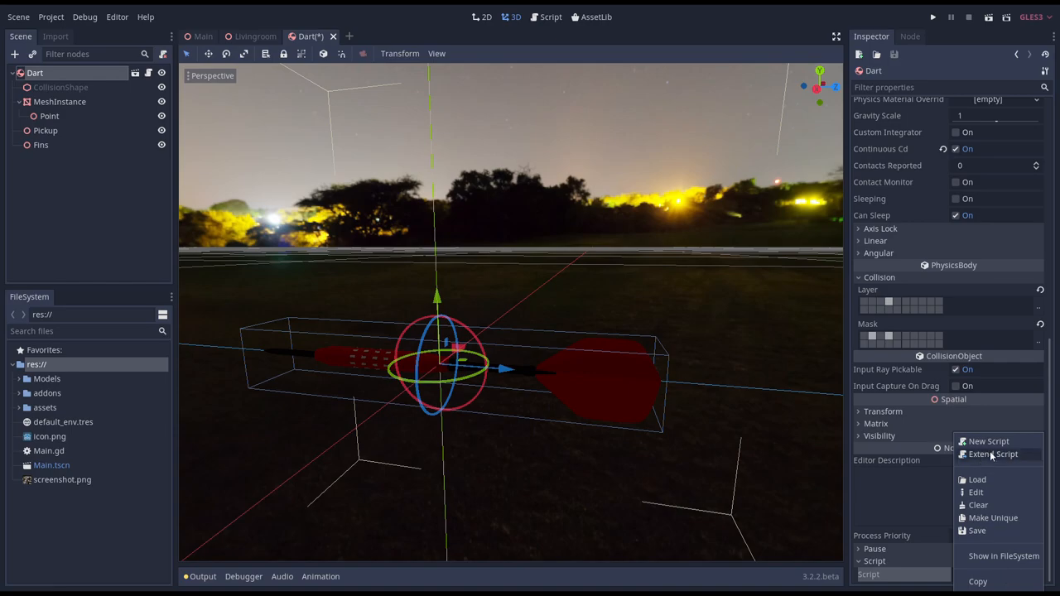
# Create Dart.gd extending the pickable script, declaring last_position and impulse_factor = 5.0.
pyautogui.click(989, 440)
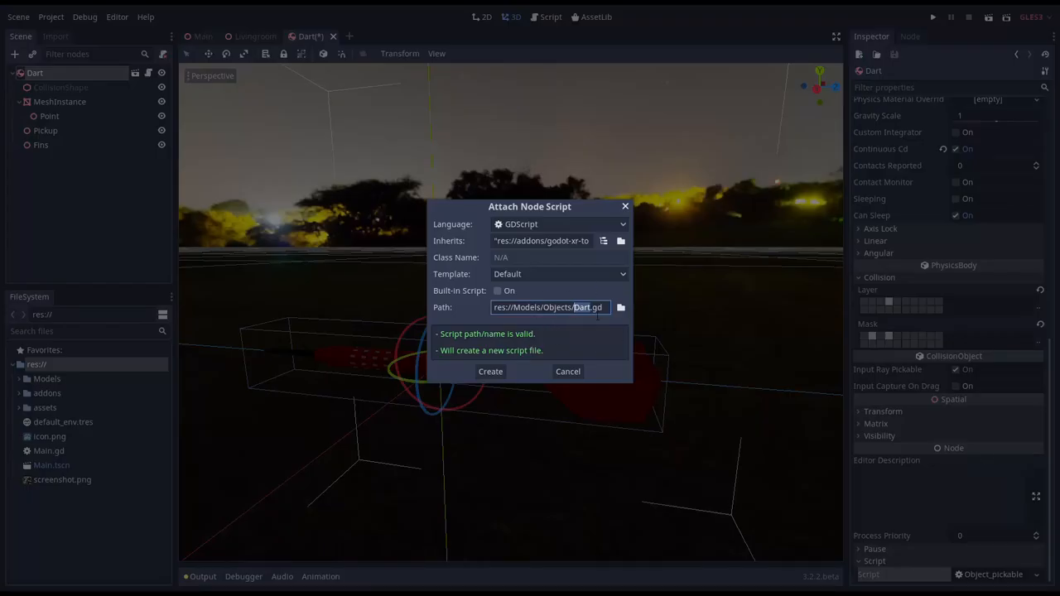
pyautogui.click(490, 371)
pyautogui.write('onready var')
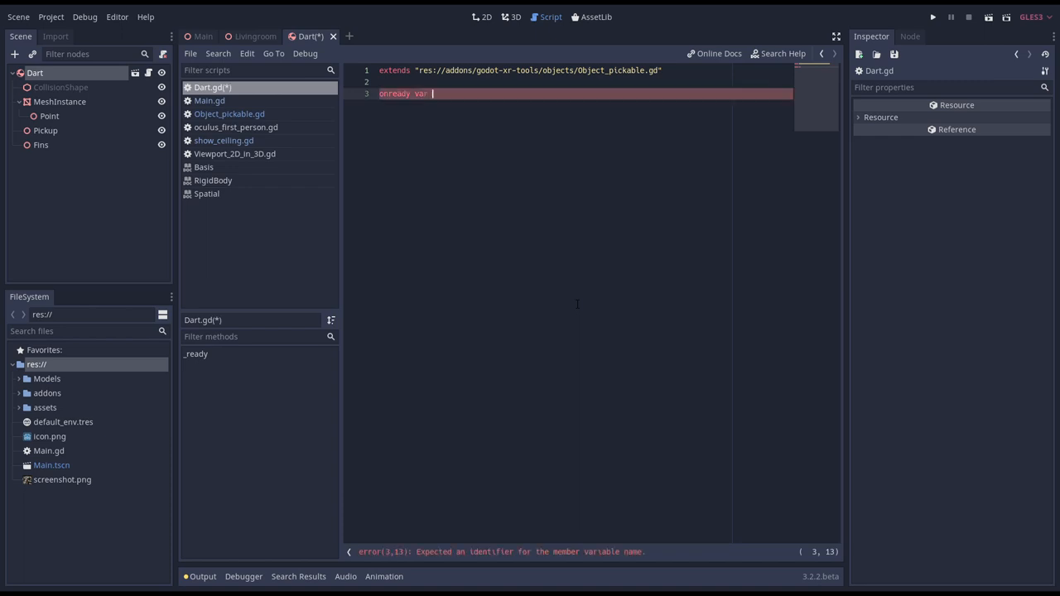
pyautogui.write('last_positio')
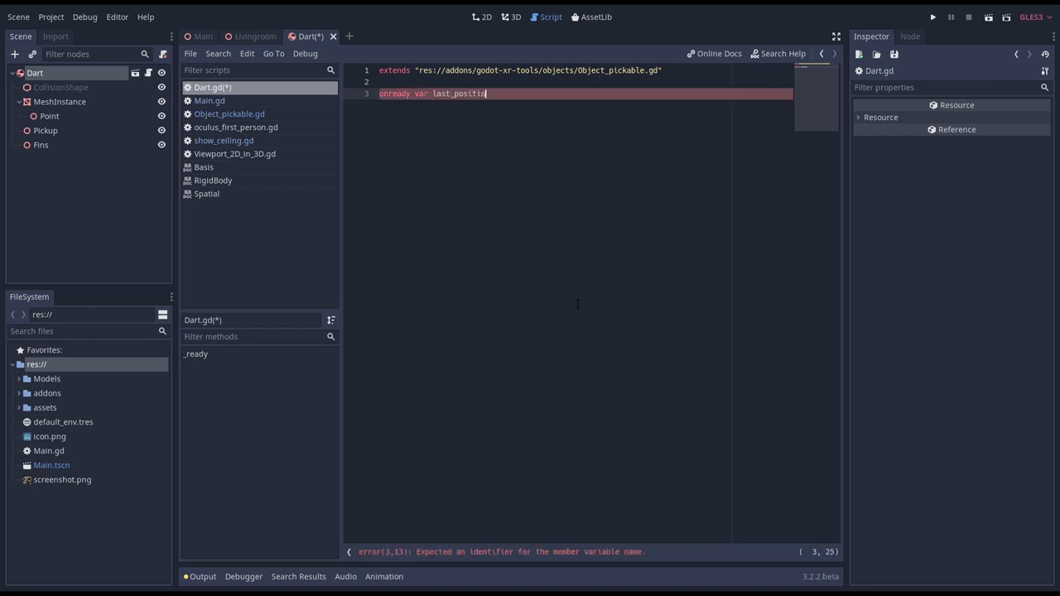
pyautogui.write('= global_transform.origin')
pyautogui.write('var')
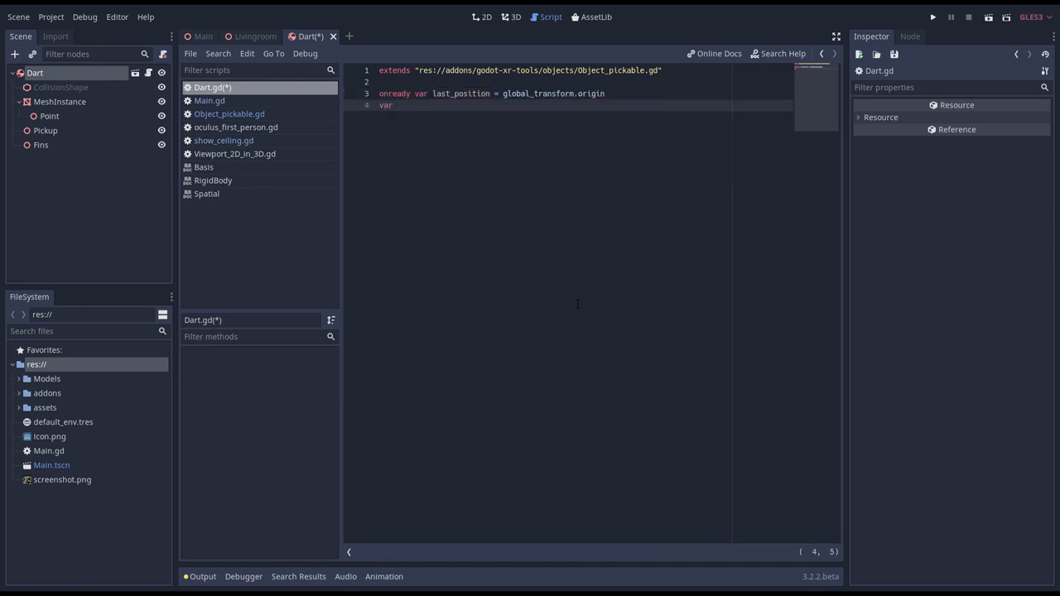
pyautogui.write('impulse_factor =')
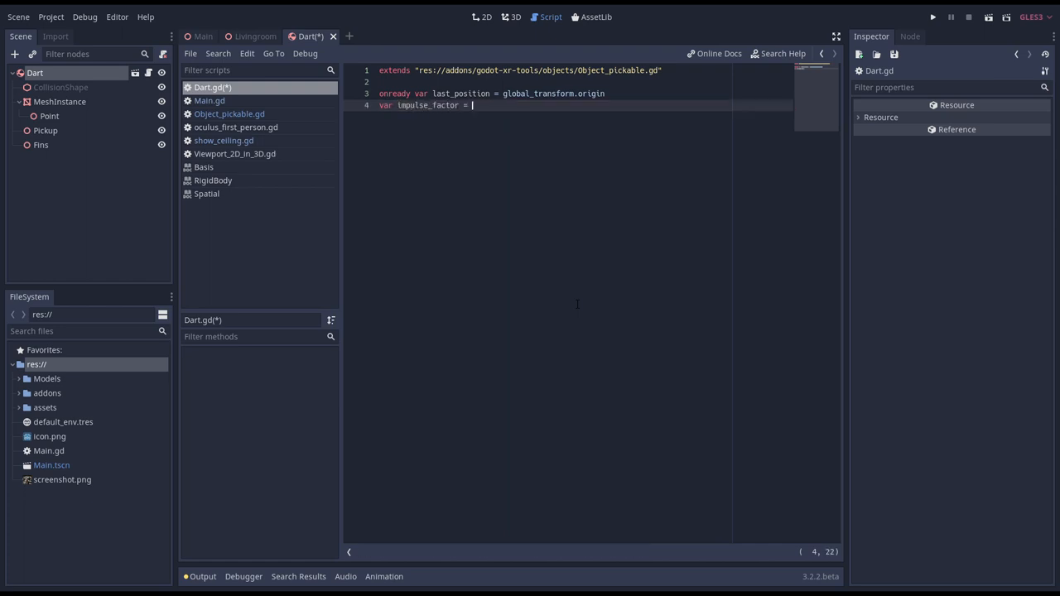
pyautogui.write('5.0')
pyautogui.write('var ne')
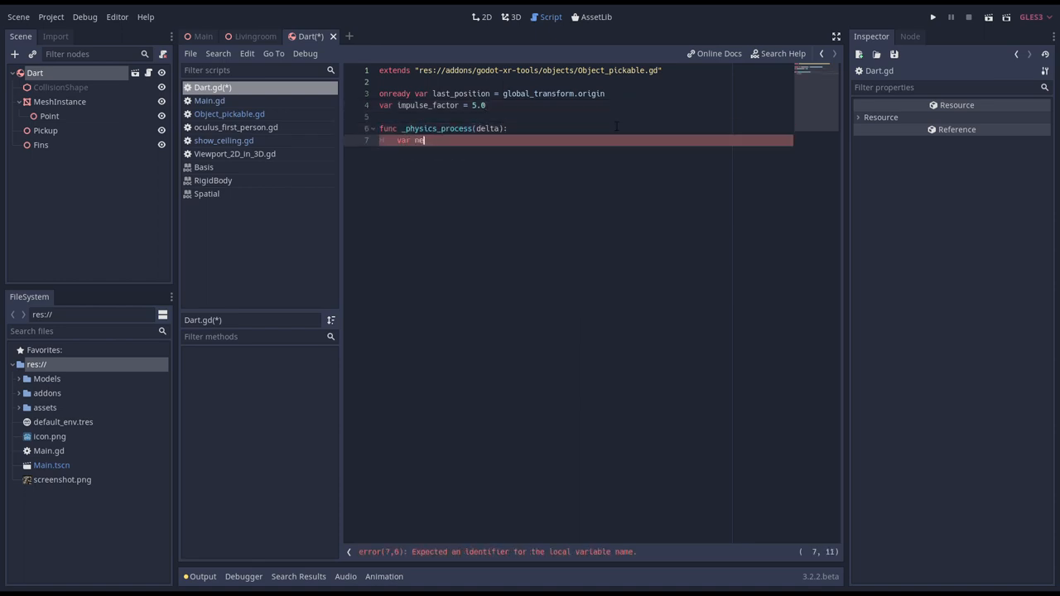
# Write _physics_process computing new_position and movement, updating last_position, and checking movement above 0.001.
pyautogui.write('w_position = global_transform.origin')
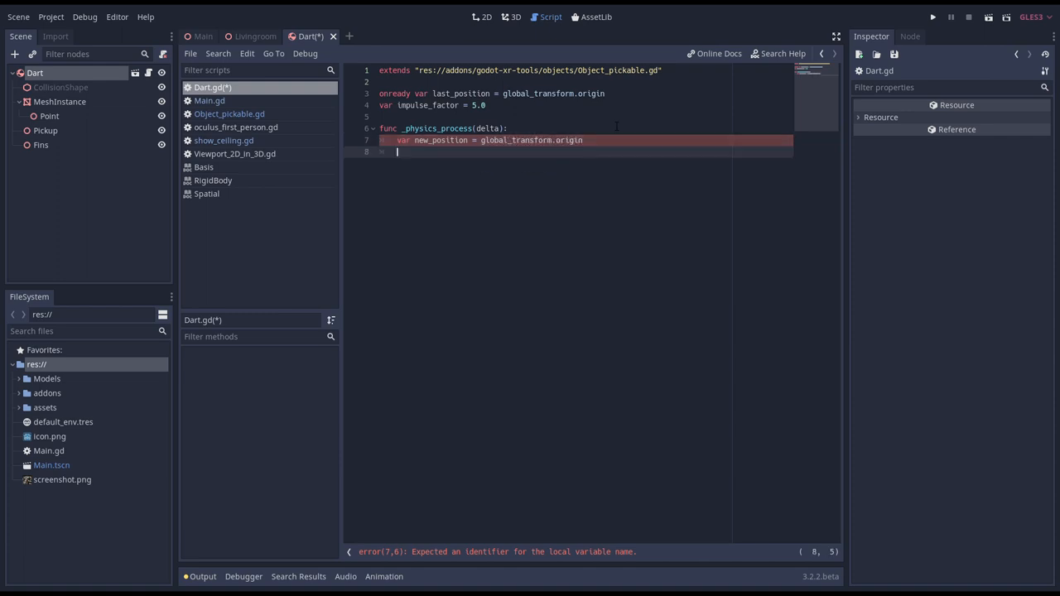
pyautogui.write('var movement = new_position - last_position')
pyautogui.write('pass')
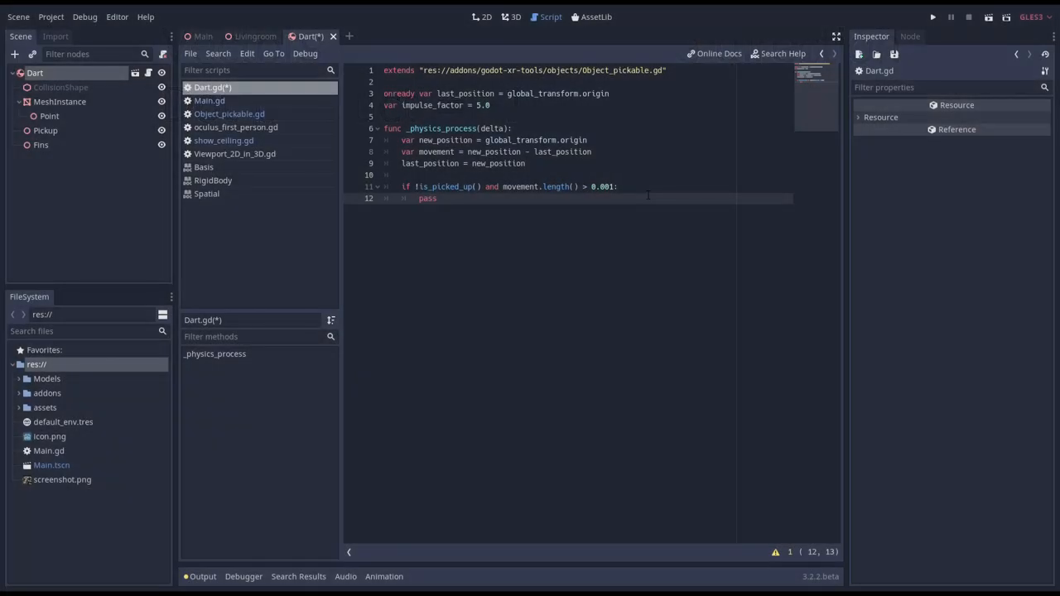
# Add forward = global_transform.basis.z, a dot-product comment, and dot_inv = 1.0 - abs(forward.dot(movement.normalized())).
pyautogui.write('var forward')
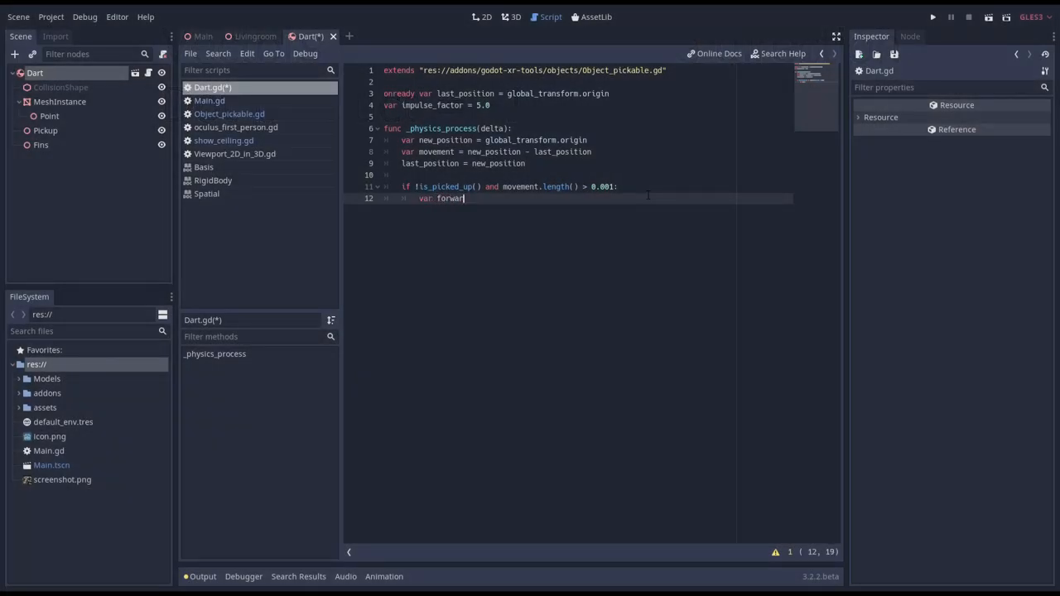
pyautogui.write('= global')
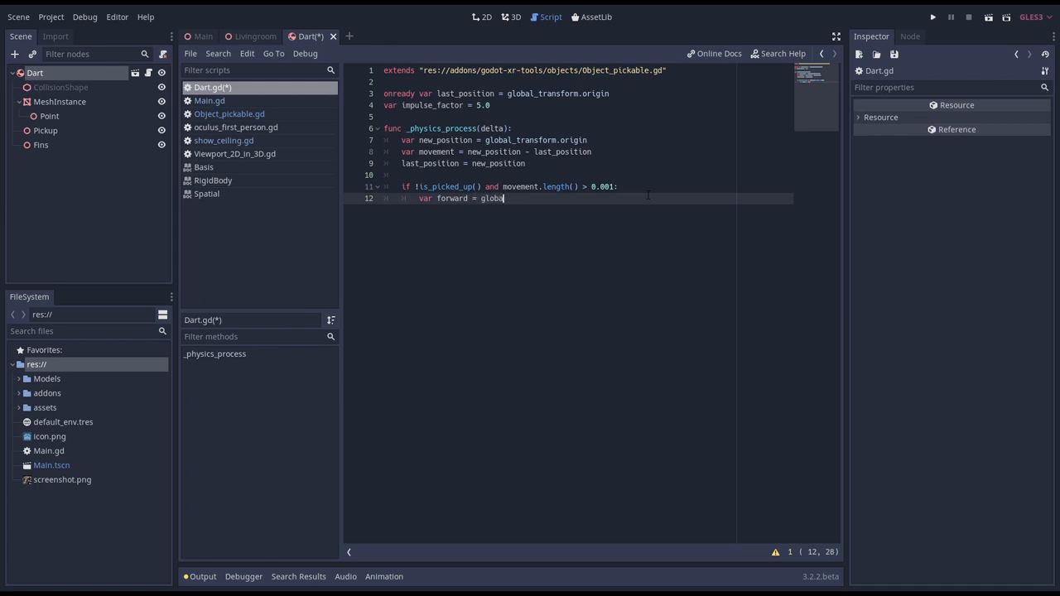
pyautogui.write('_transform.basis.z')
pyautogui.write('var')
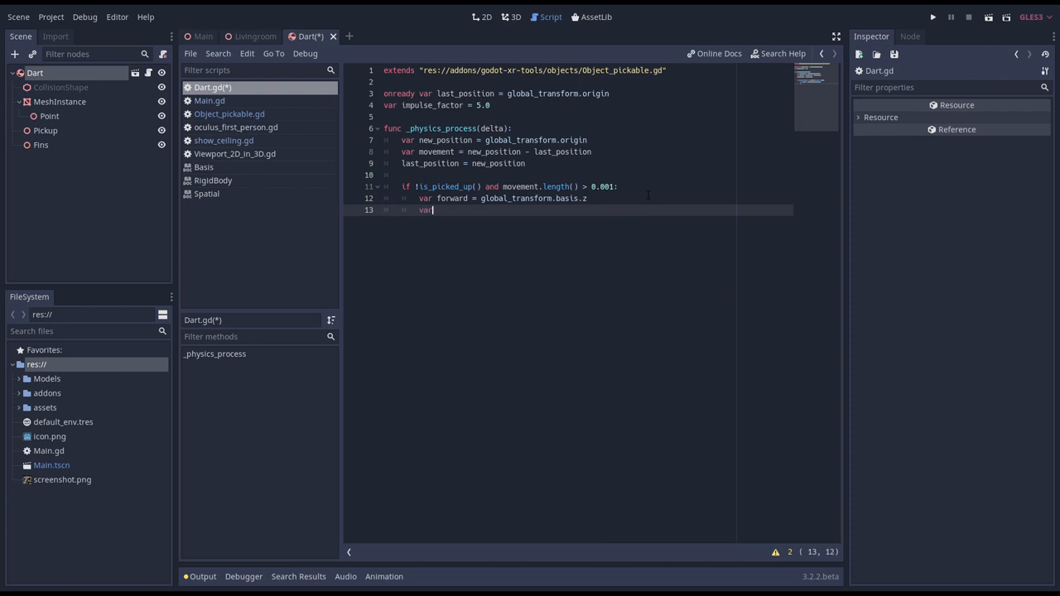
pyautogui.write('dot = for')
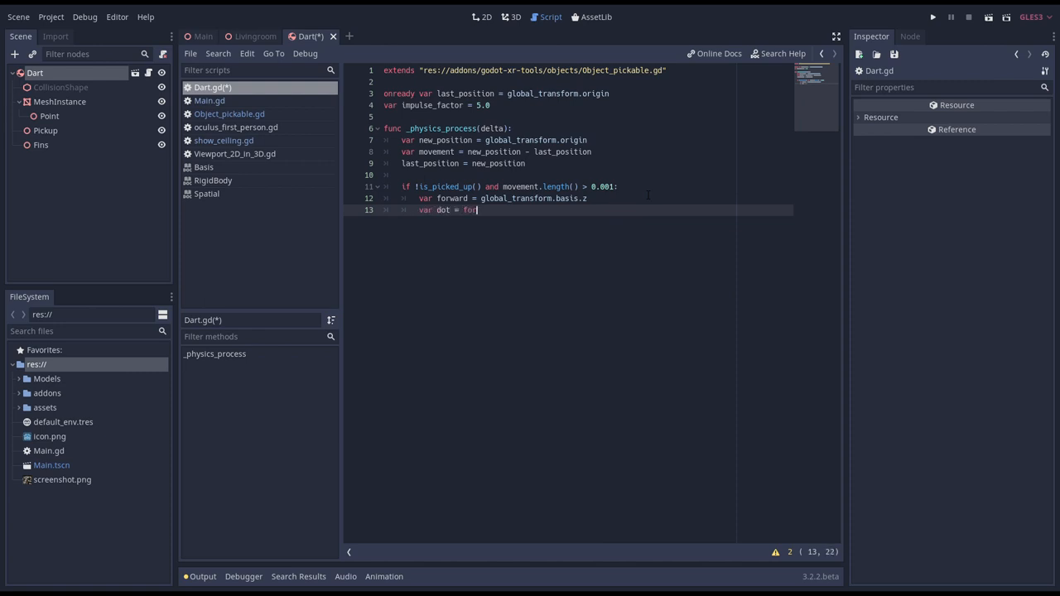
pyautogui.write('ward.dot()')
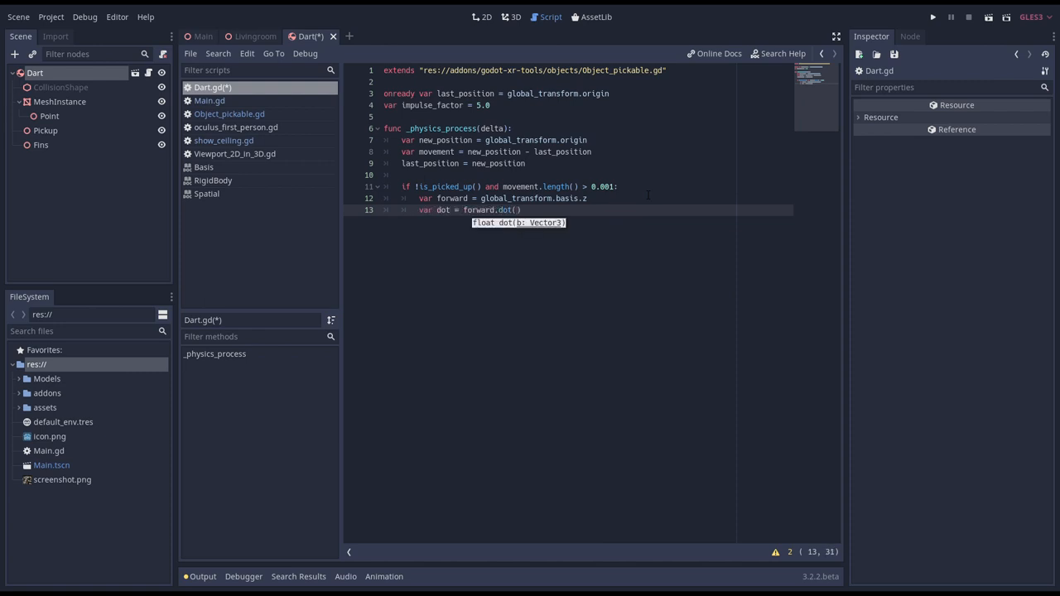
pyautogui.write('movement')
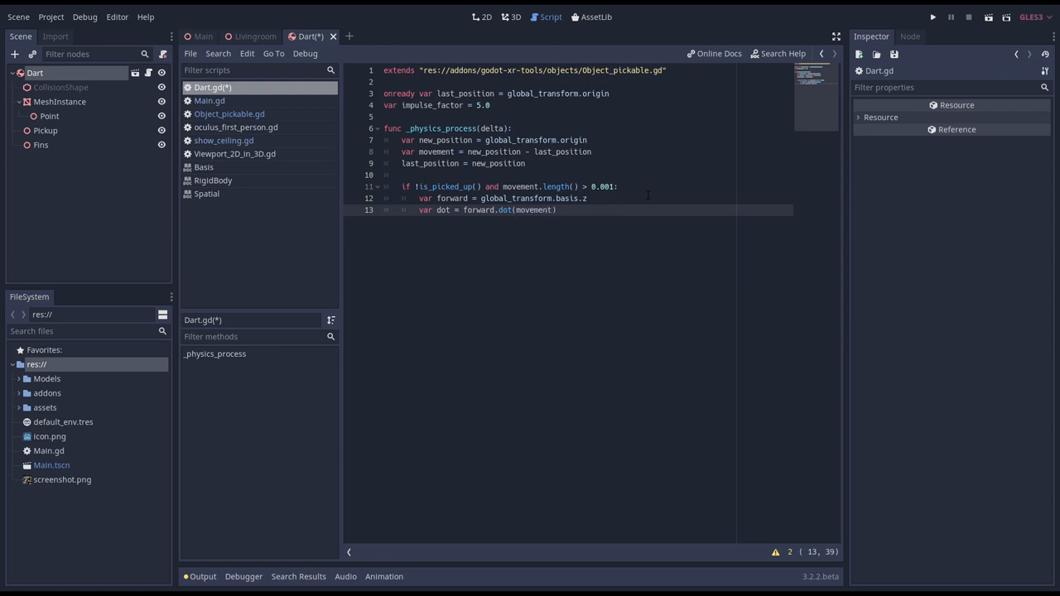
pyautogui.write('.normalized()')
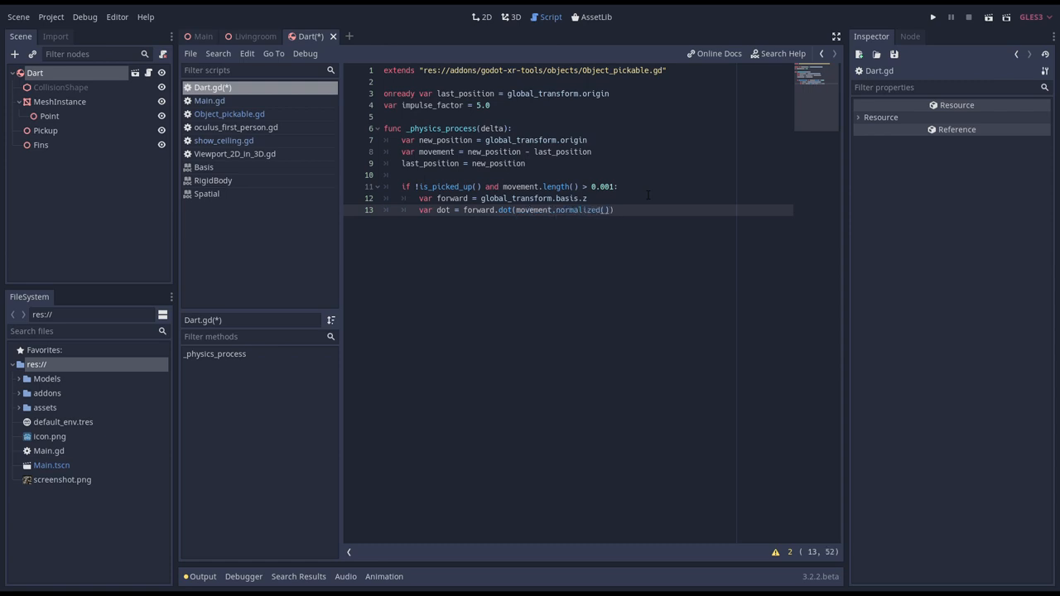
pyautogui.write('# dot product is 0.0 if perpendicular and 1.0 or -1.0 if parallel')
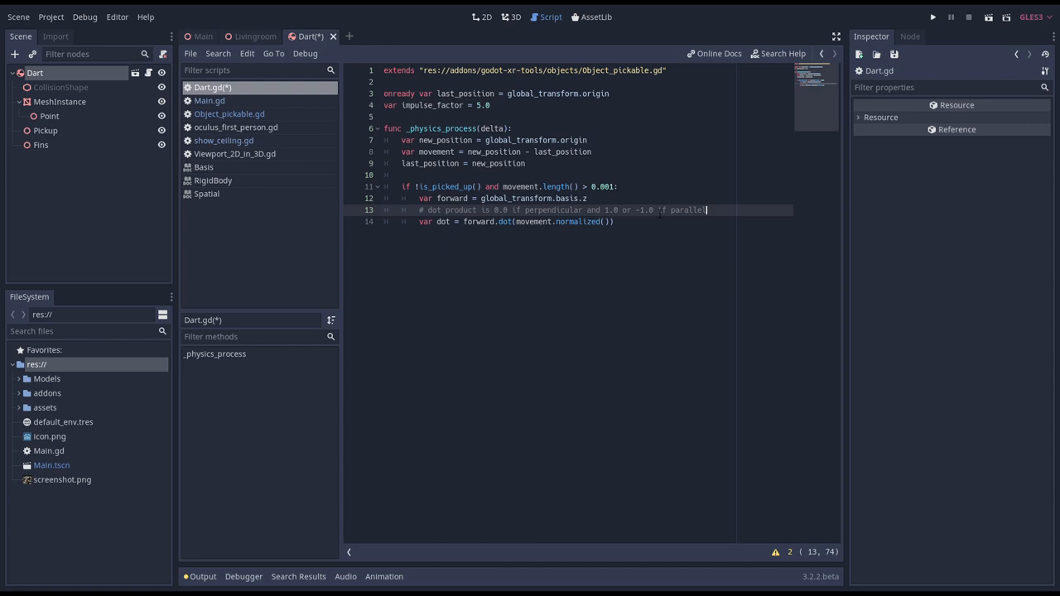
pyautogui.write('abs(')
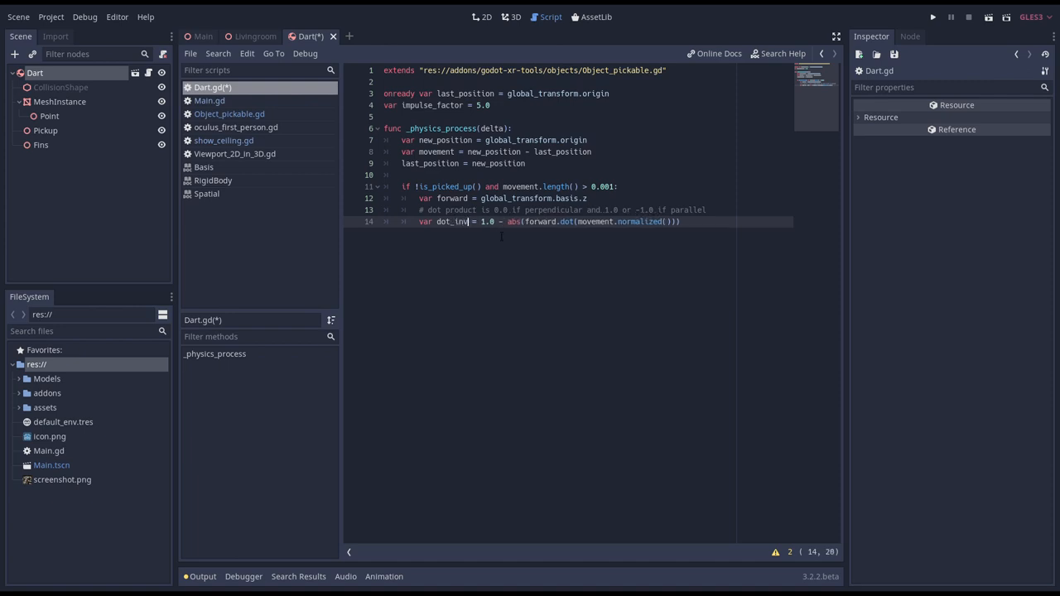
pyautogui.write('var in')
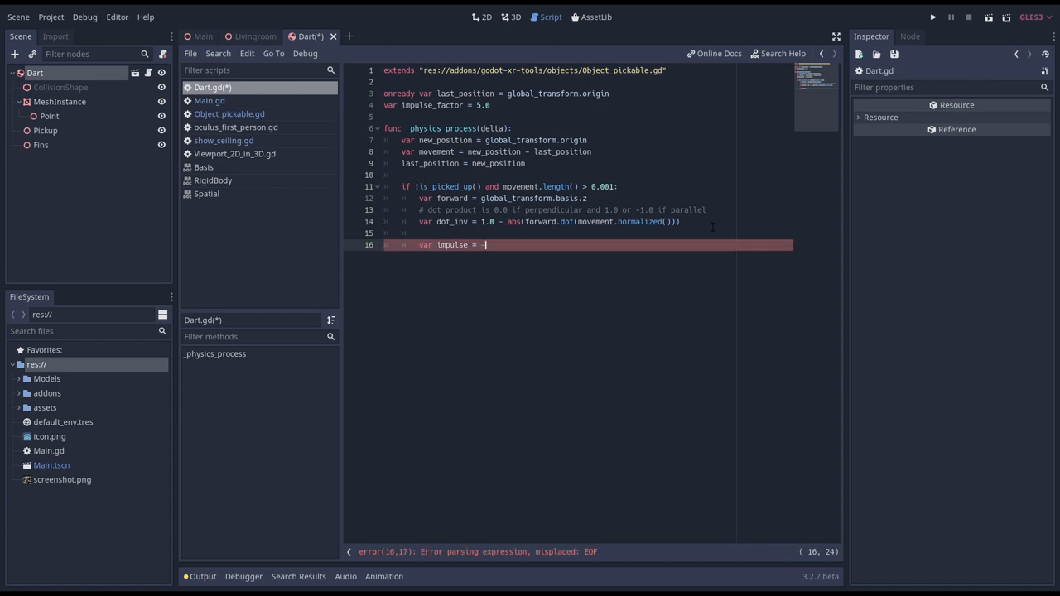
# Add impulse = -movement * dot_inv * impulse_factor and apply it at $Fins relative to new_position.
pyautogui.write('movement * dot * impulse_factor')
pyautogui.write('appl')
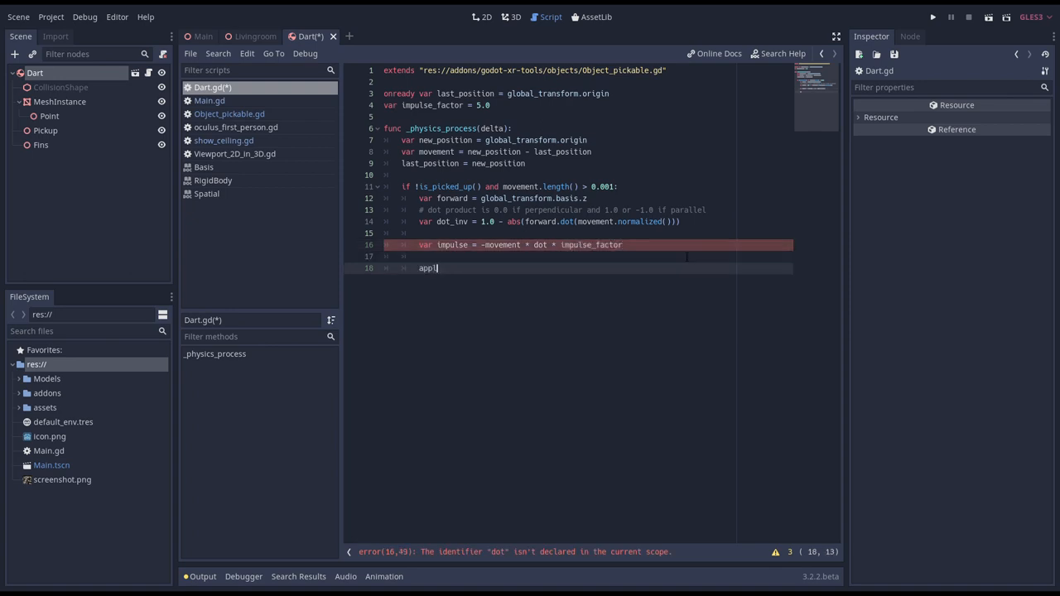
pyautogui.write('y')
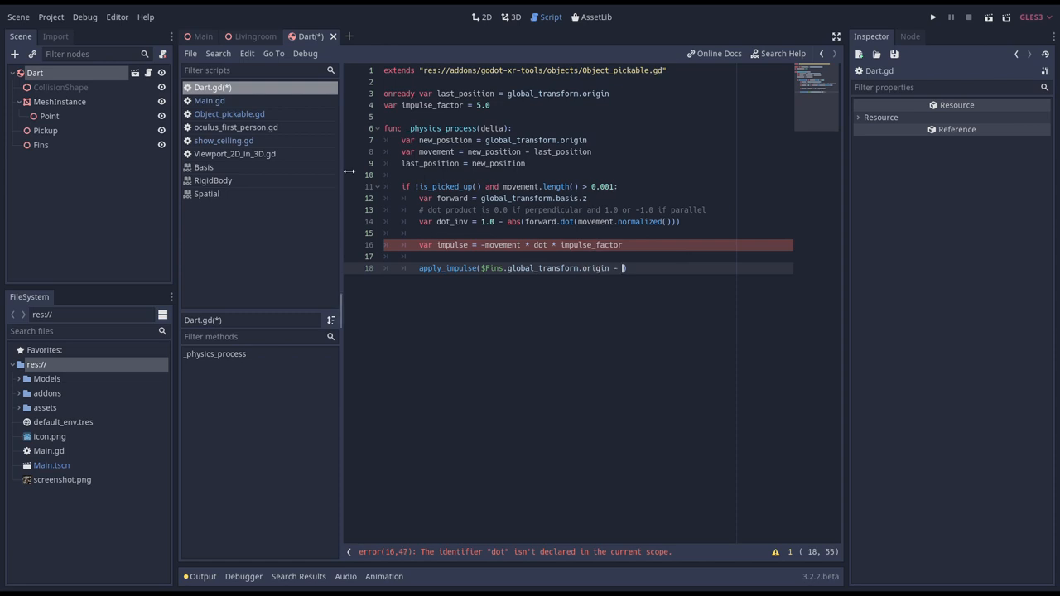
pyautogui.write('new_position, impulse')
pyautogui.click(588, 244)
pyautogui.write('_inv')
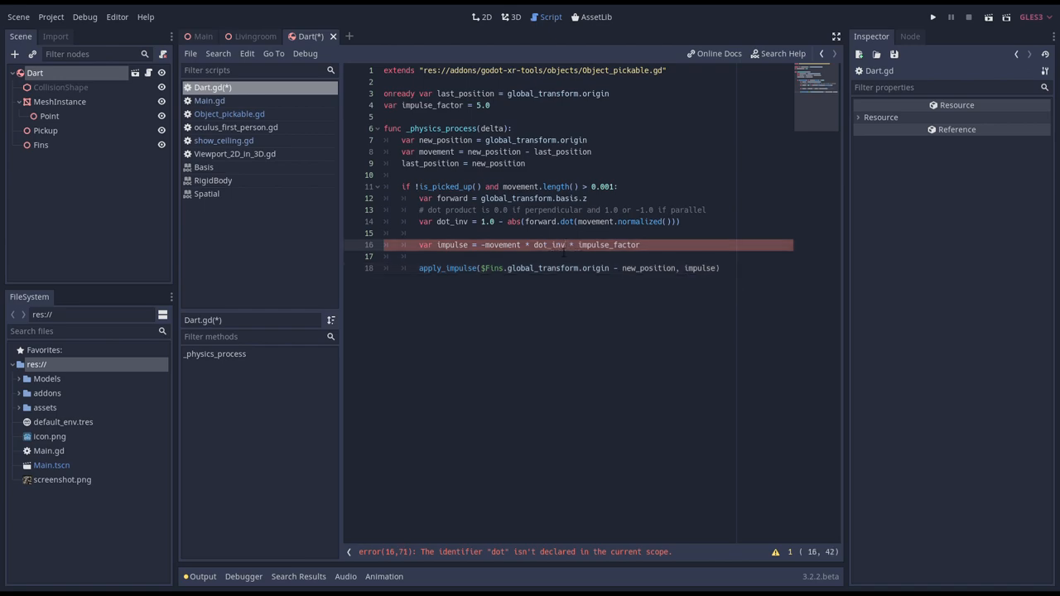
pyautogui.click(932, 16)
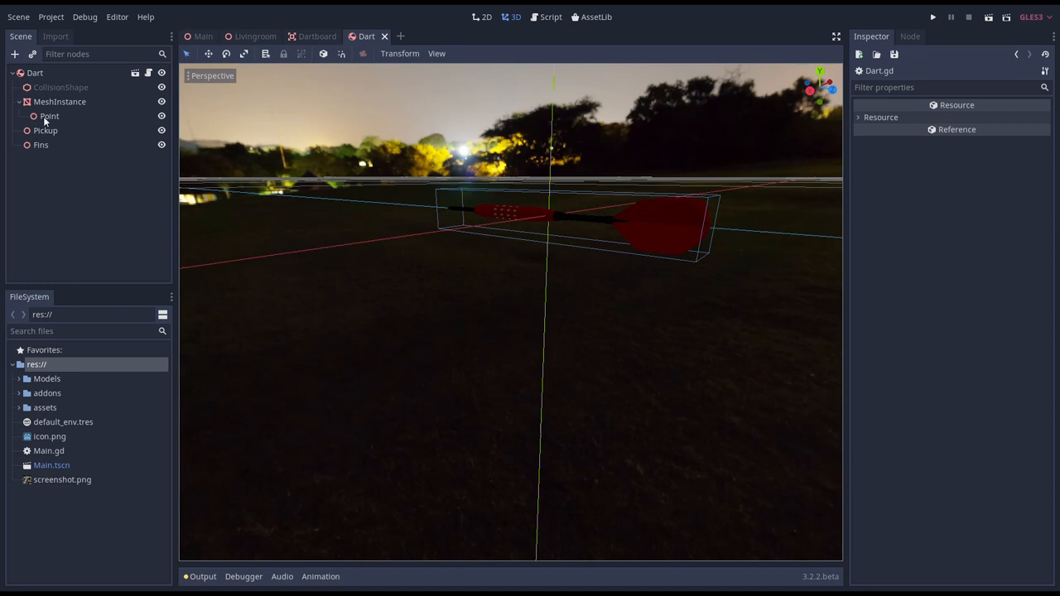
# Set Dart's Center Pickup On to Pickup, Highlight Mesh Instance to MeshInstance, Picked Up Layer 11.
pyautogui.click(49, 116)
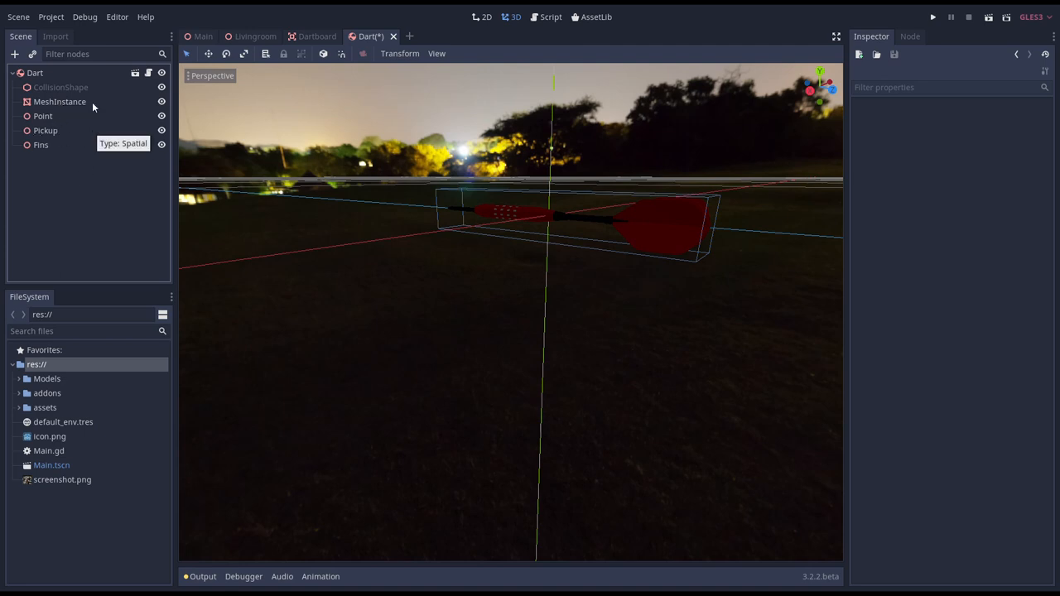
pyautogui.click(34, 73)
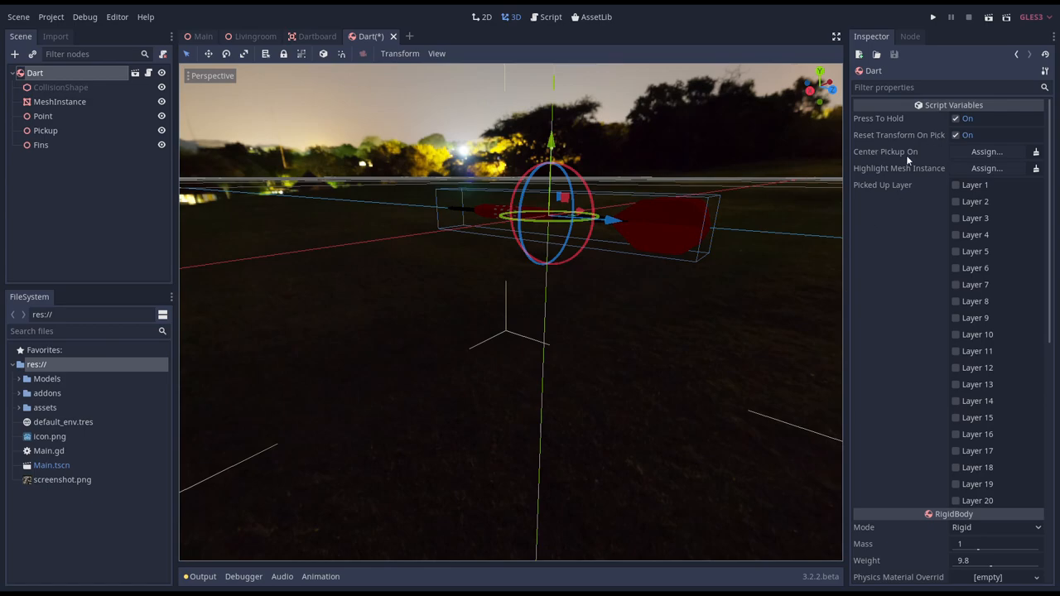
pyautogui.click(986, 151)
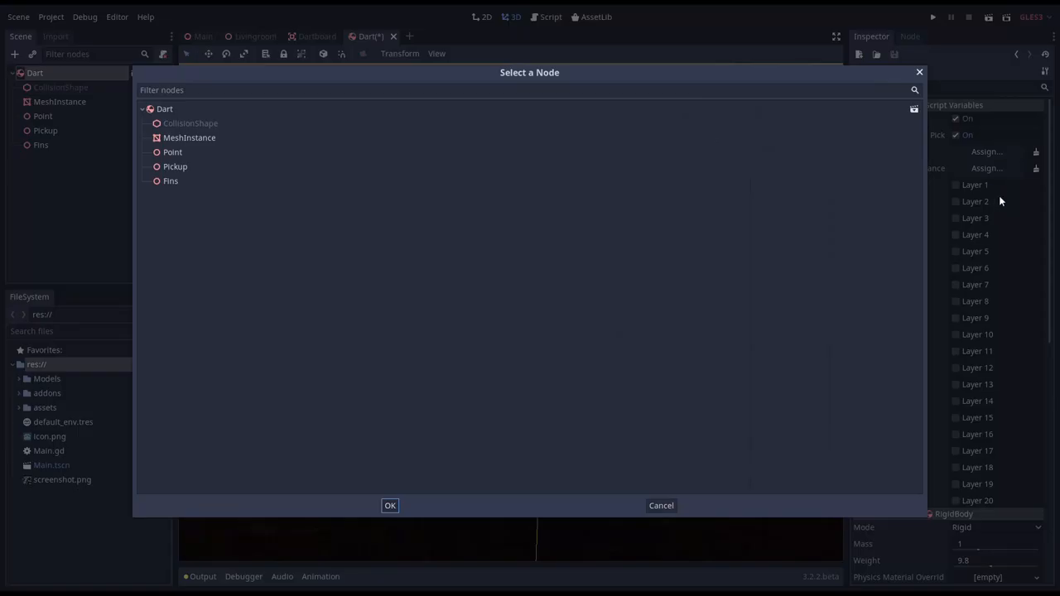
pyautogui.moveTo(186, 151)
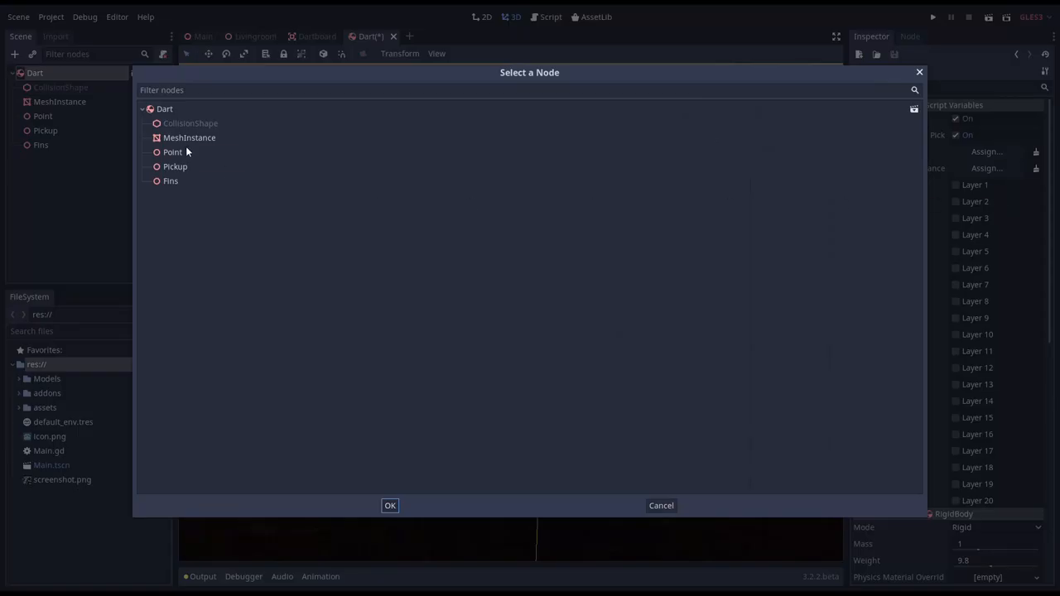
pyautogui.click(390, 505)
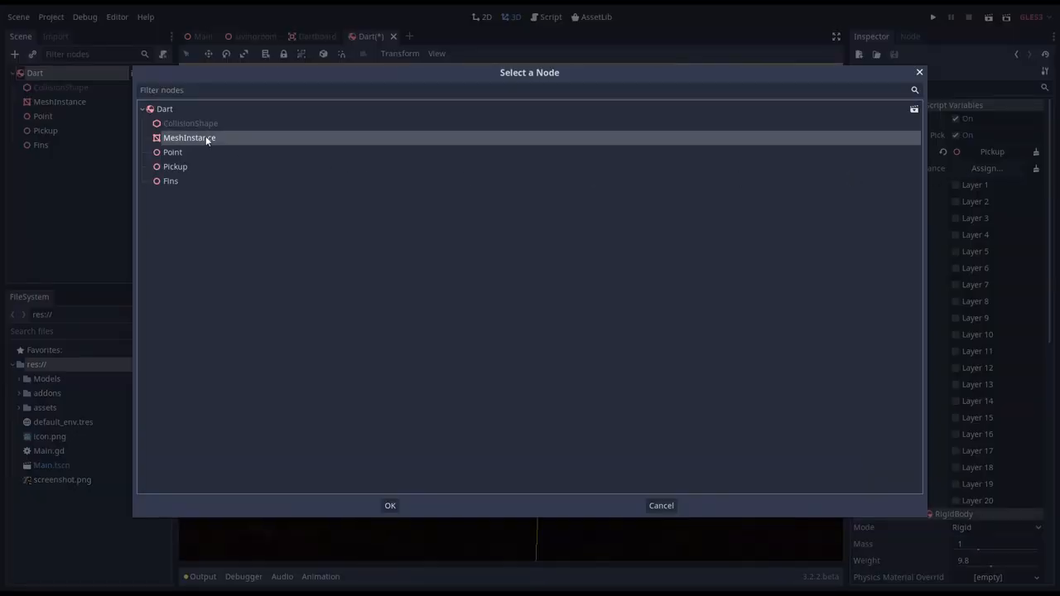
pyautogui.click(390, 506)
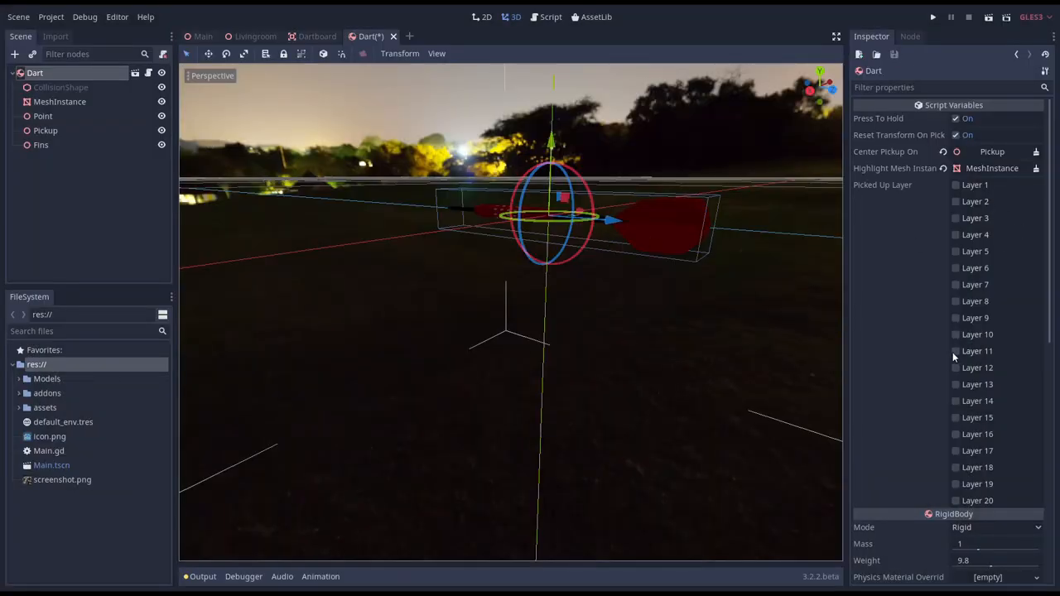
pyautogui.click(955, 351)
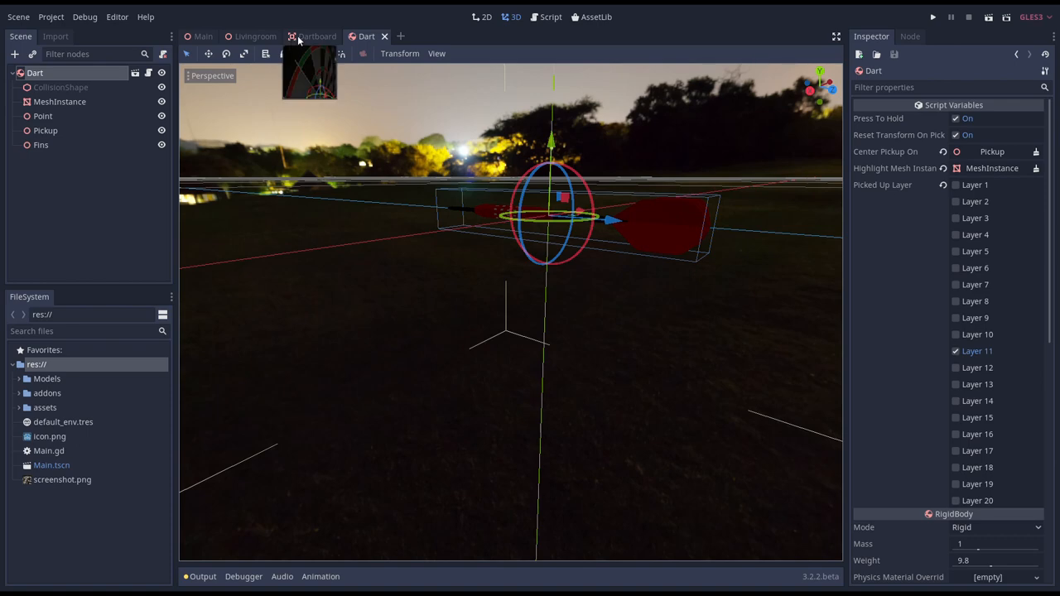
# Add the Darts layer to the Dartboard root's collision mask in the Dartboard scene.
pyautogui.click(316, 36)
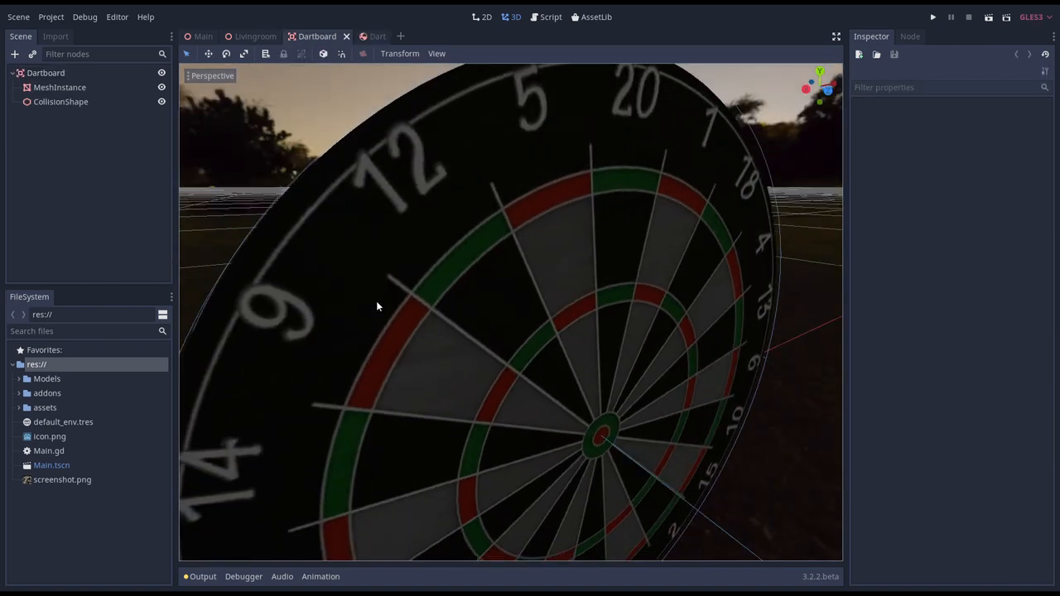
pyautogui.click(46, 73)
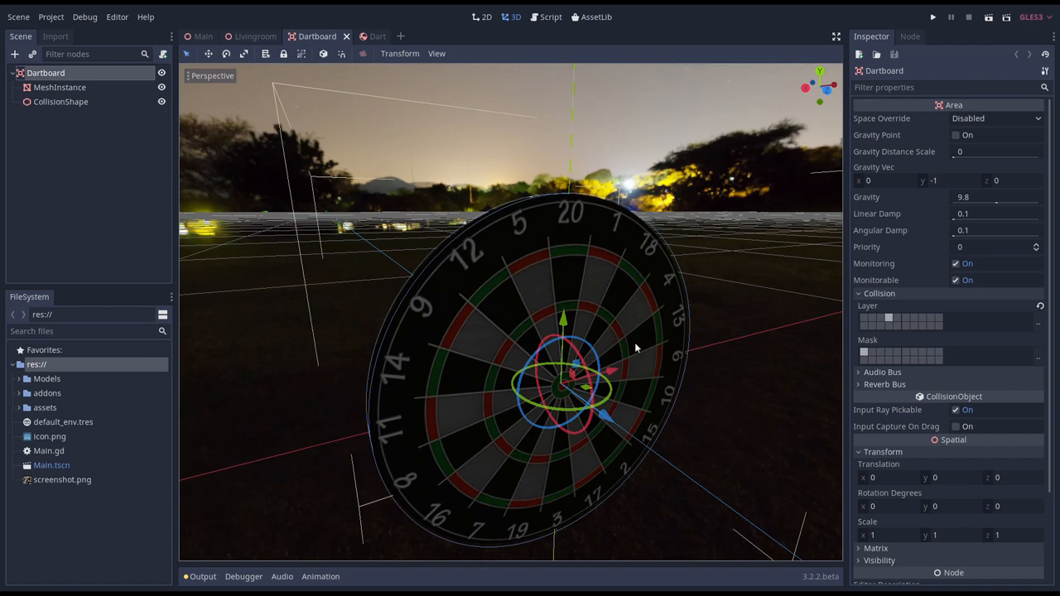
pyautogui.moveTo(581, 241)
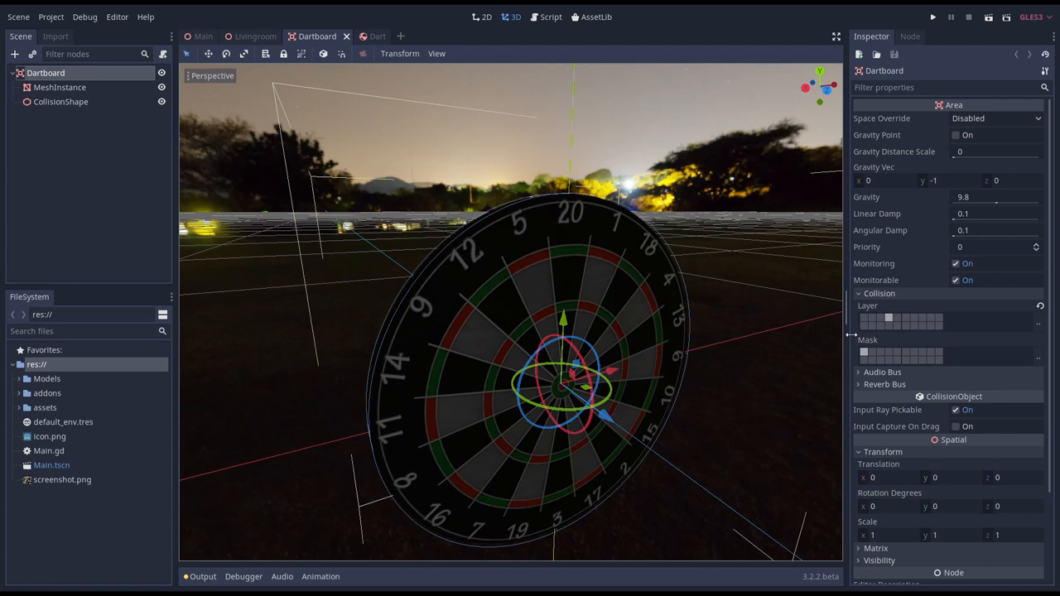
pyautogui.moveTo(863, 337)
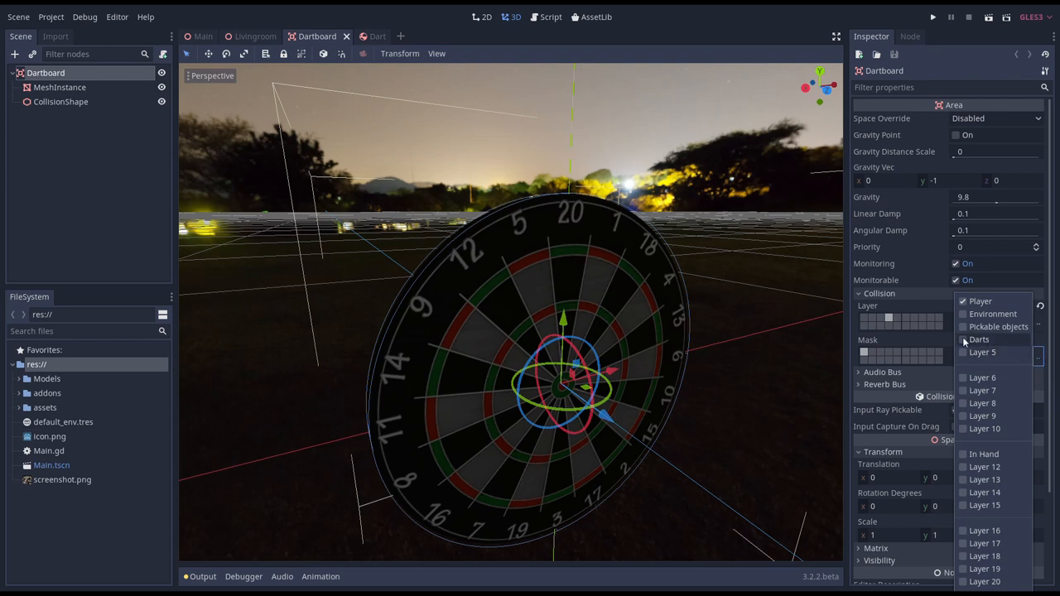
pyautogui.click(962, 340)
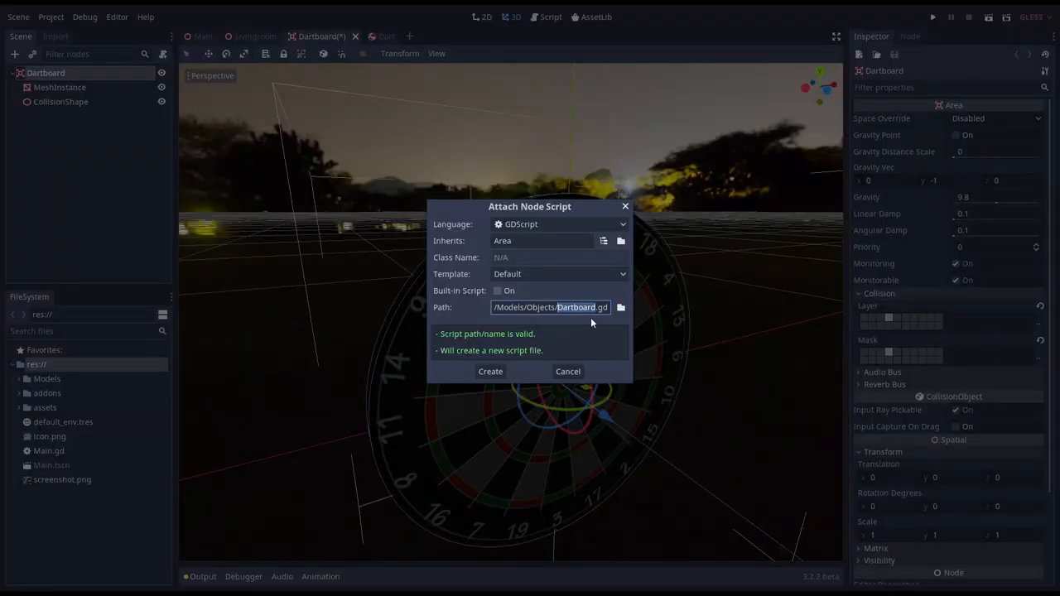
# Create Dartboard.gd and connect body_entered to a new _on_Dartboard_body_entered(body) handler.
pyautogui.click(490, 371)
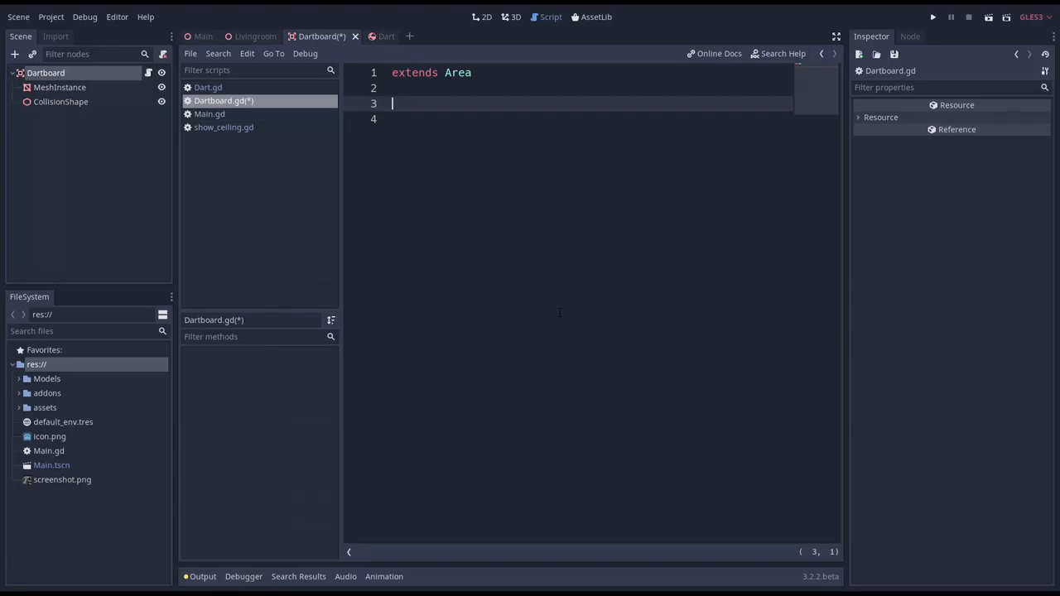
pyautogui.click(515, 17)
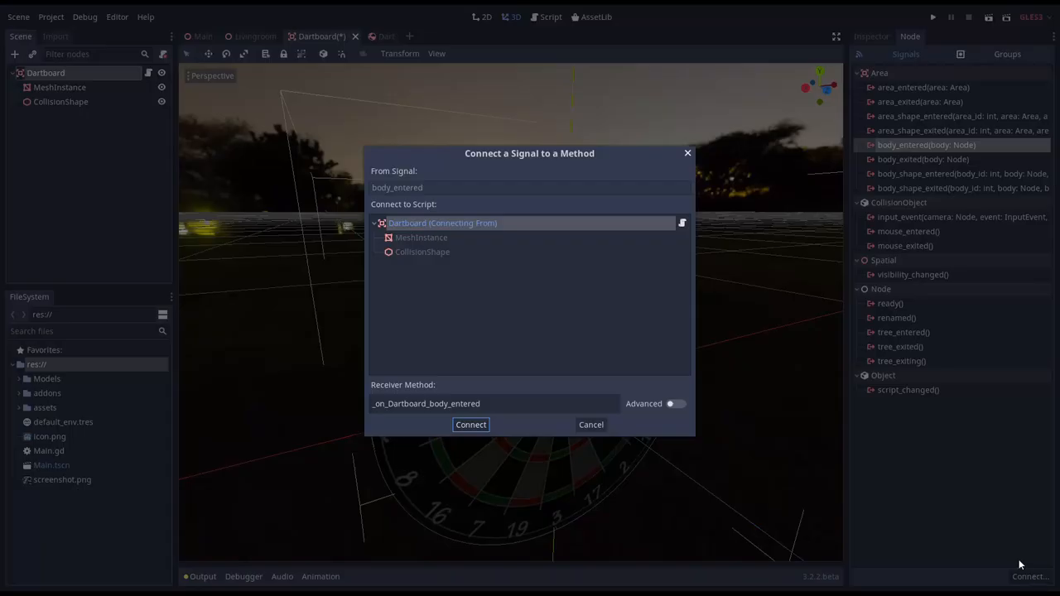
pyautogui.click(470, 424)
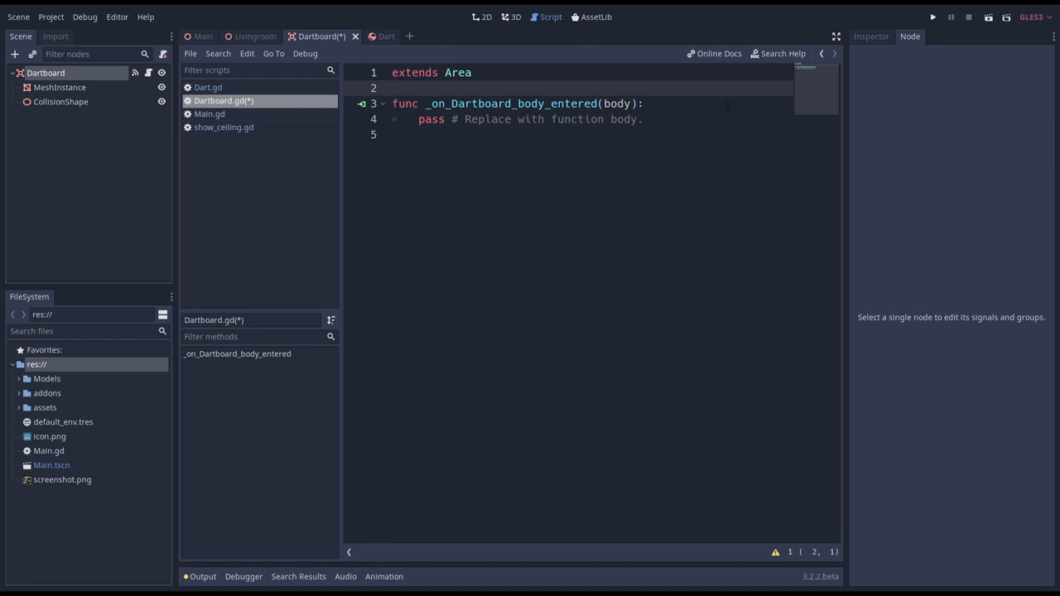
pyautogui.moveTo(723, 105)
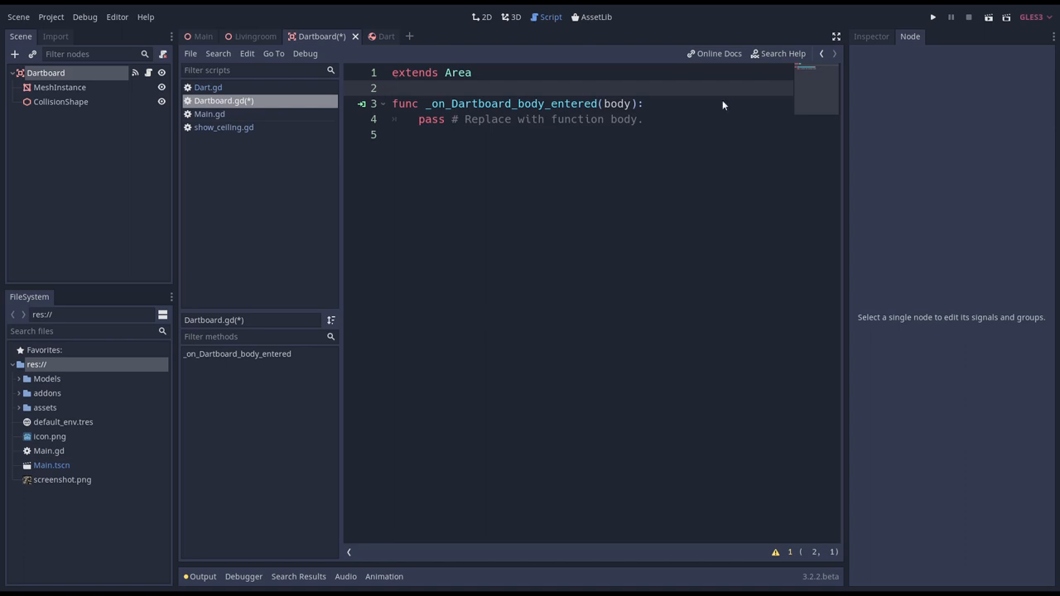
pyautogui.moveTo(727, 109)
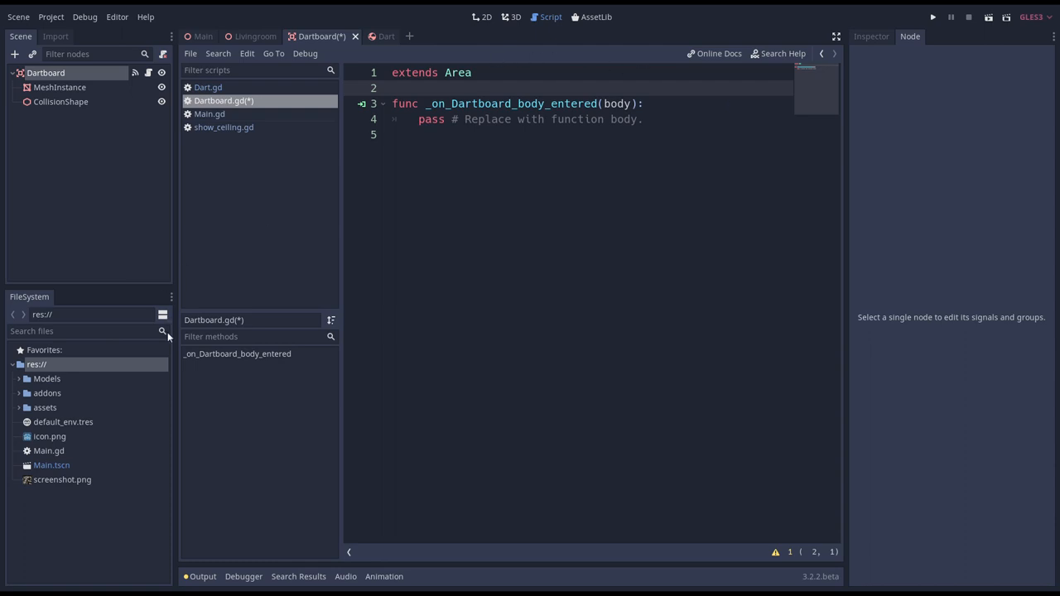
pyautogui.moveTo(478, 243)
pyautogui.write('var dartboar')
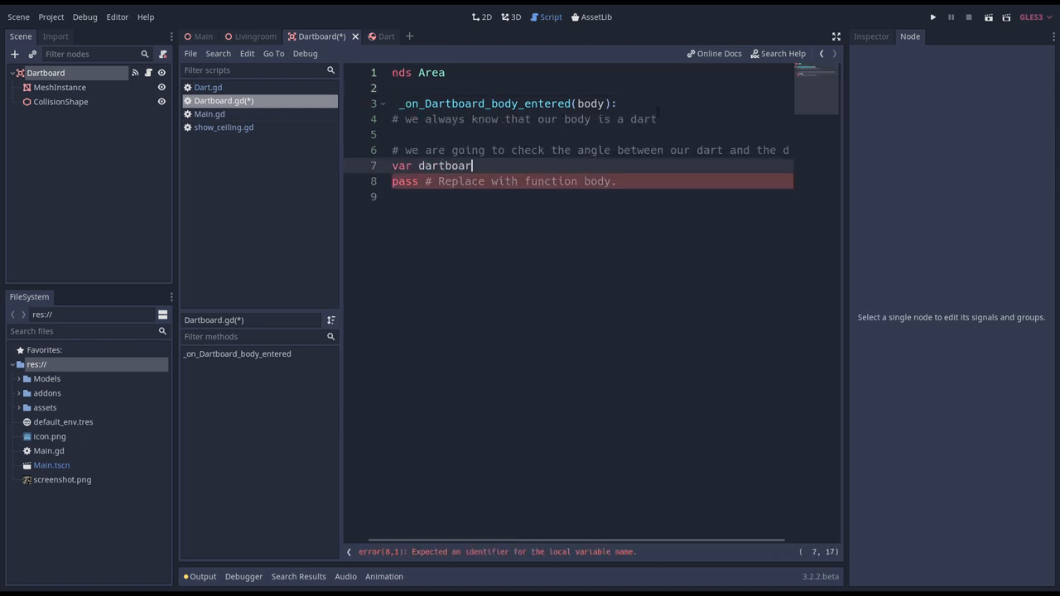
# Store dartboard_normal and dart_direction from each global_transform.basis.z, glancing at the Dart scene.
pyautogui.write('d_normal = glo')
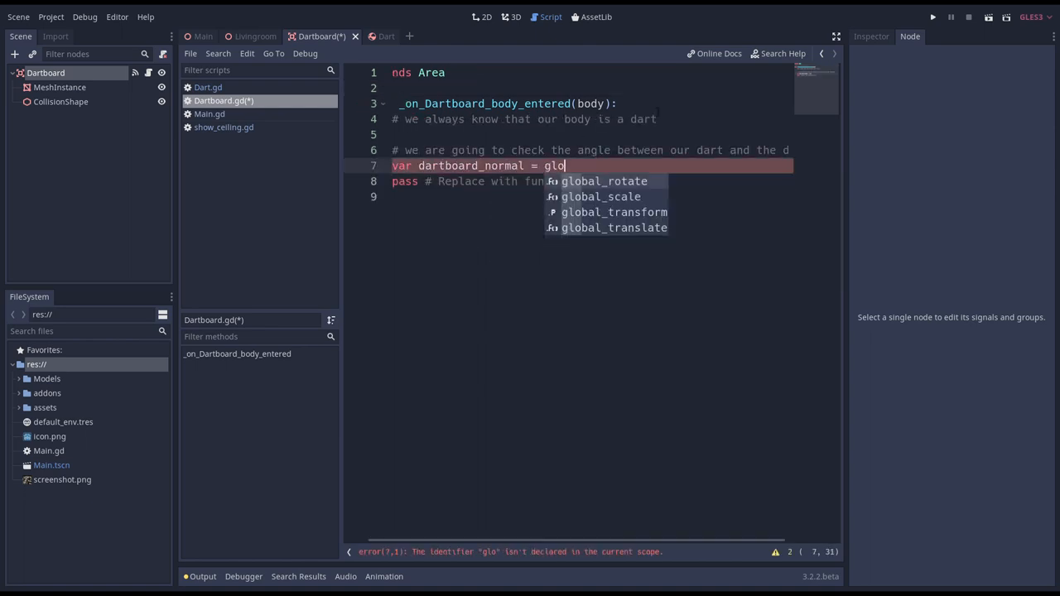
pyautogui.write('bal_transform.basis.z')
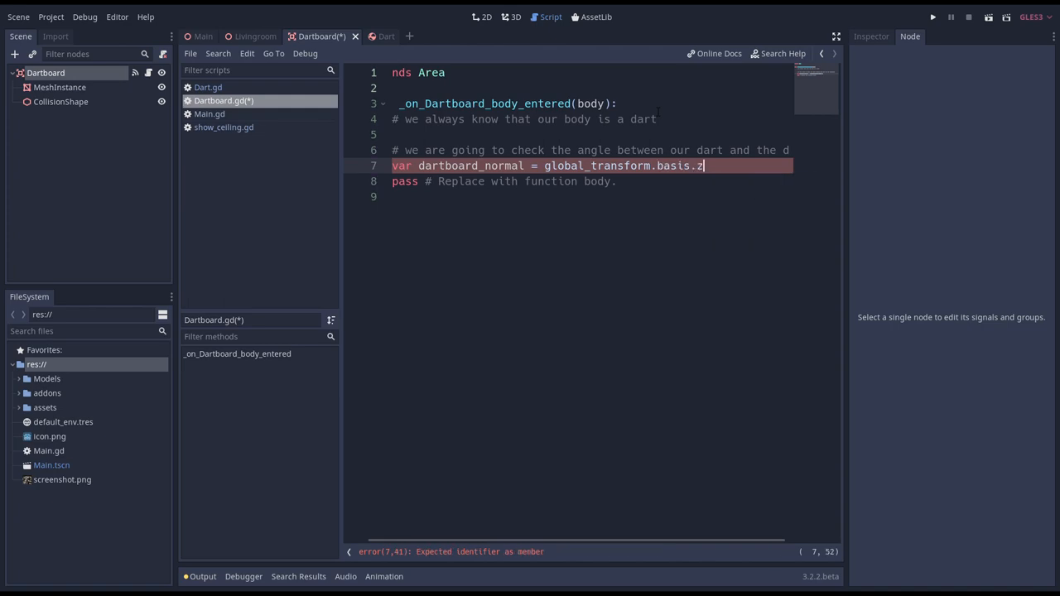
pyautogui.click(514, 17)
pyautogui.write('var dart_direction = body.global_tran')
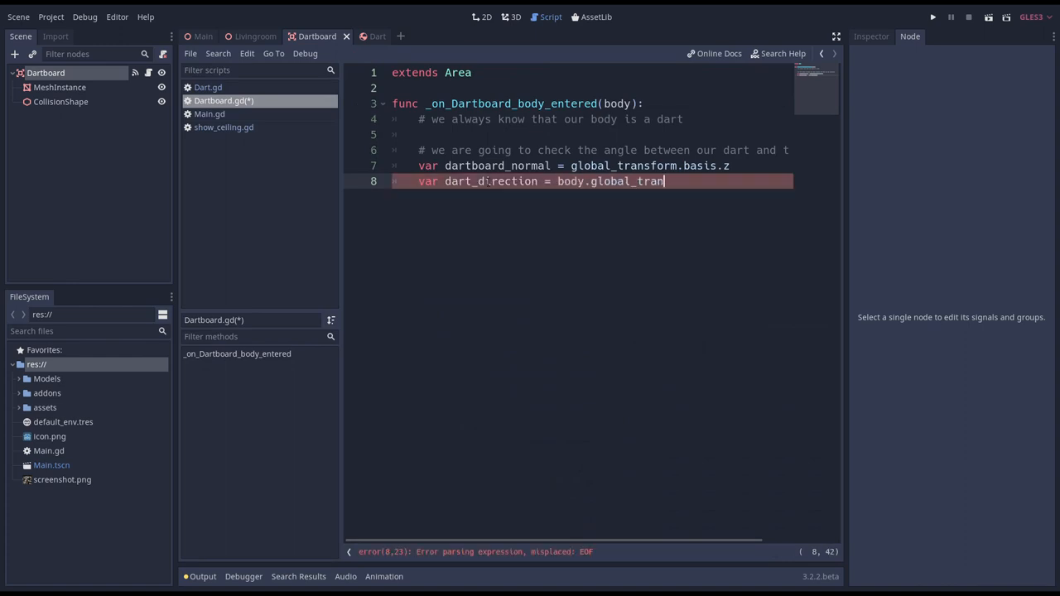
pyautogui.write('sform.basis.z')
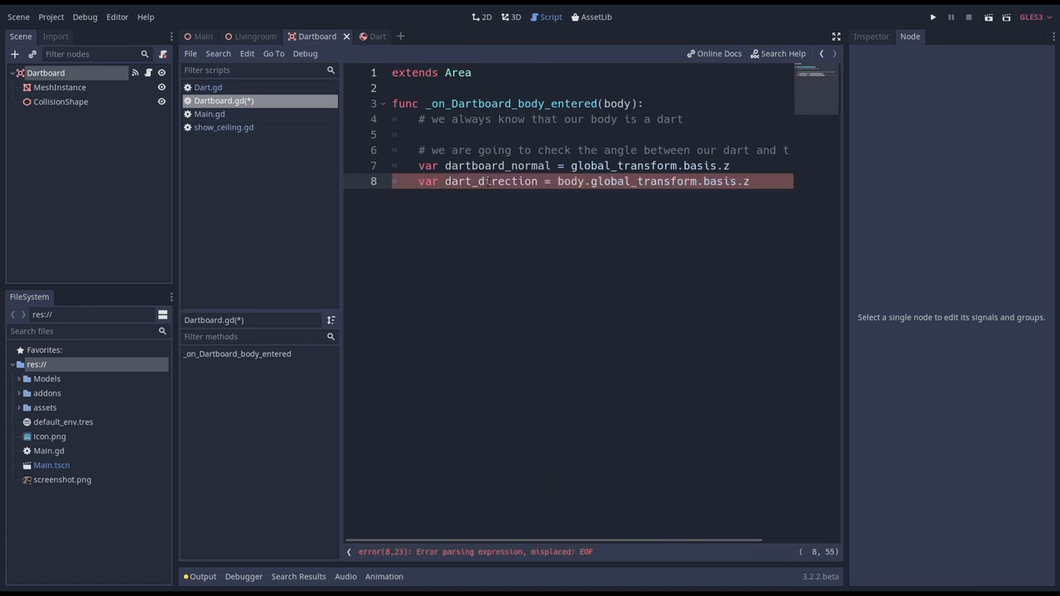
pyautogui.click(366, 36)
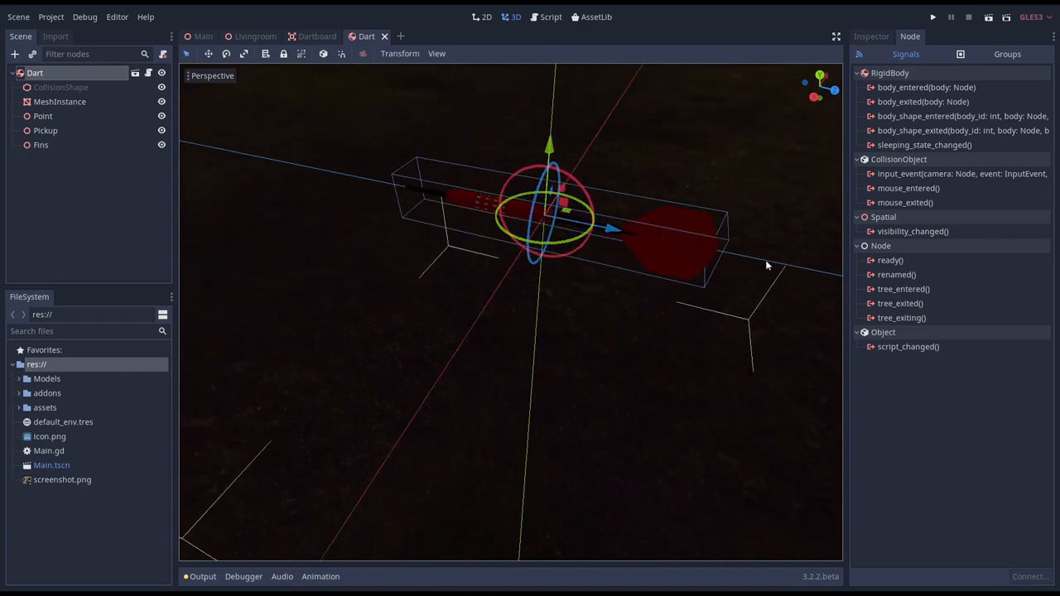
pyautogui.moveTo(839, 274)
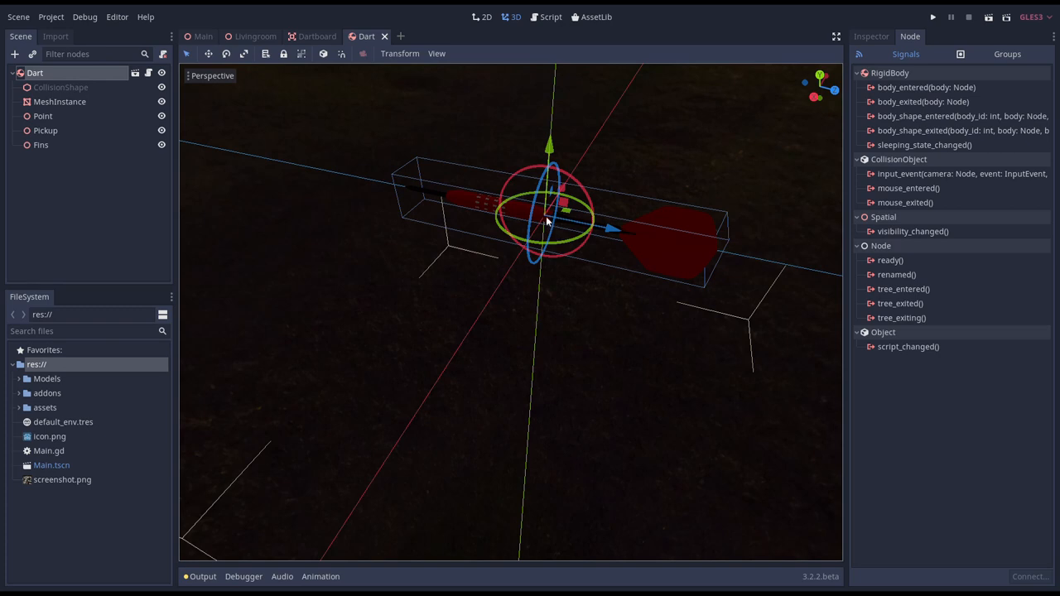
pyautogui.click(316, 36)
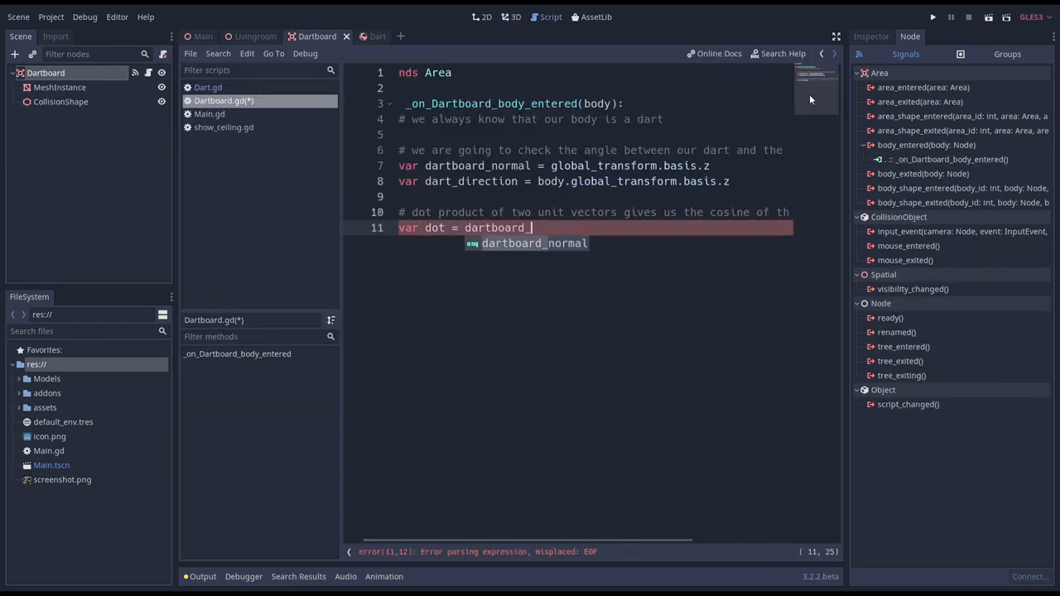
# Compute dartboard_normal.dot(dart_direction) and convert it to an angle with rad2deg(acos(dot)).
pyautogui.write('normal.dot')
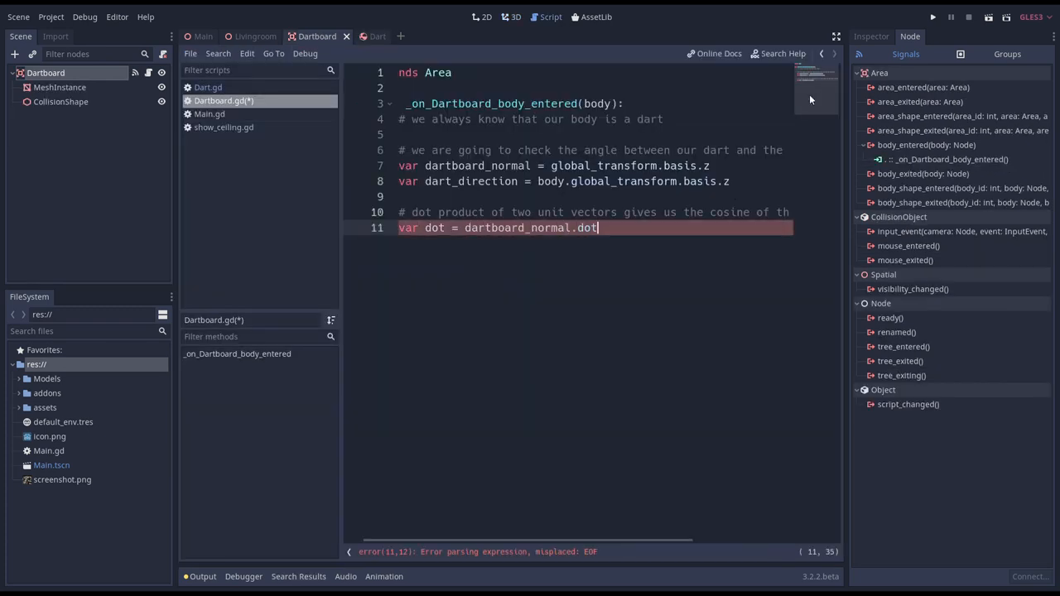
pyautogui.write('(dart_di')
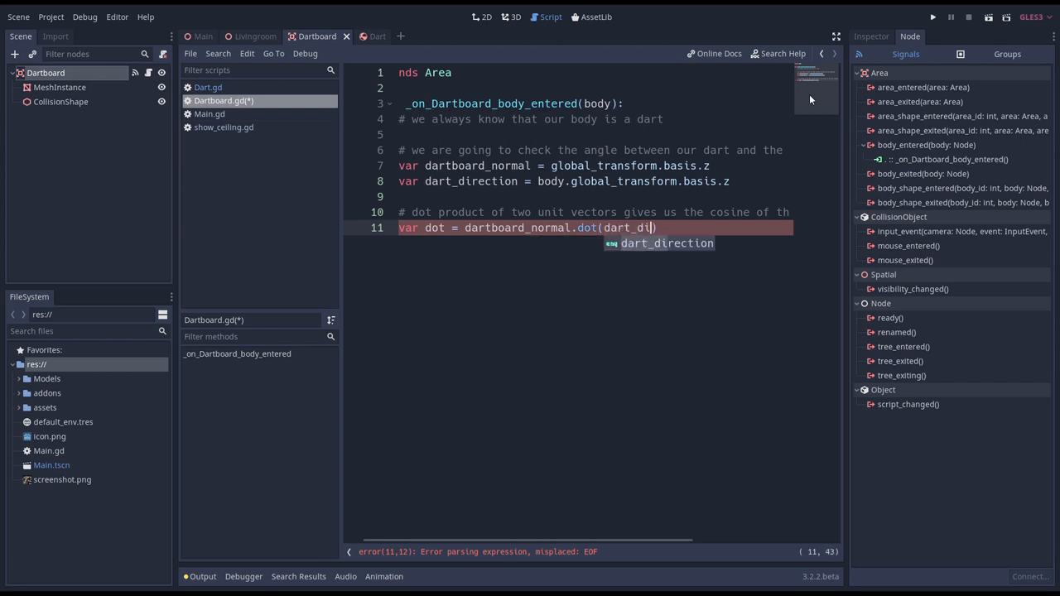
pyautogui.press('enter')
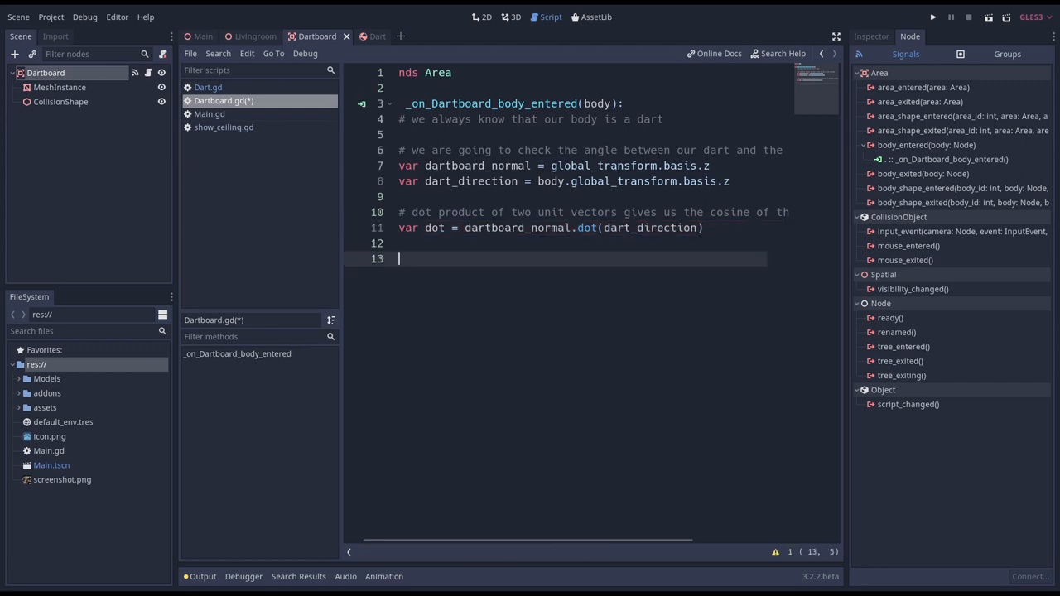
pyautogui.write('var angle = rad2')
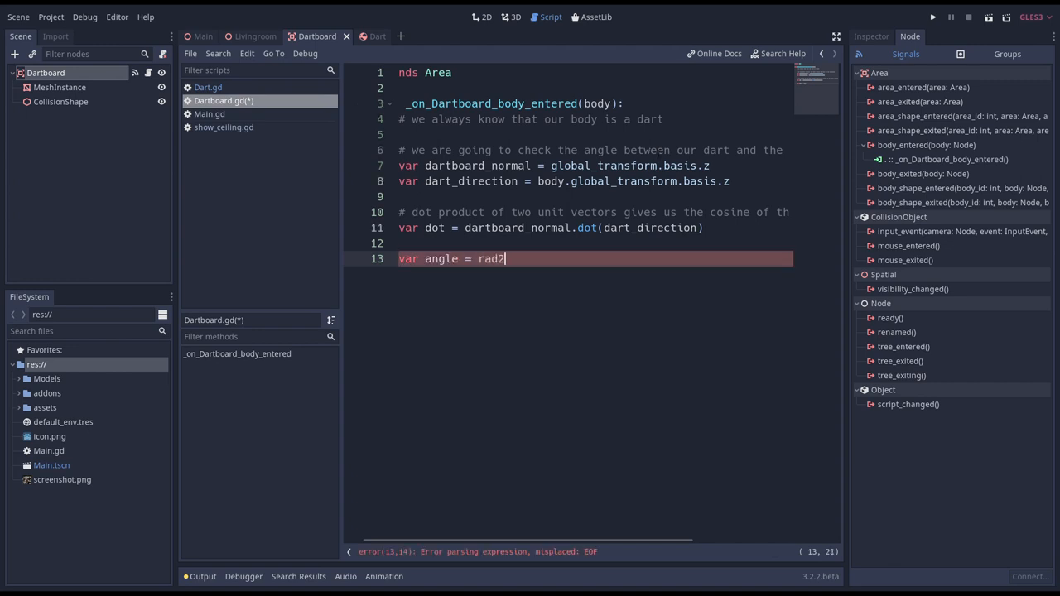
pyautogui.write('deg(acos(dot')
pyautogui.write('i')
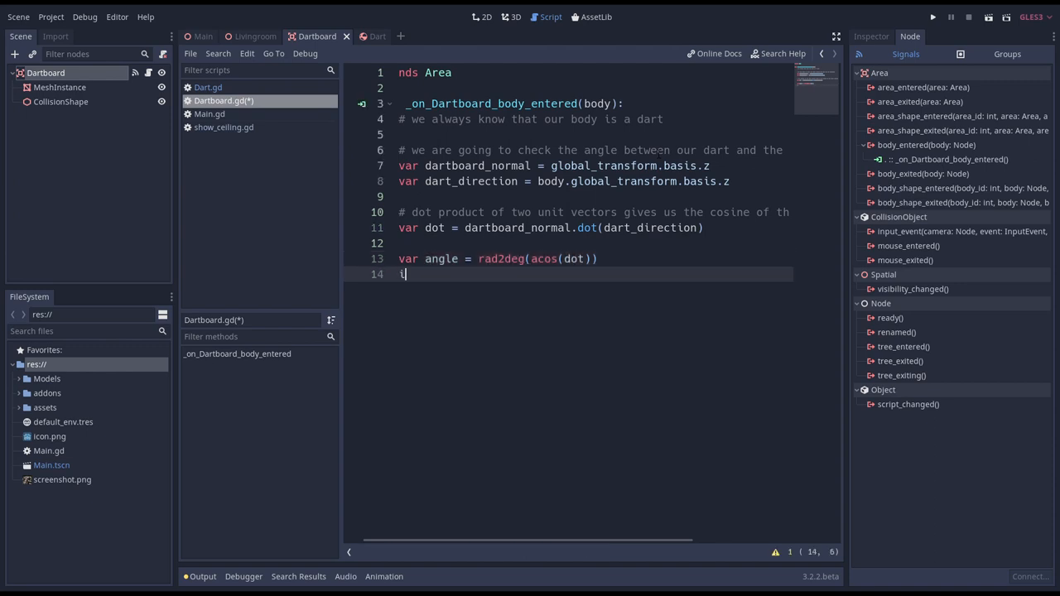
# Set body.mode to RigidBody.MODE_STATIC when the angle is under 45 degrees.
pyautogui.write('f angle < 45')
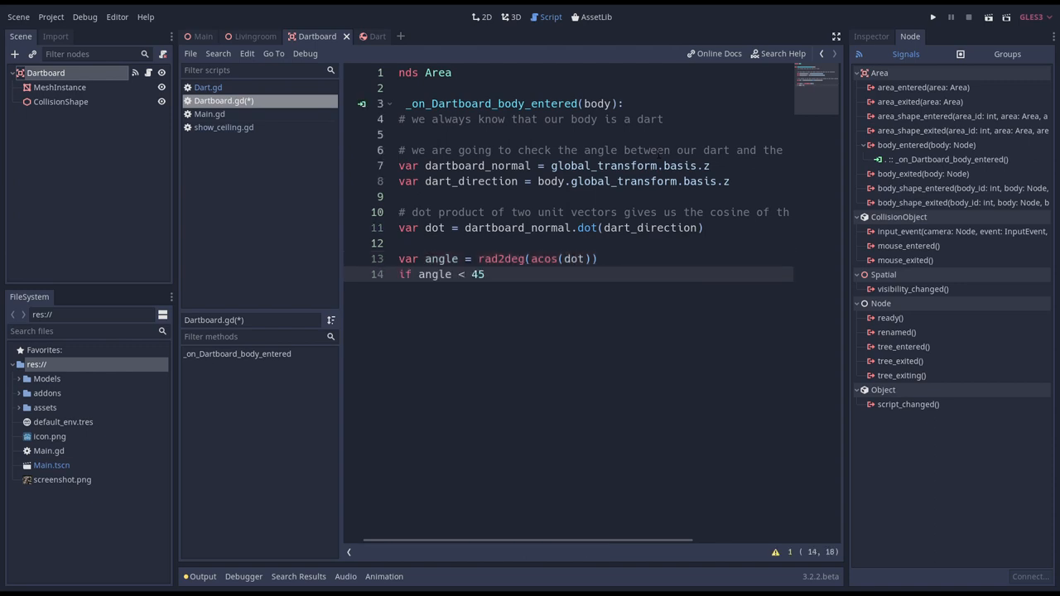
pyautogui.press('Return')
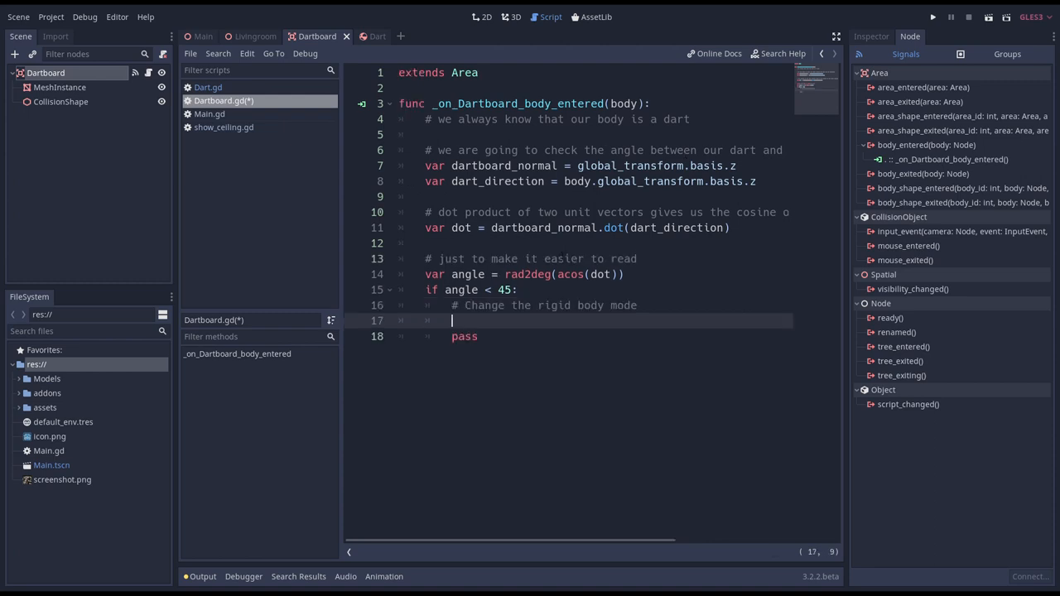
pyautogui.write('body.')
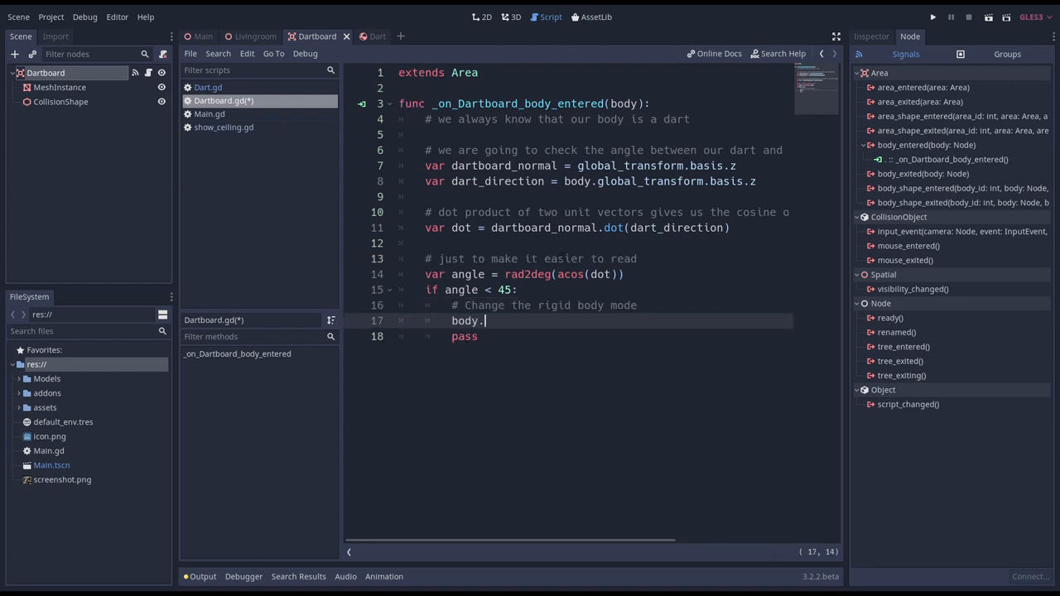
pyautogui.write('mode = RigidBod')
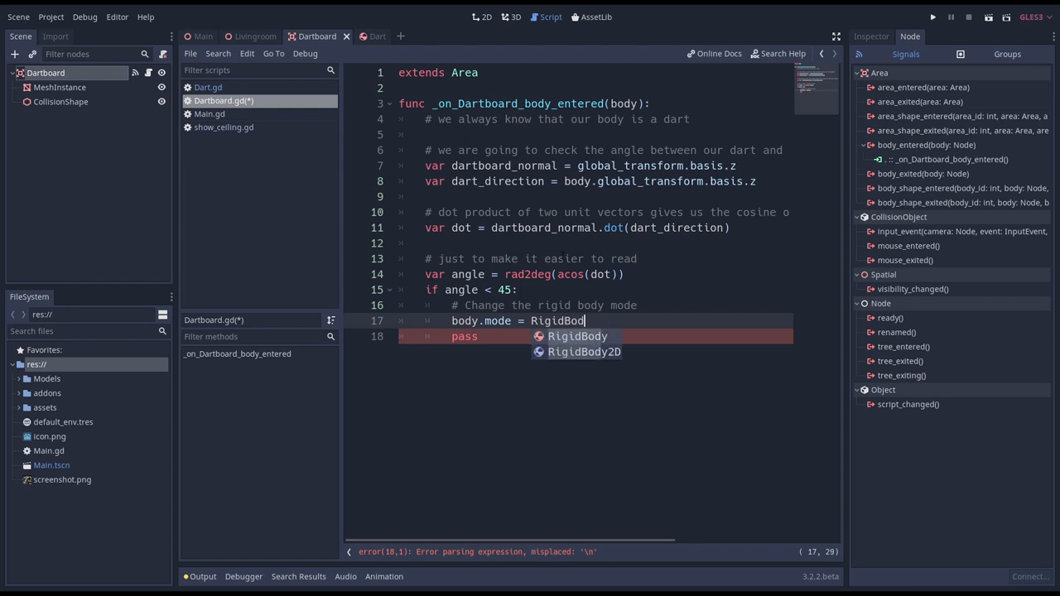
pyautogui.write('.MODE_STAT')
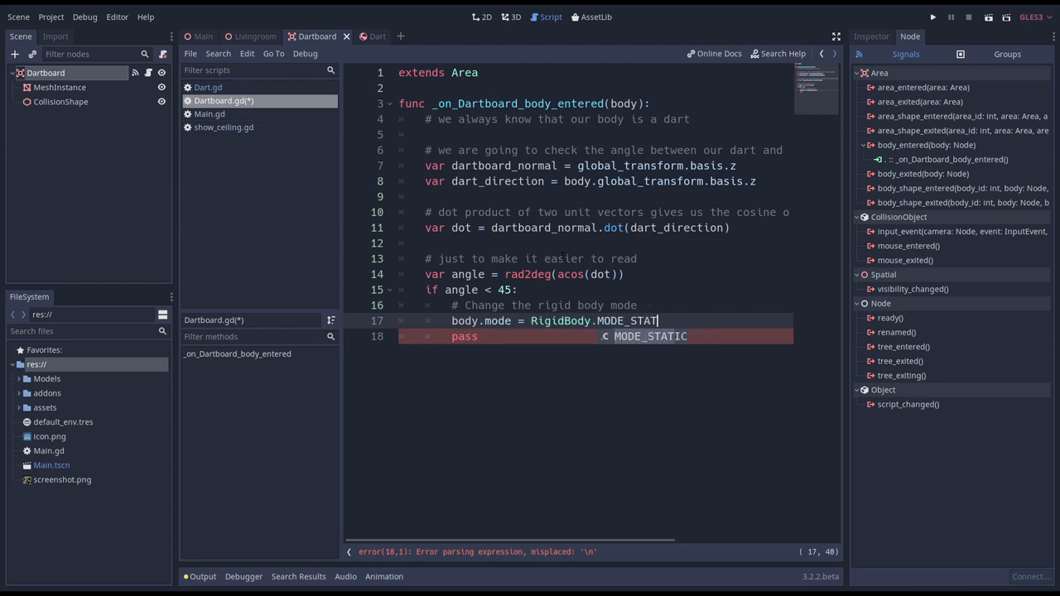
pyautogui.press('Enter')
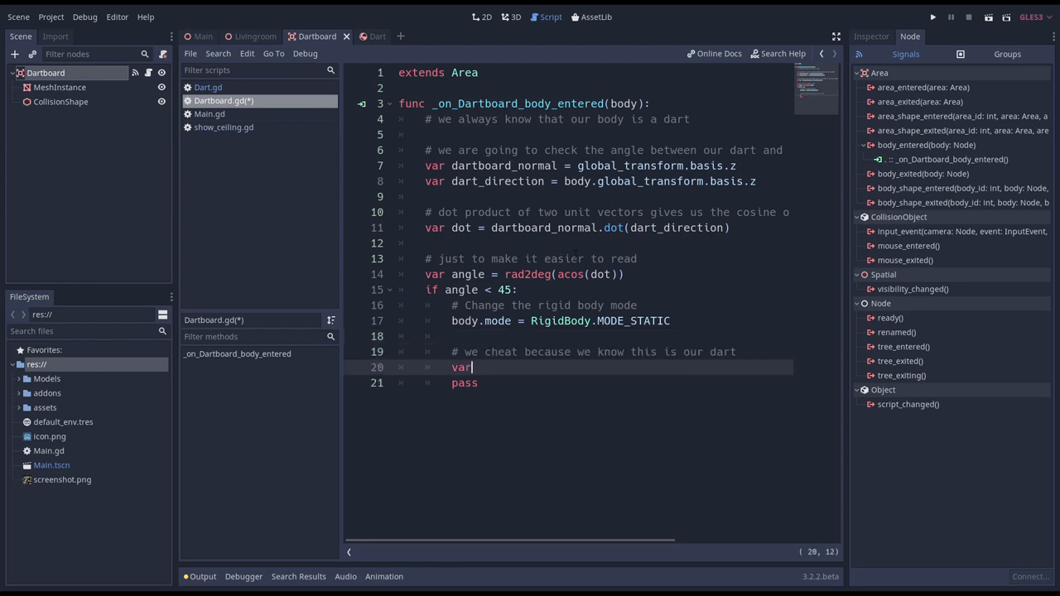
# Get the dart's 'point' node position and convert it to board-local space with xform_inv.
pyautogui.write('point = body.get')
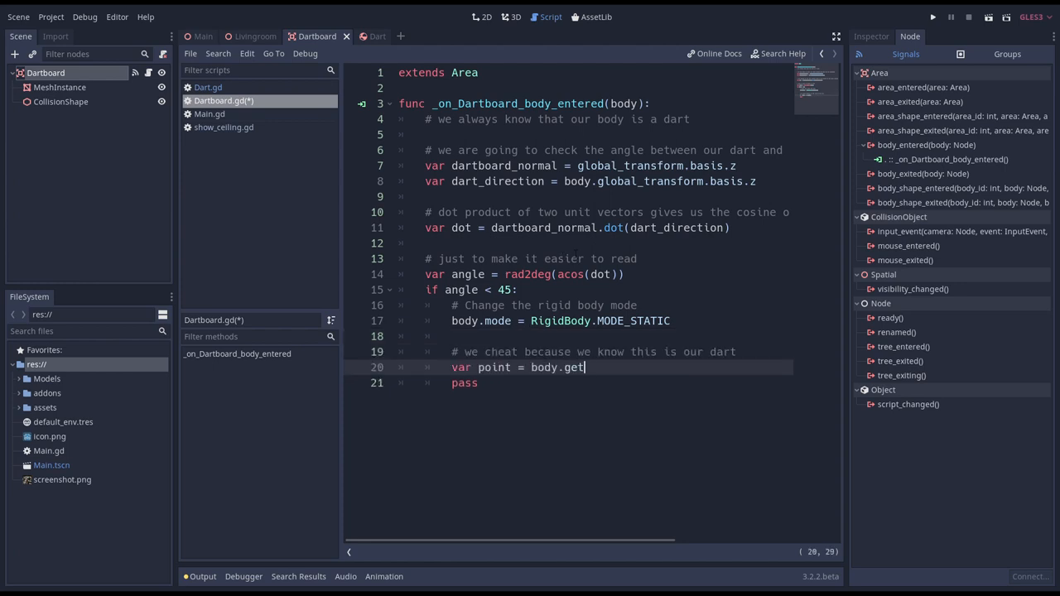
pyautogui.write("_node('point')")
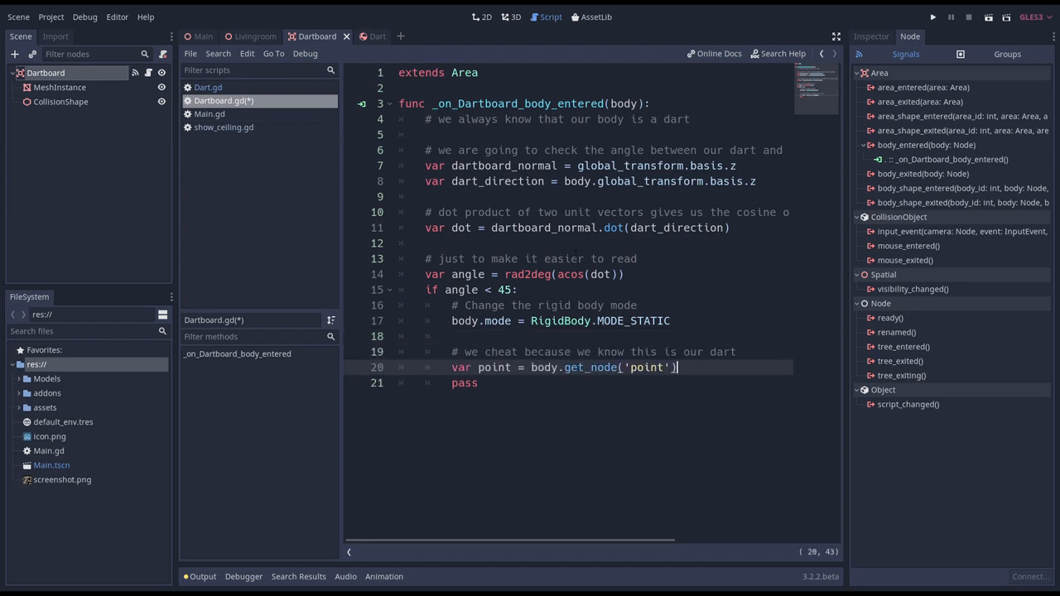
pyautogui.write('.global_transform.origin')
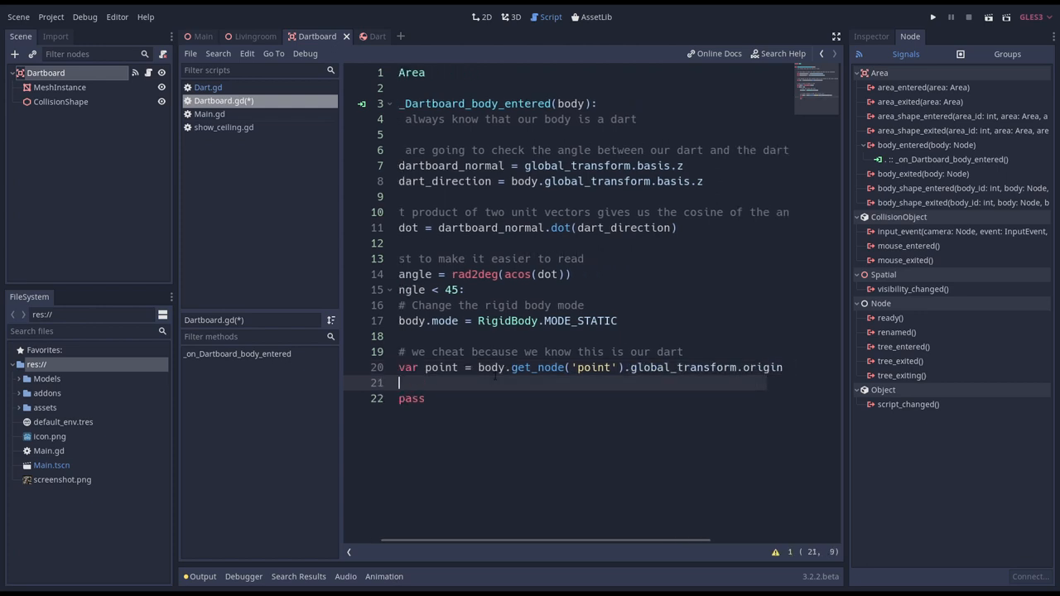
pyautogui.write('point = glob')
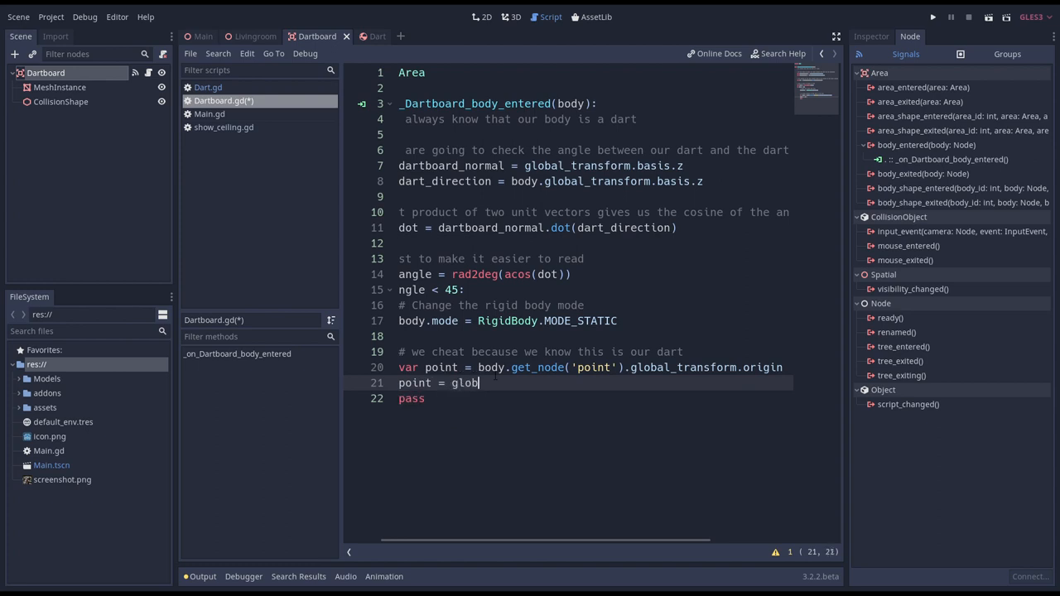
pyautogui.write('al_transform.')
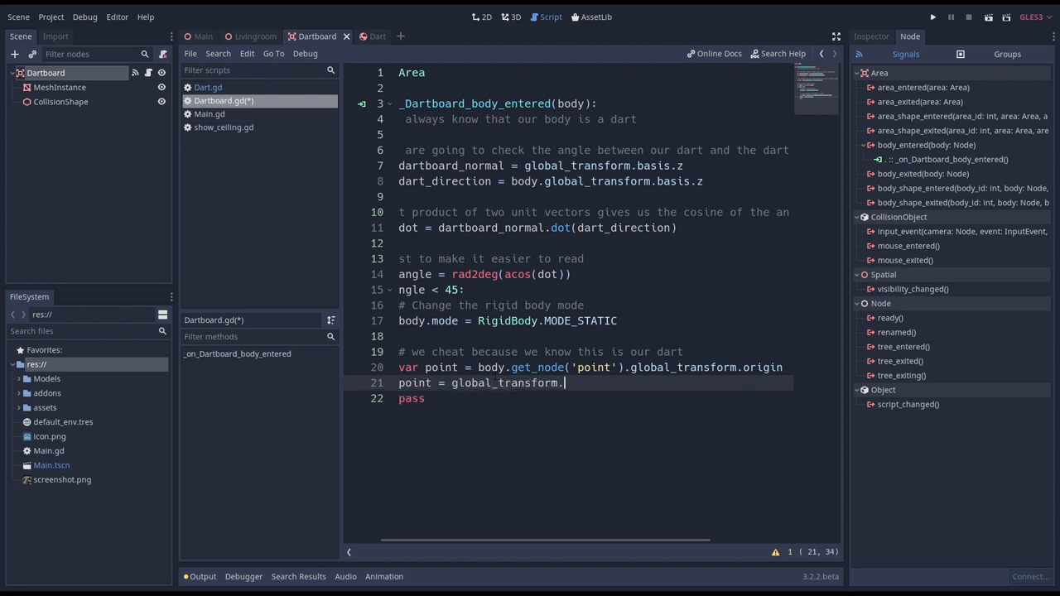
pyautogui.write('xform_inv(')
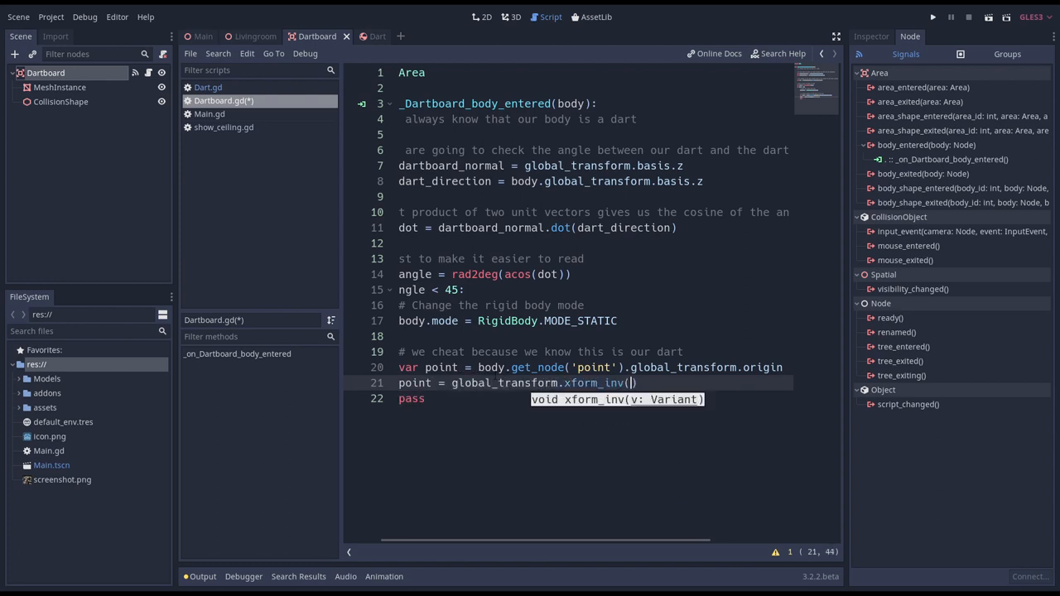
pyautogui.write('point)')
pyautogui.write('body.global_')
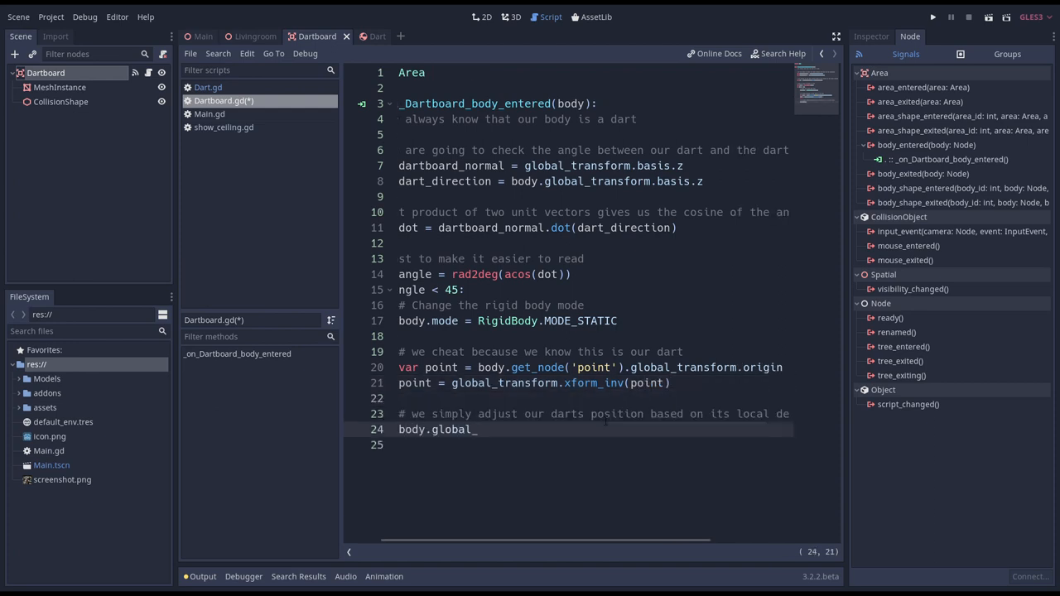
# Set the dart's global origin to -point.z times the dartboard normal.
pyautogui.write('transform.')
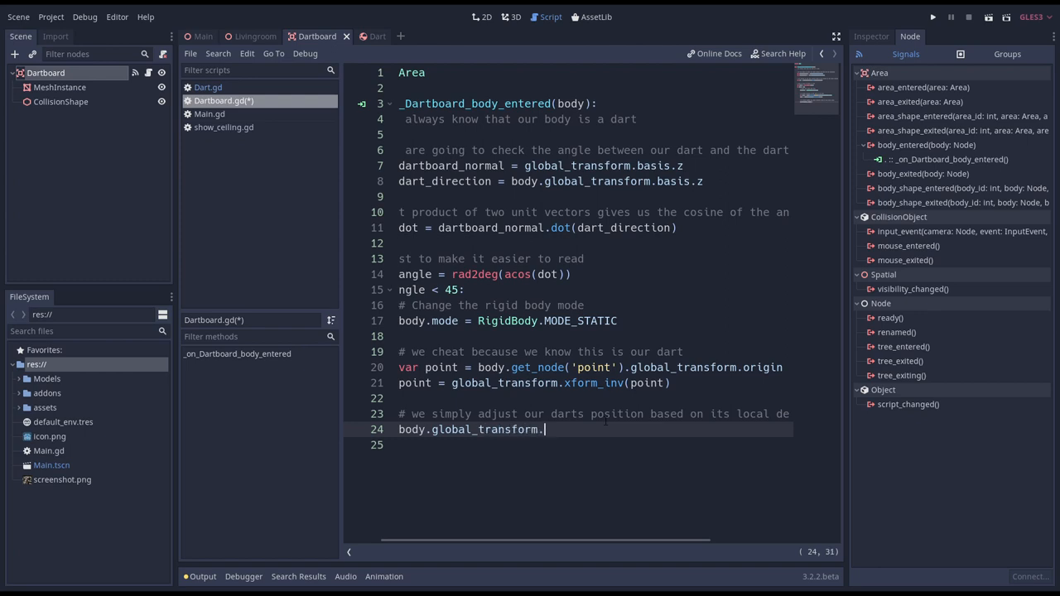
pyautogui.write('origin =')
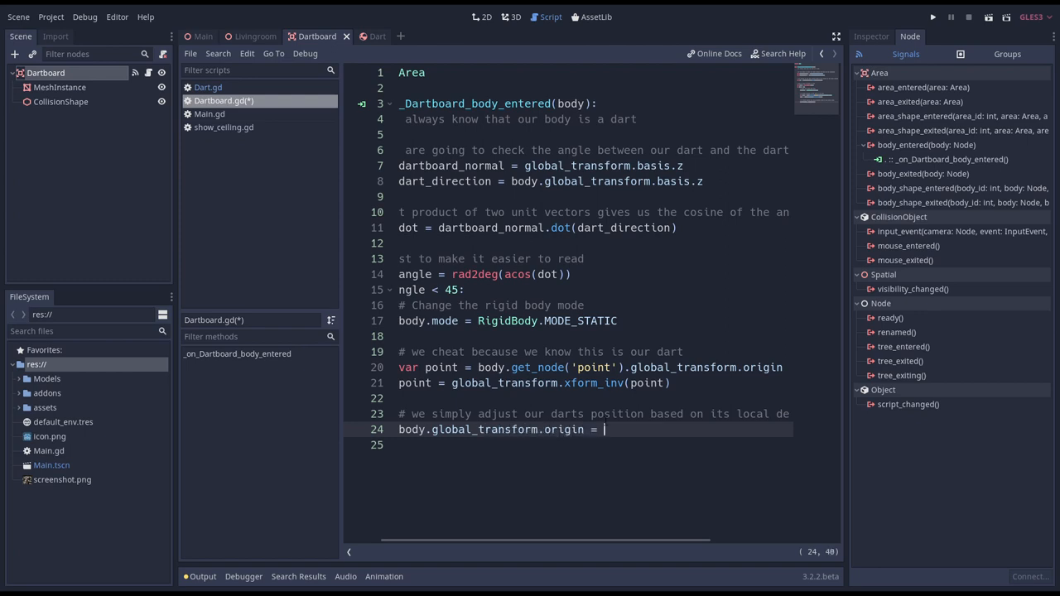
pyautogui.write('-point.z')
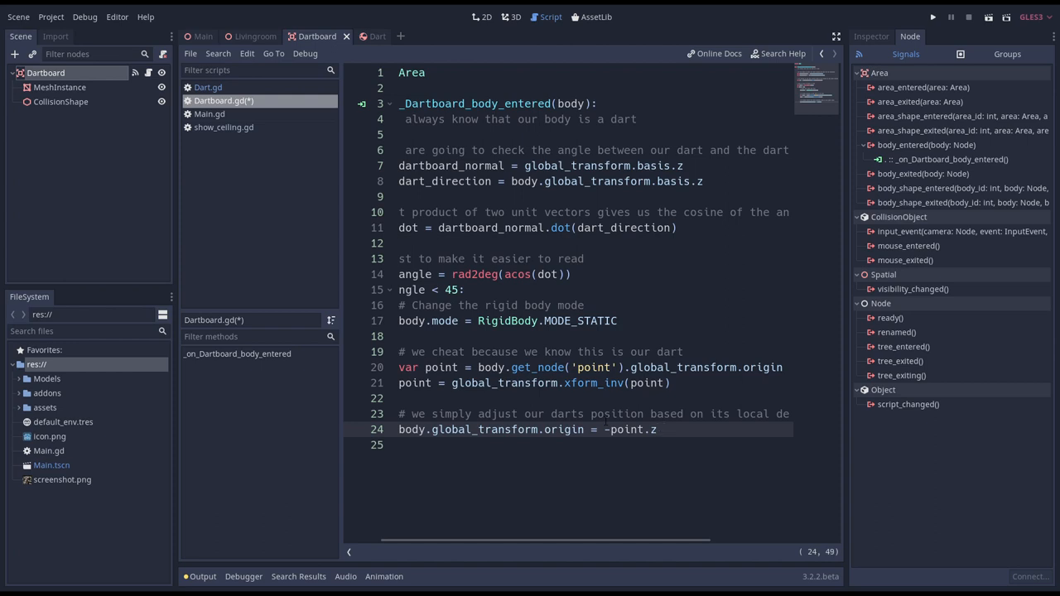
pyautogui.write('* dart_')
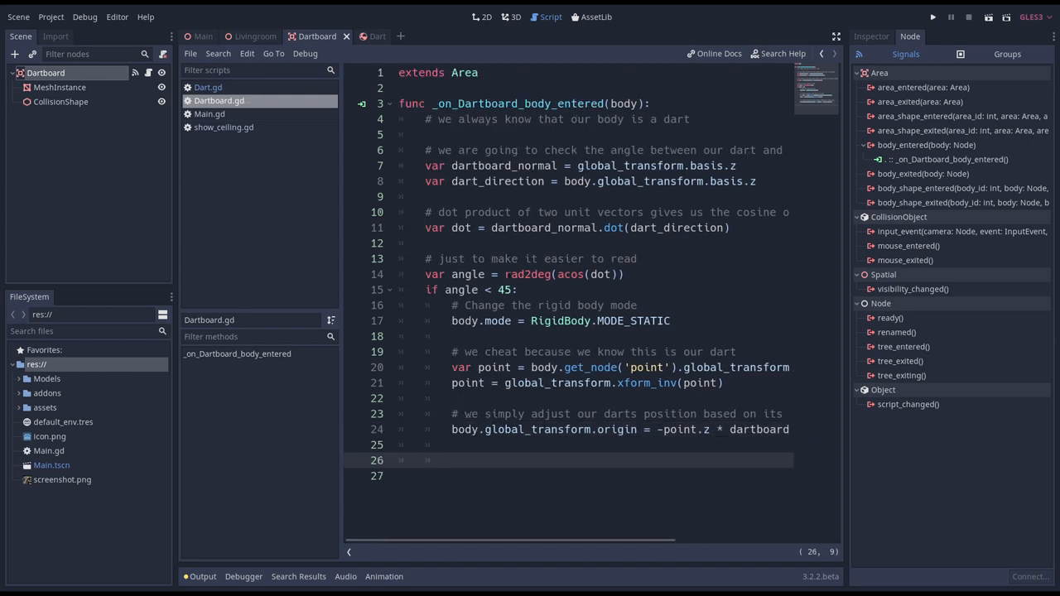
# Switch to the 3D view and zoom in on the dartboard's bullseye rings.
pyautogui.click(514, 17)
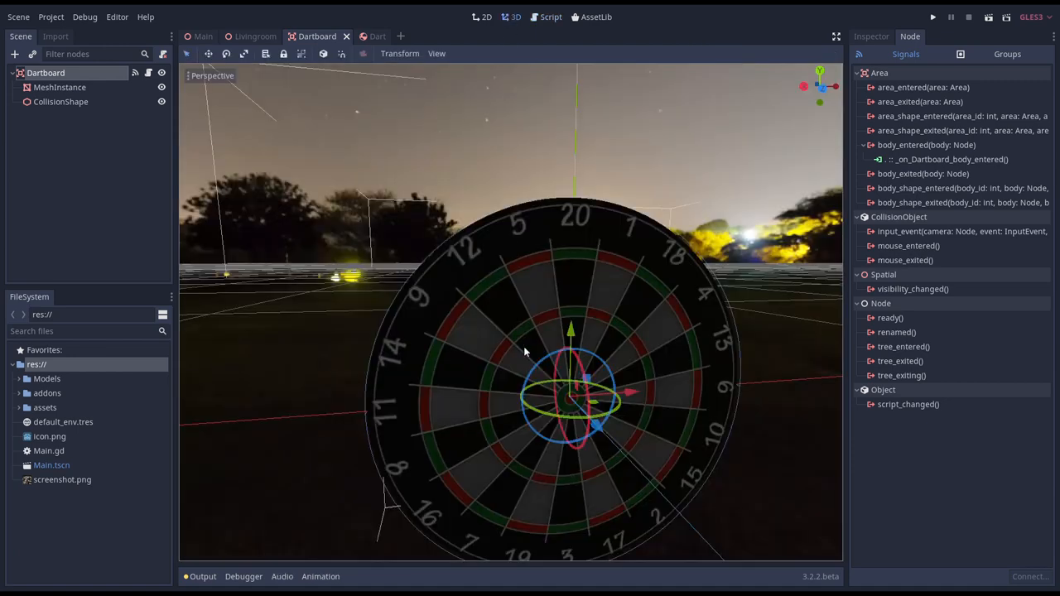
pyautogui.moveTo(524, 349); pyautogui.dragTo(551, 428)
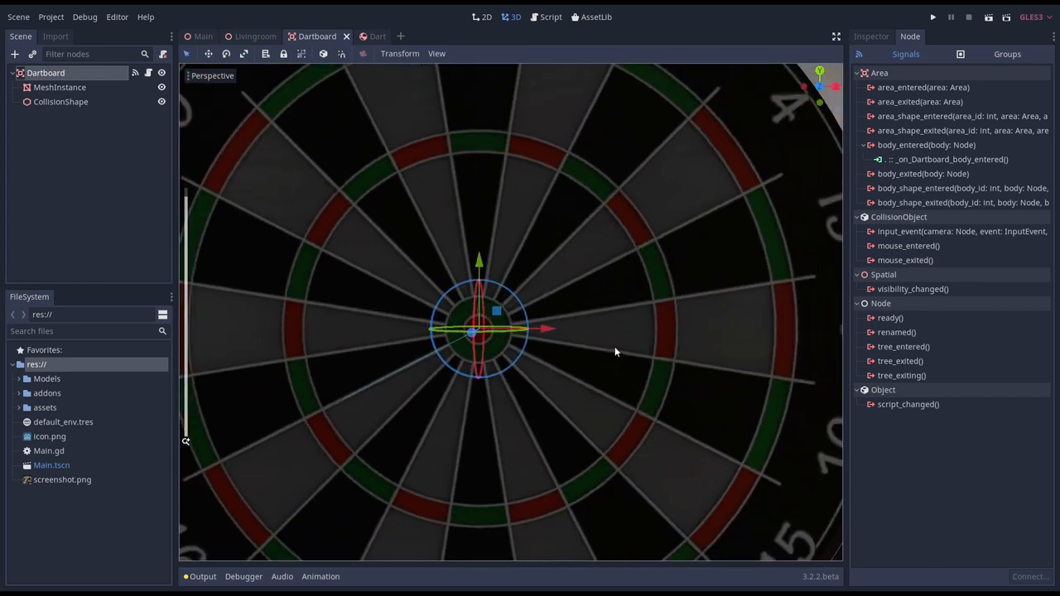
pyautogui.moveTo(578, 253)
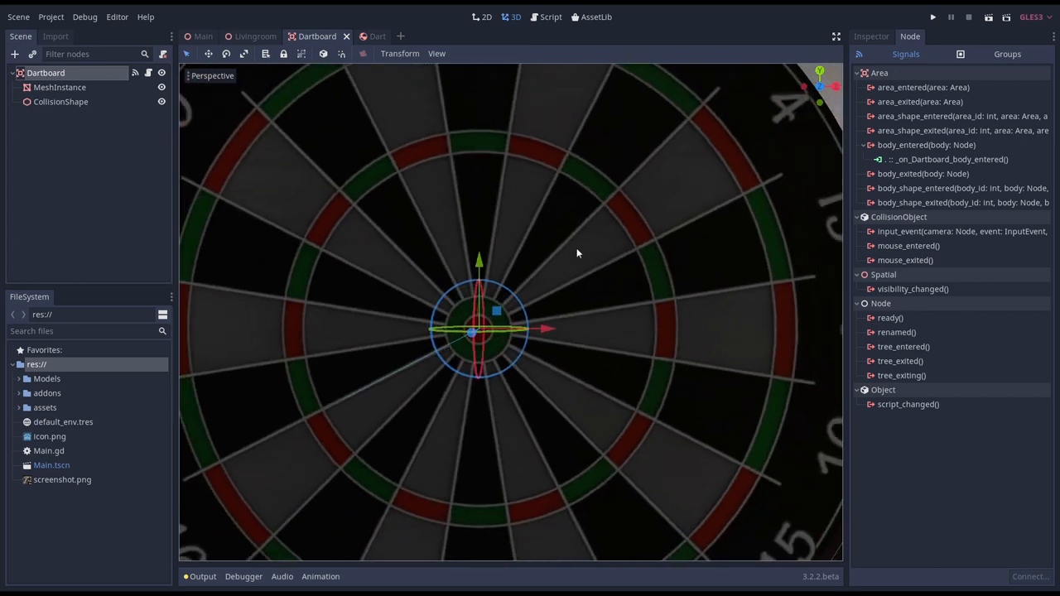
# Add point2d, dist_from_center and score, scoring 50, 25, slice, treble, double or 0.
pyautogui.click(550, 17)
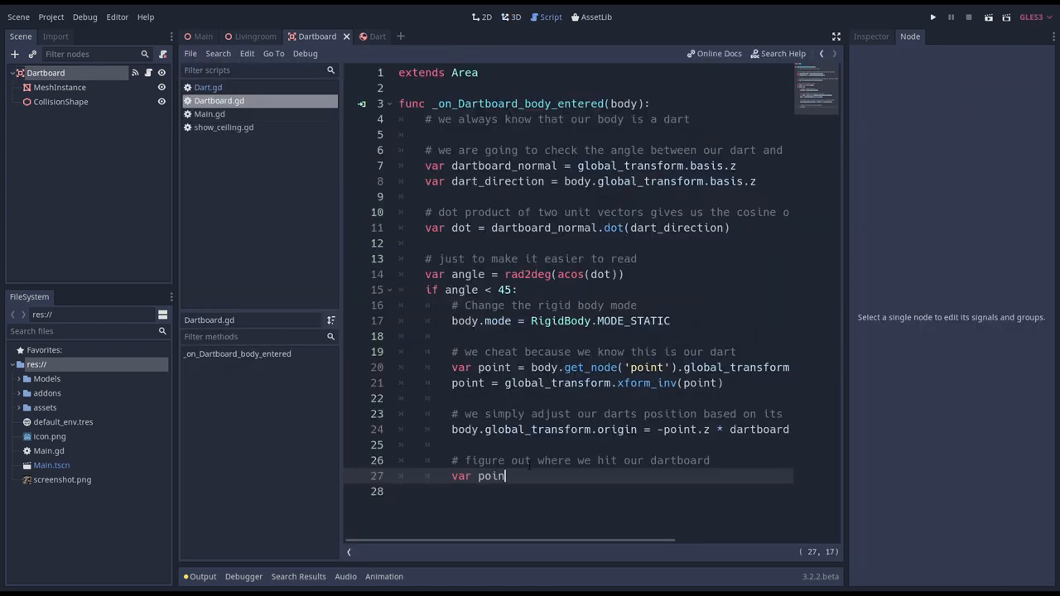
pyautogui.write('2d = Vector2(point')
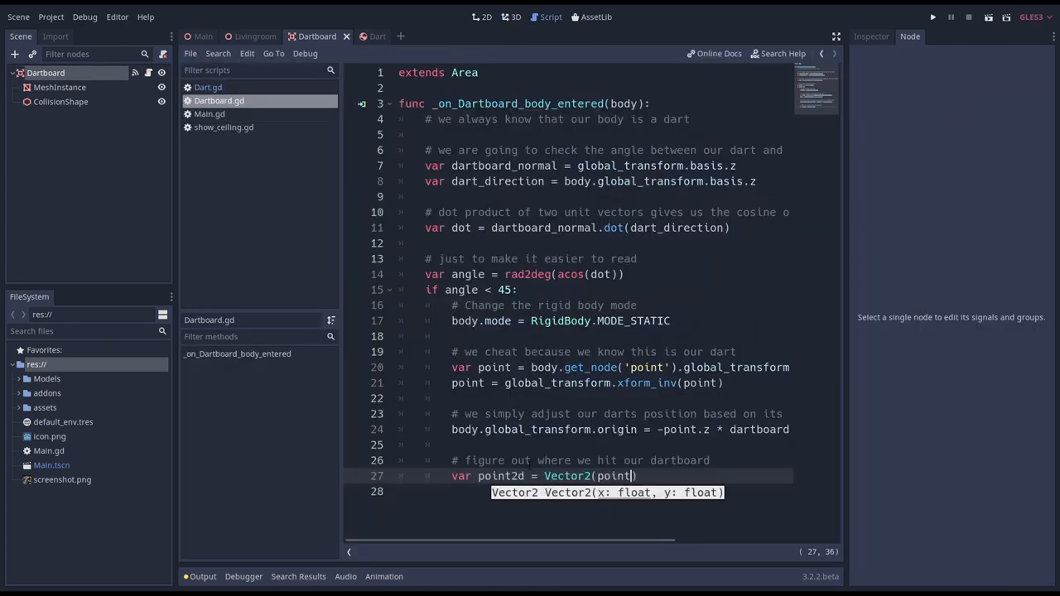
pyautogui.write('.x, point.y)')
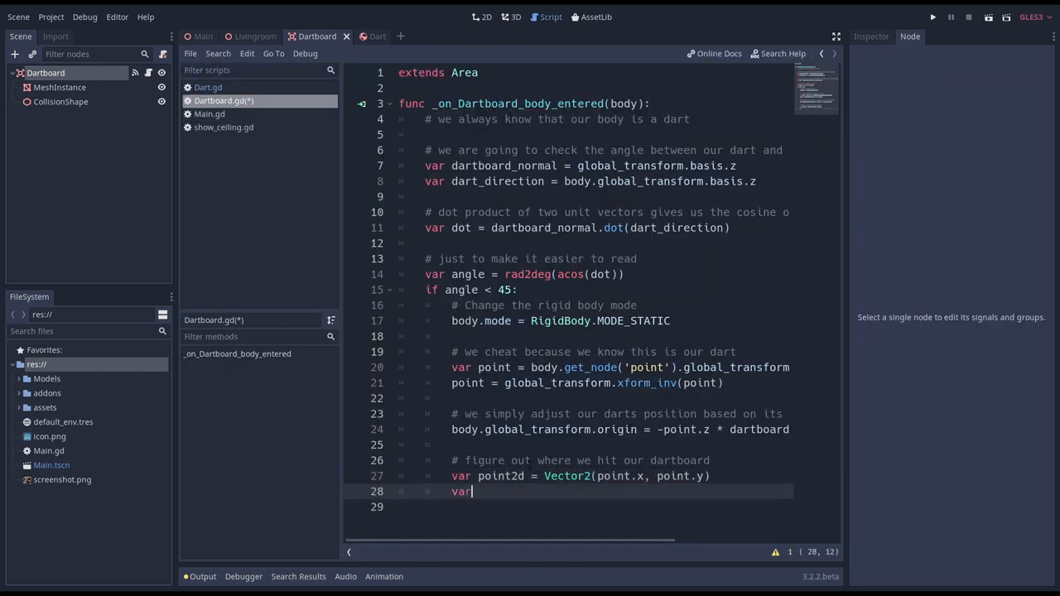
pyautogui.write('dist_from_center = point2d.length(')
pyautogui.click(579, 507)
pyautogui.write('var score =')
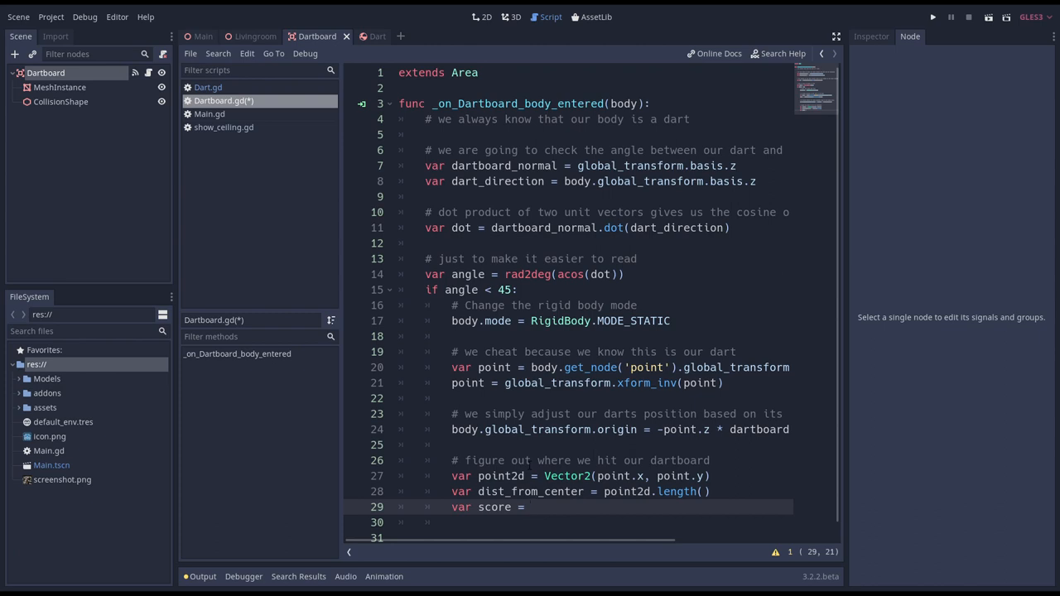
pyautogui.write('0')
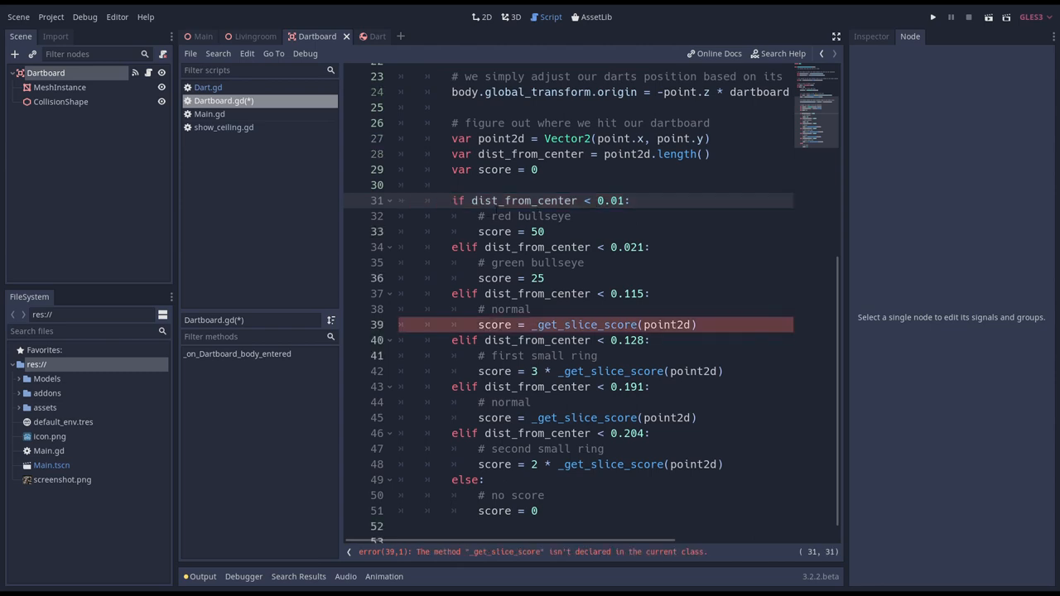
pyautogui.doubleClick(611, 200)
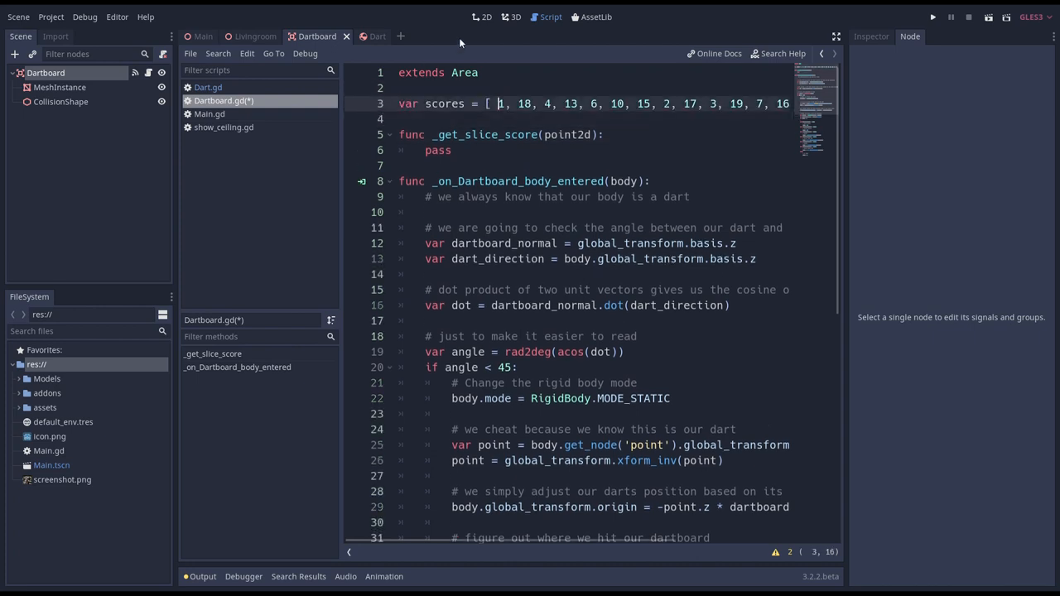
# Switch to the 3D view of the Dartboard scene.
pyautogui.click(515, 16)
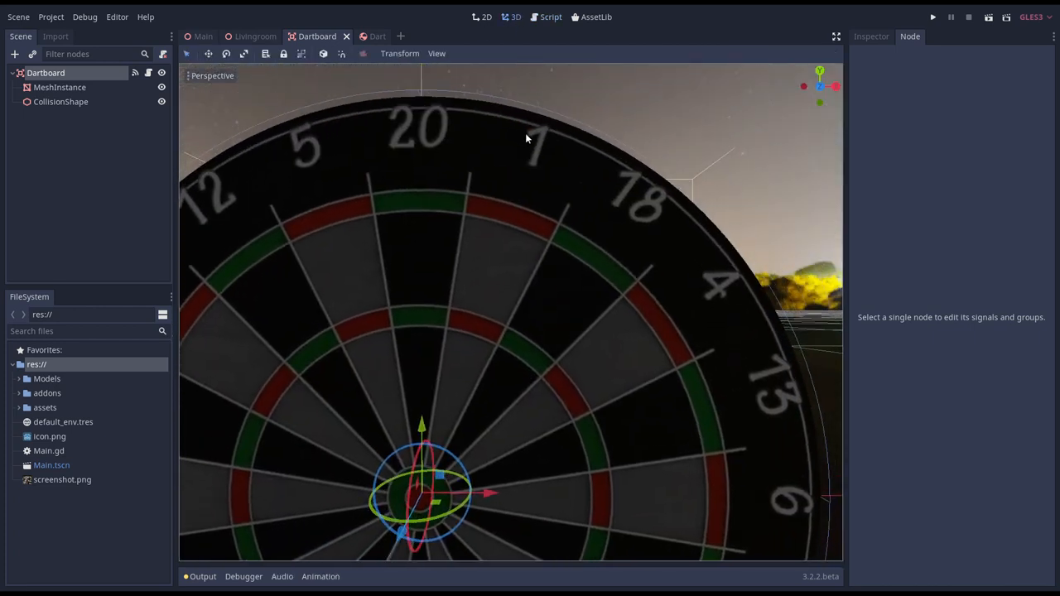
pyautogui.moveTo(737, 356)
pyautogui.write('One')
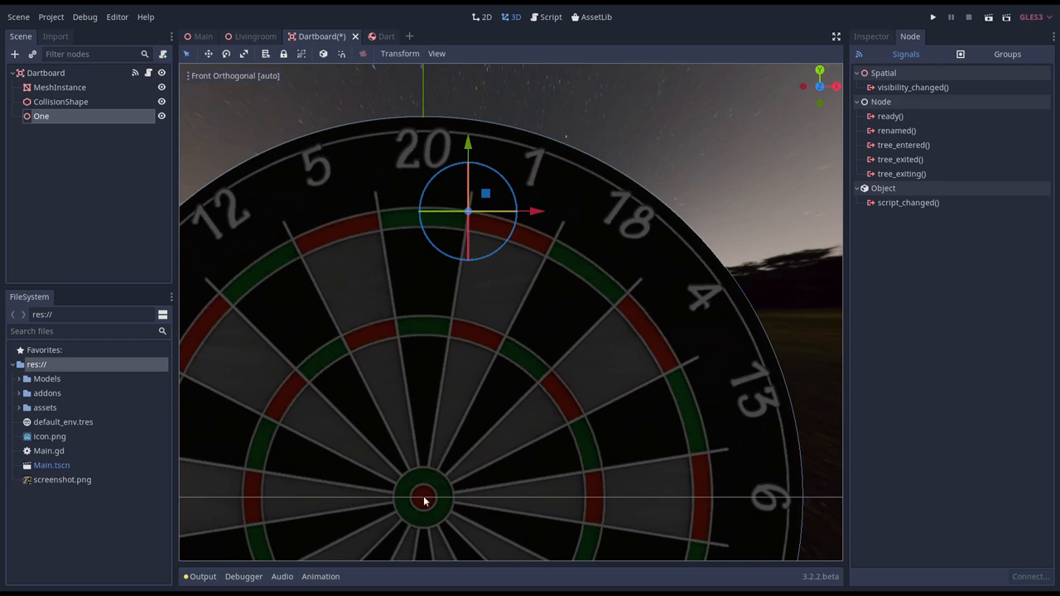
pyautogui.moveTo(431, 433)
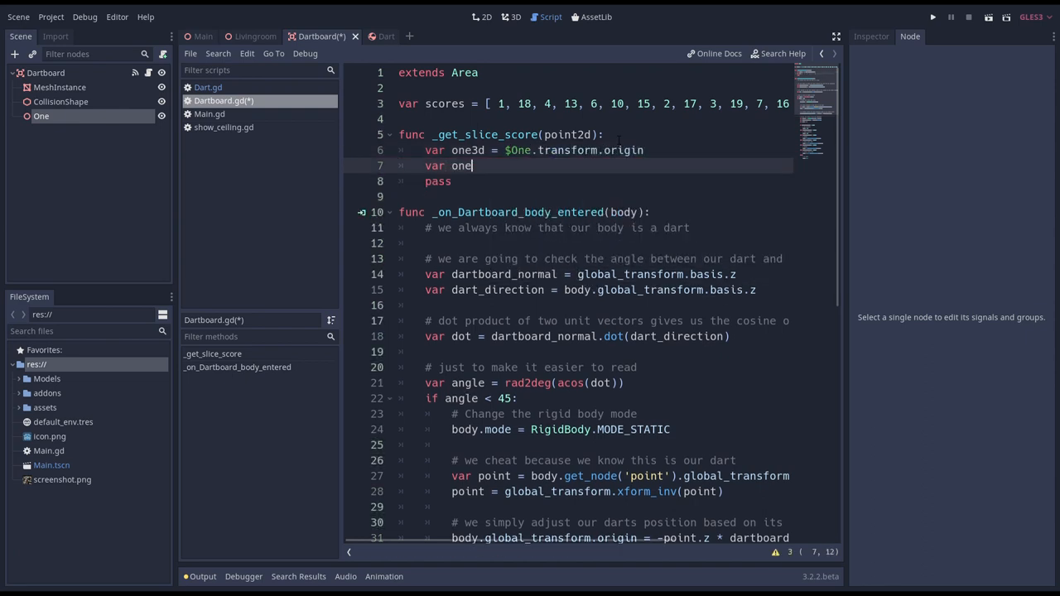
# Compute the angle to $One, floor it into 20 wrapped slices, and return scores[slice].
pyautogui.write('2d = Vector2(one3d.x, one3d.y')
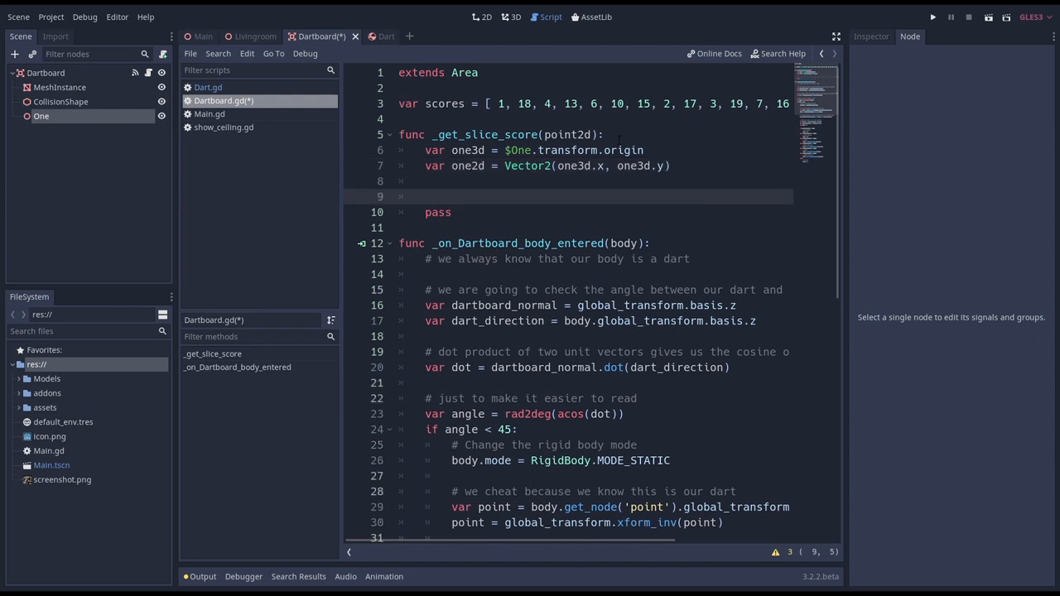
pyautogui.write('var angle = point2d.angle_to(one2d')
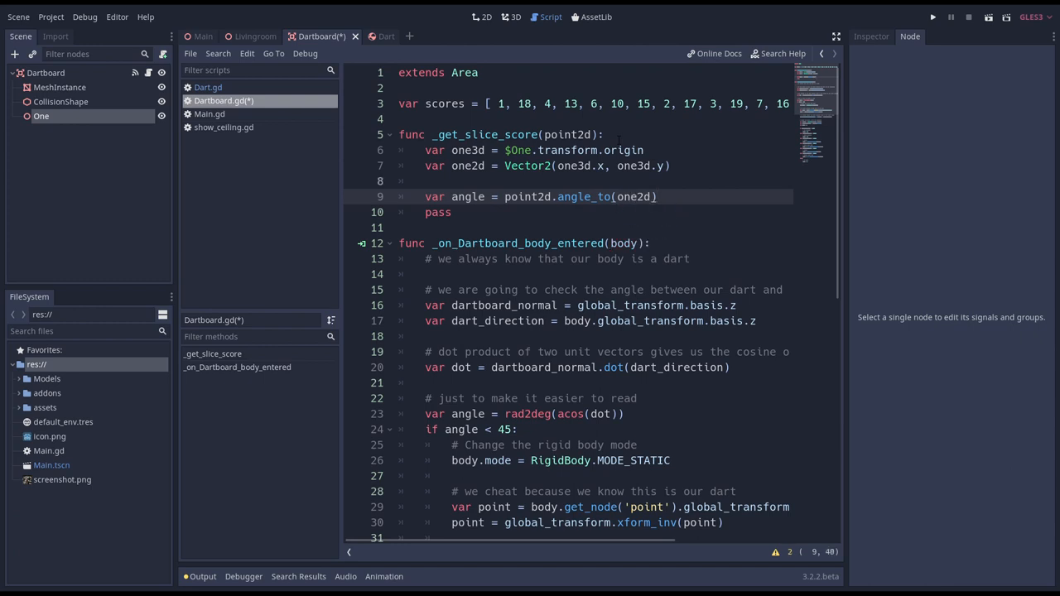
pyautogui.write('var slice = 20.0 * angle / (')
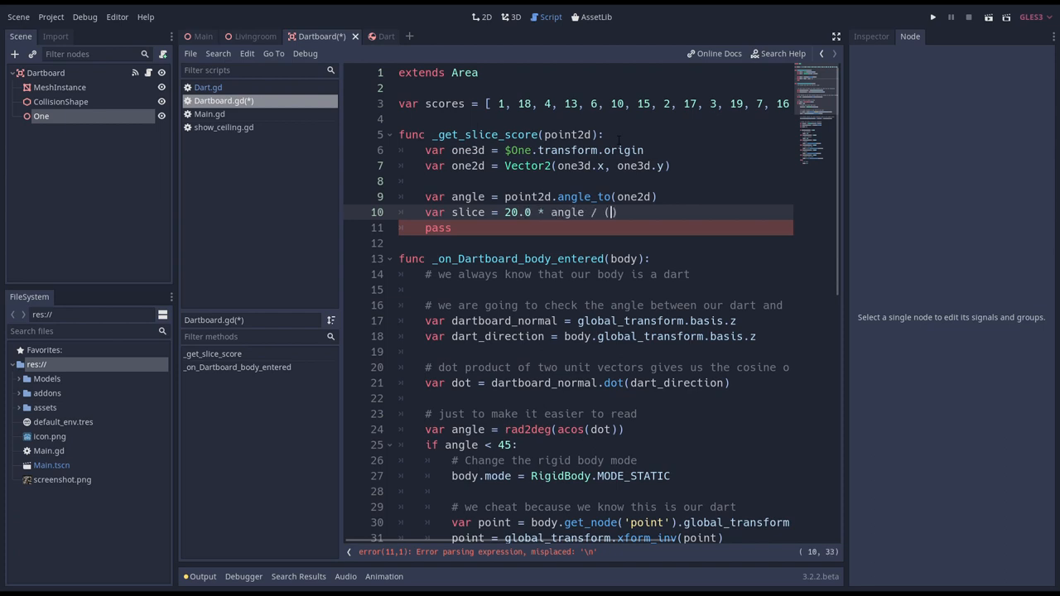
pyautogui.write('2.0 * PI')
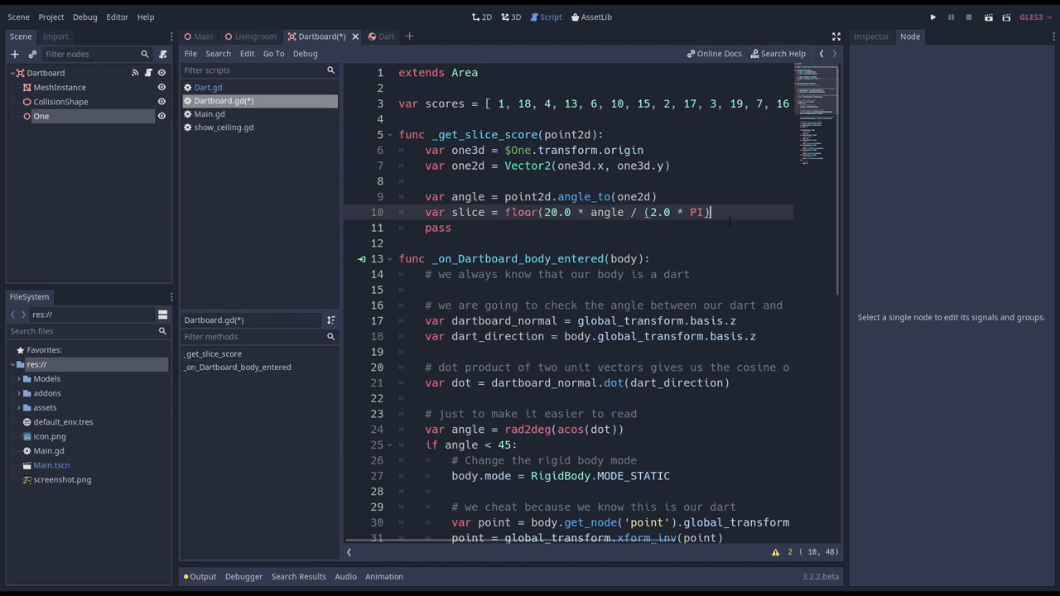
pyautogui.write('if slice < 0:')
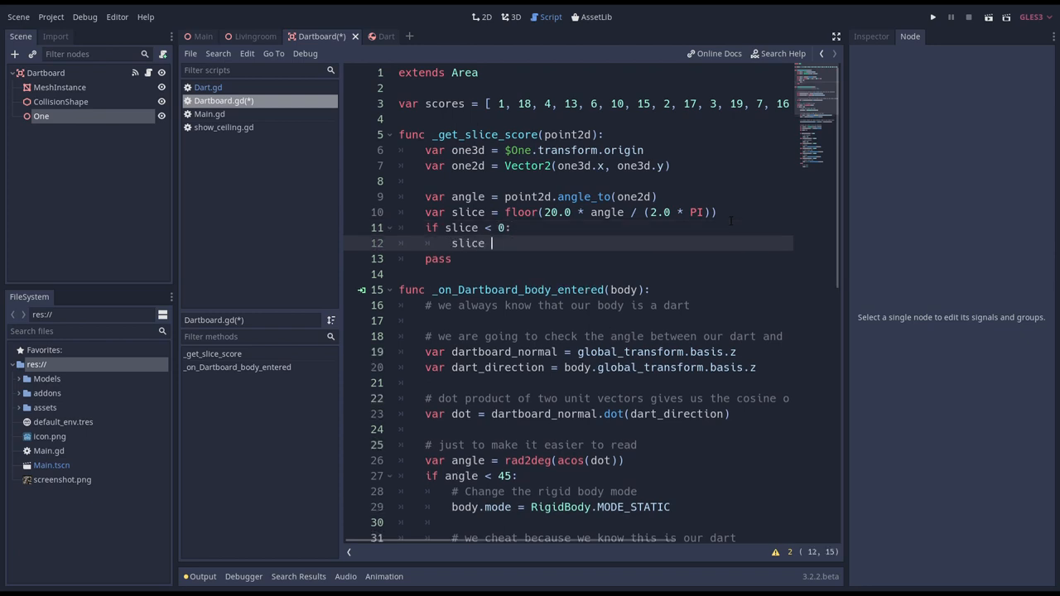
pyautogui.write('+= 20')
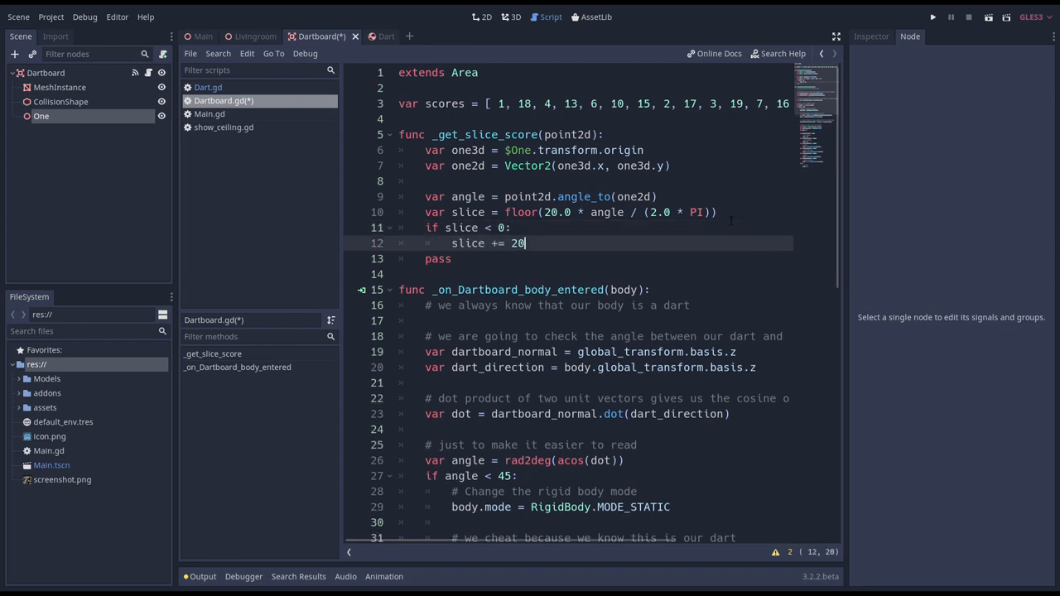
pyautogui.write(';')
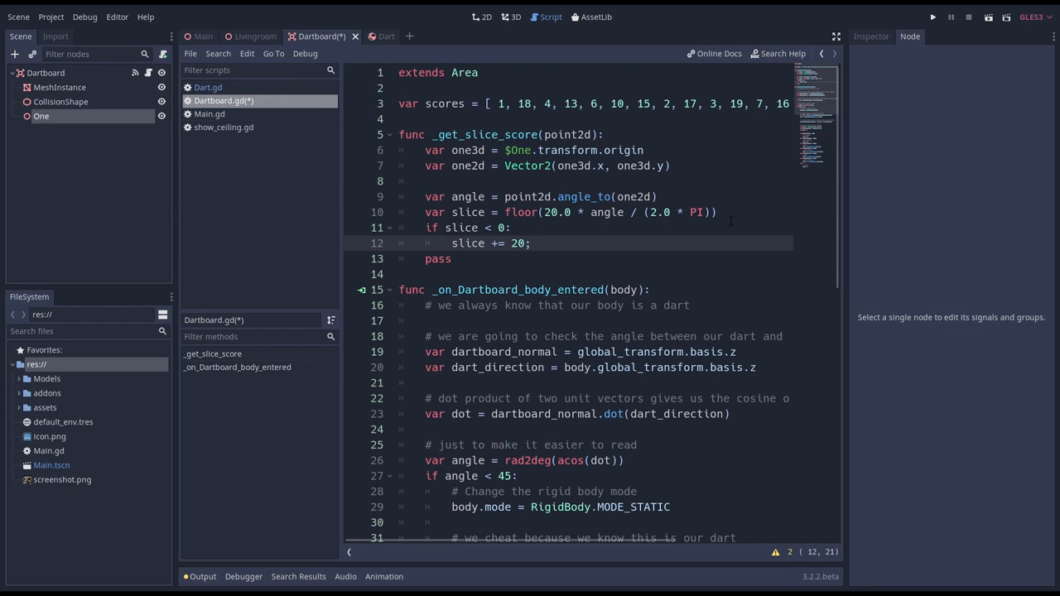
pyautogui.write('return scores[slice')
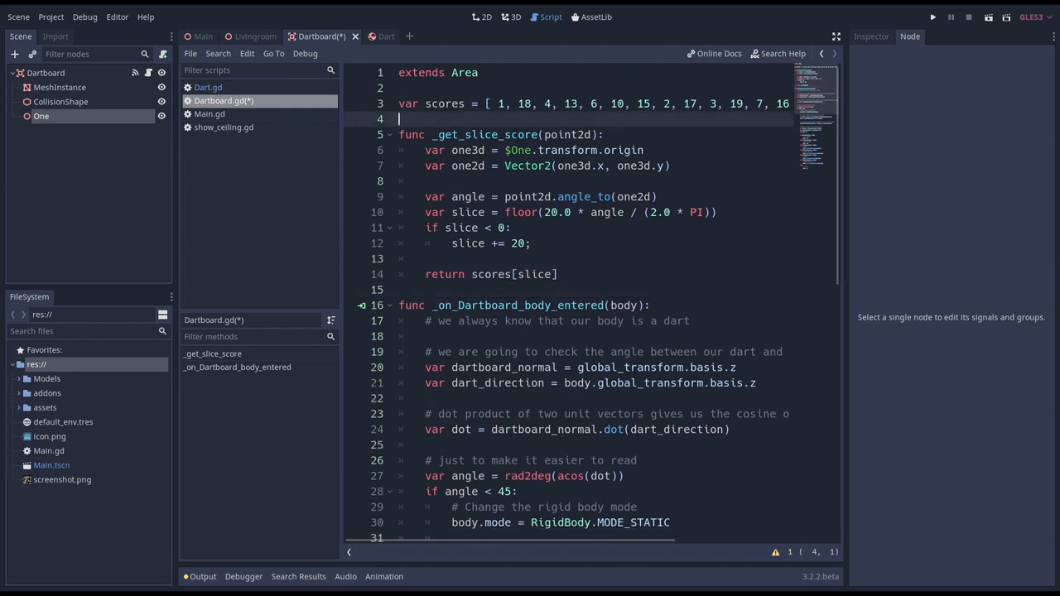
pyautogui.write('var total')
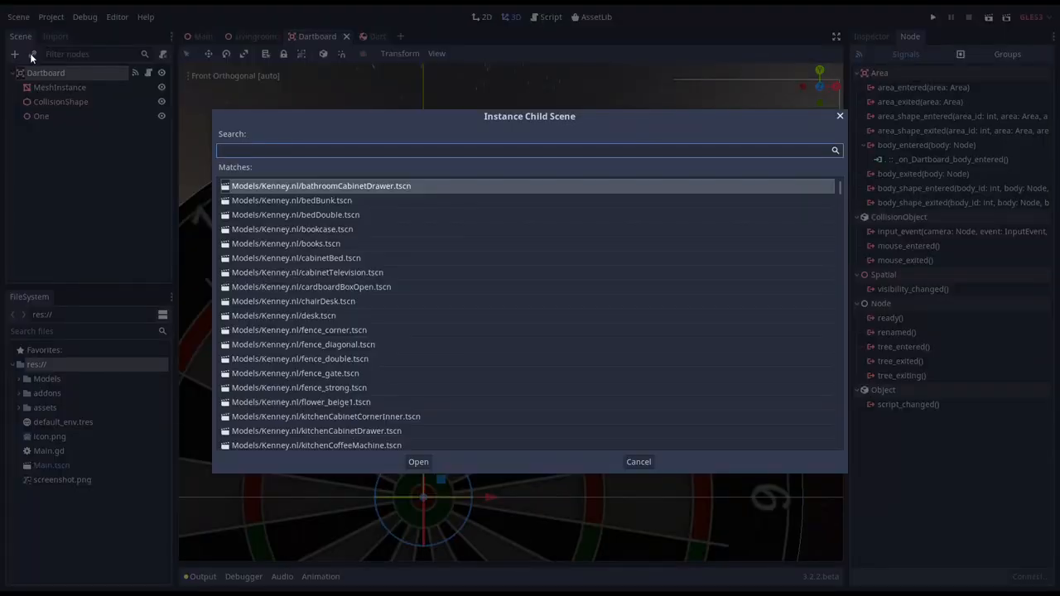
# Instance a Viewport2Din3D under Dartboard, rename it Scoreboard, and adjust its size.
pyautogui.click(418, 462)
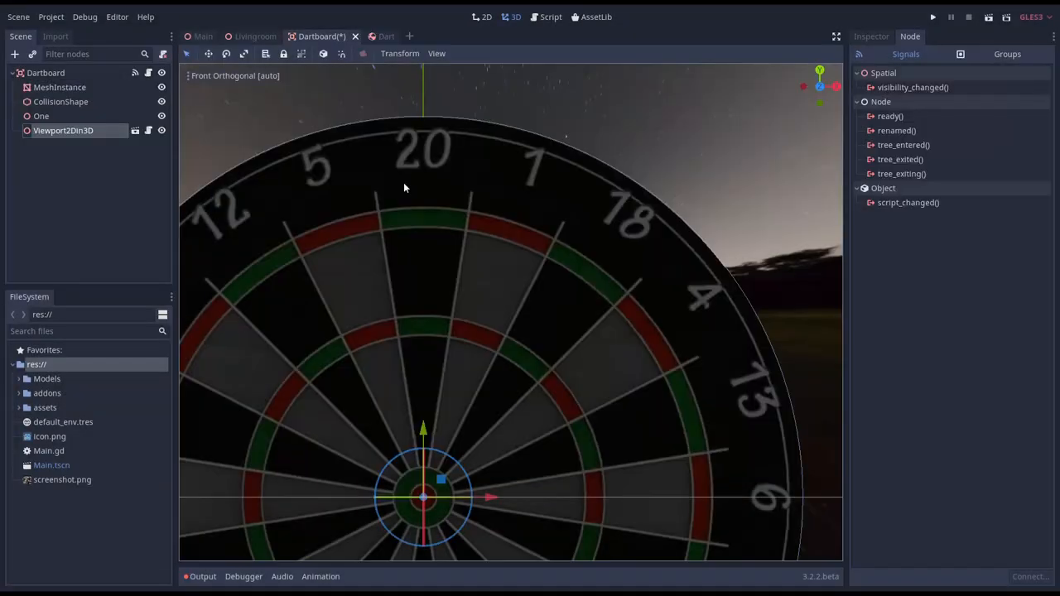
pyautogui.doubleClick(62, 130)
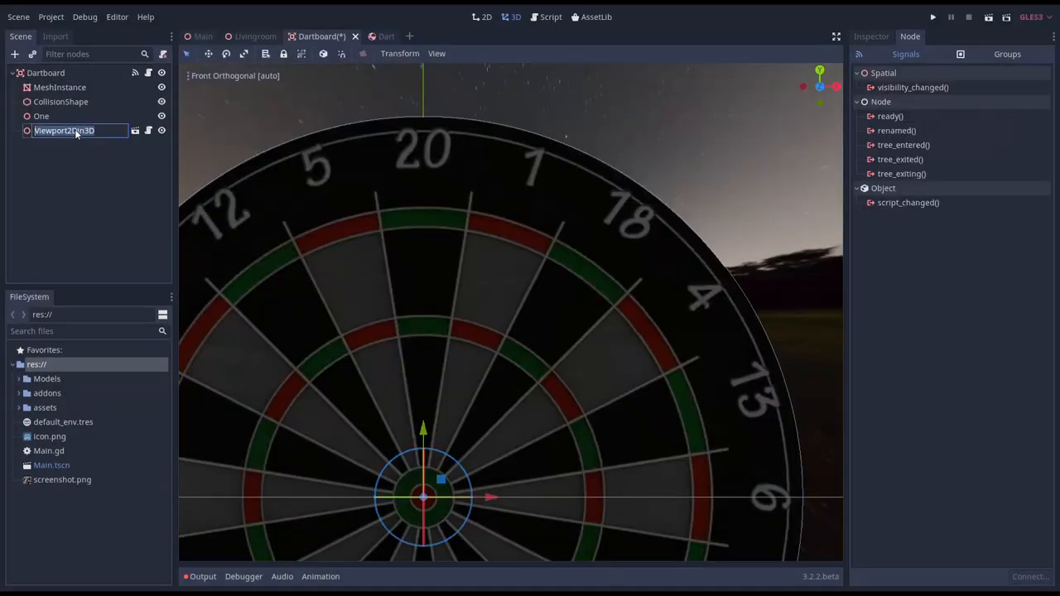
pyautogui.write('Scoreboard')
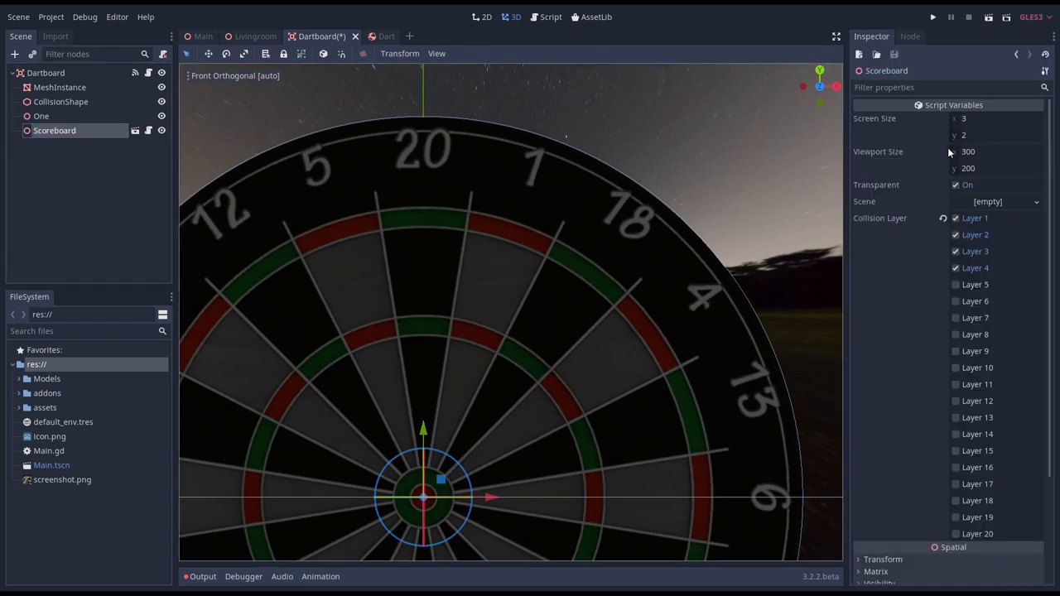
pyautogui.write('10')
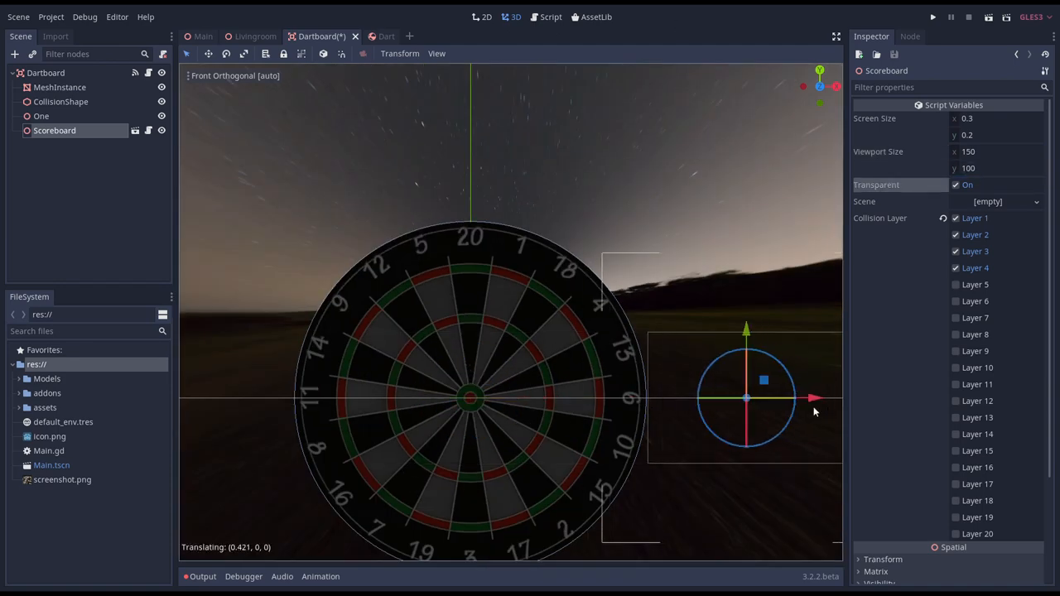
pyautogui.click(18, 16)
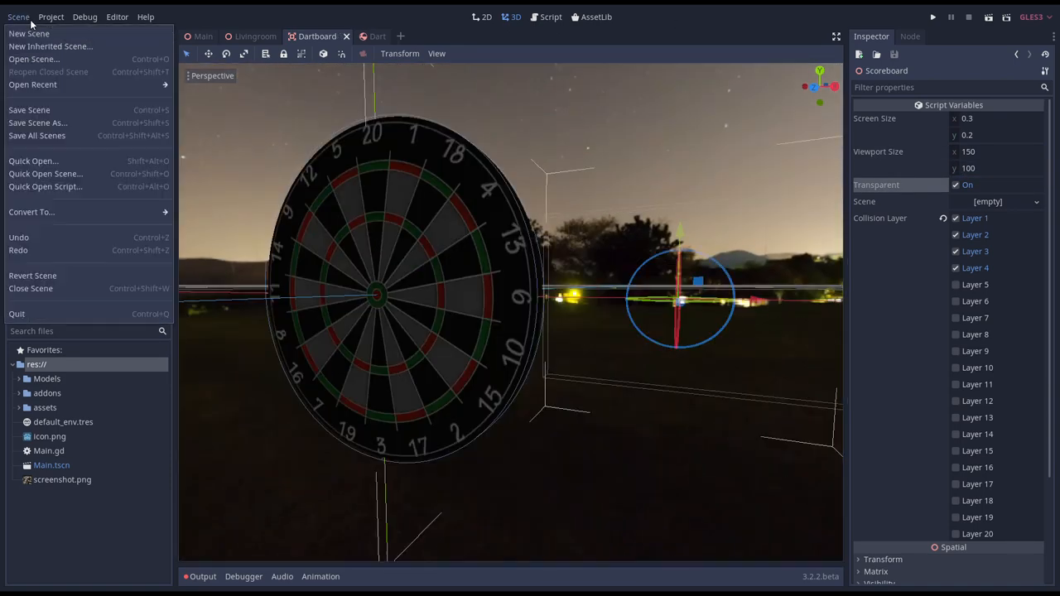
# Start a new 2D scene and add a Label node to it.
pyautogui.click(28, 33)
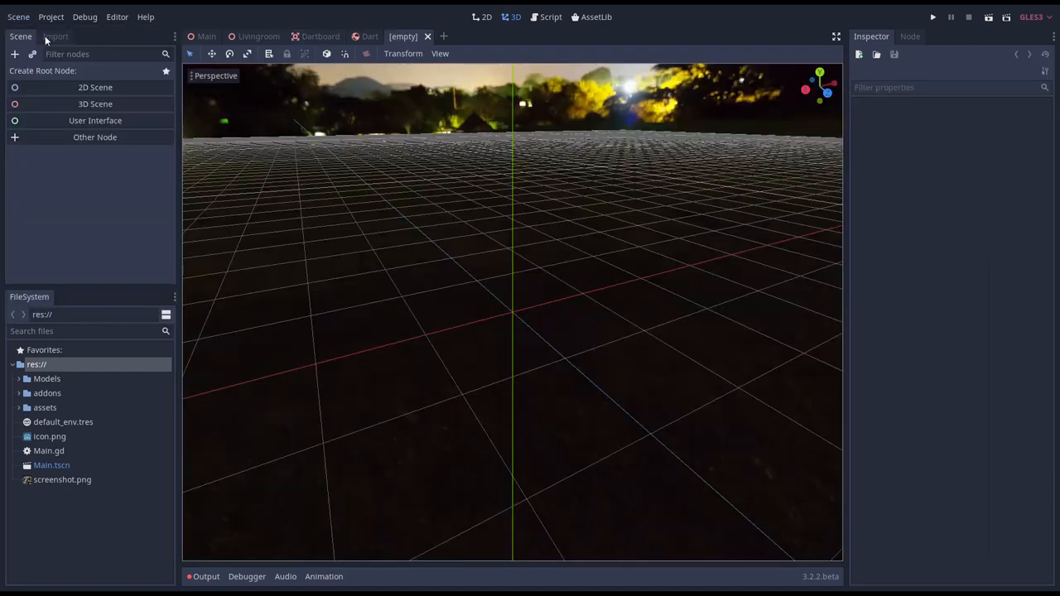
pyautogui.click(94, 87)
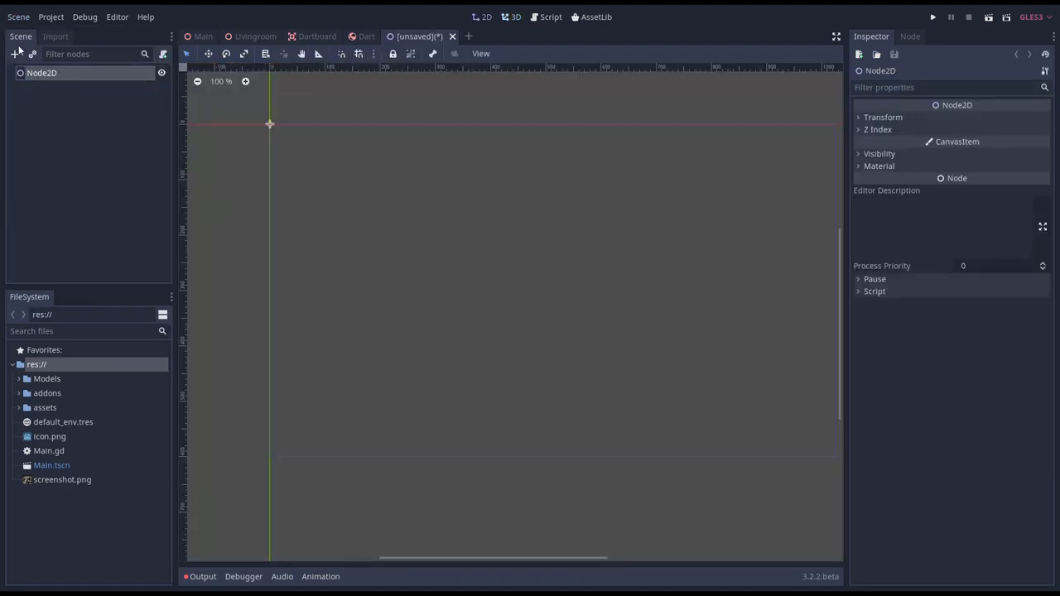
pyautogui.write('Label')
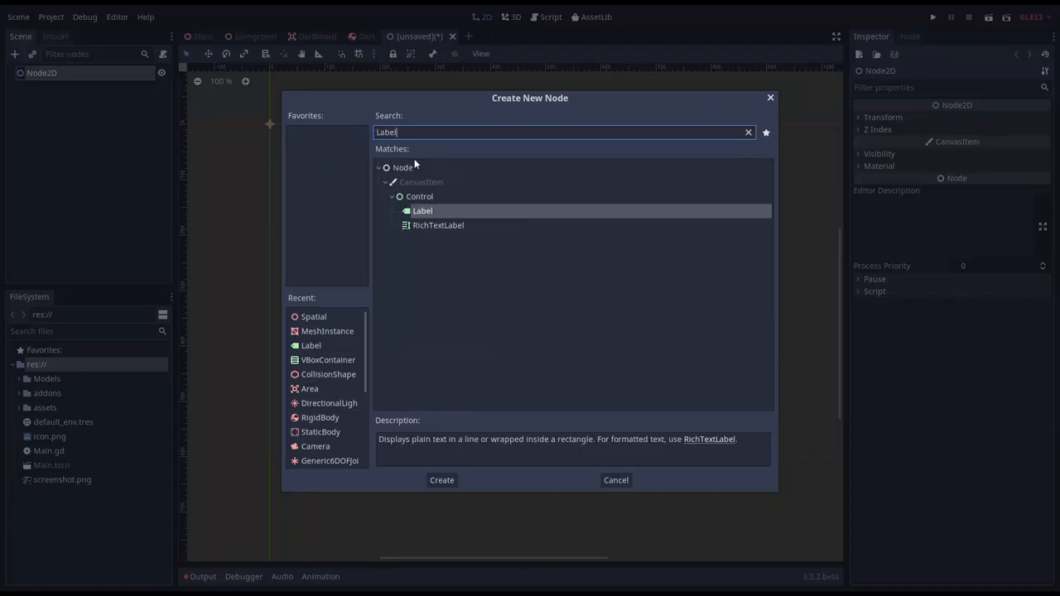
pyautogui.click(442, 480)
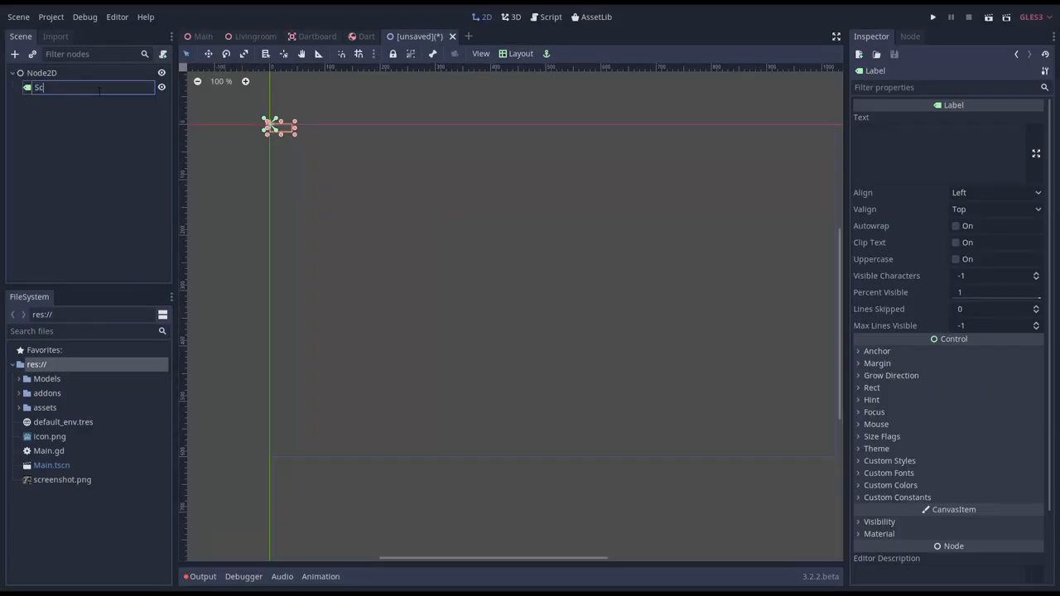
# Name the label Score, load a font from assets/fonts, and set its text and 150×100 size.
pyautogui.write('Score')
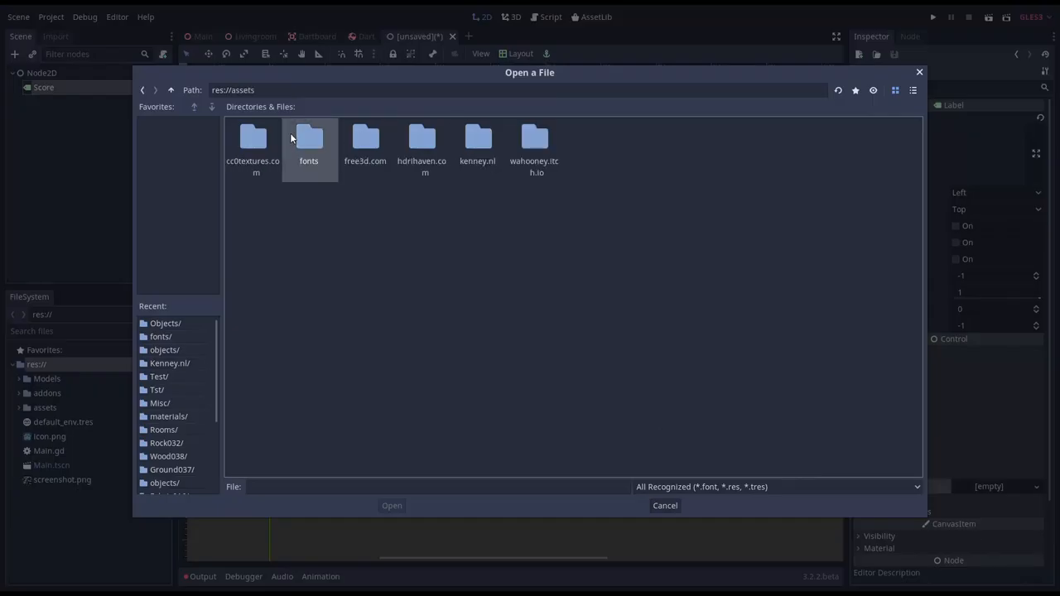
pyautogui.click(665, 506)
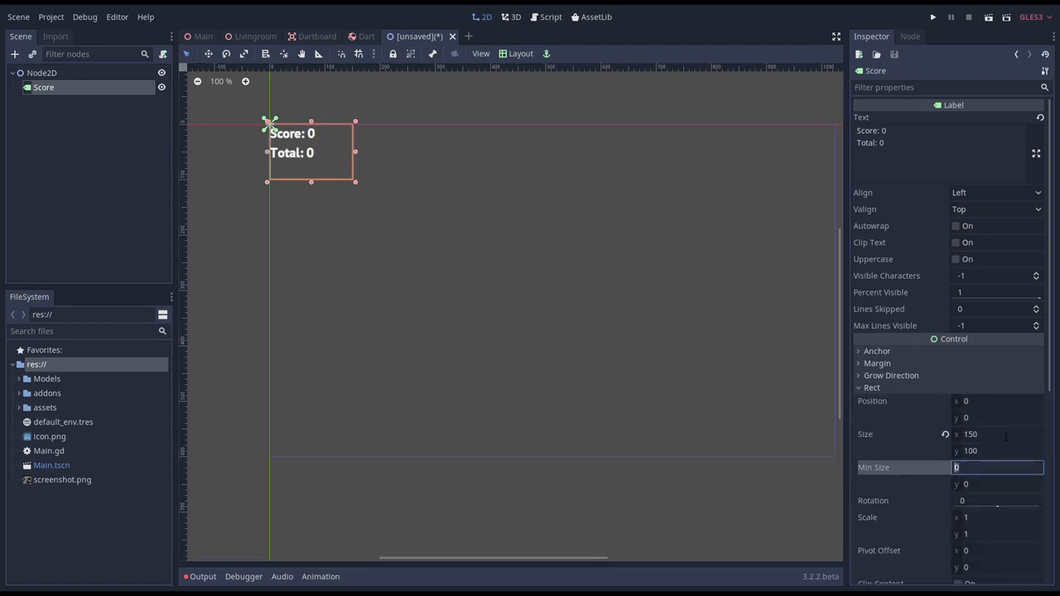
pyautogui.click(994, 209)
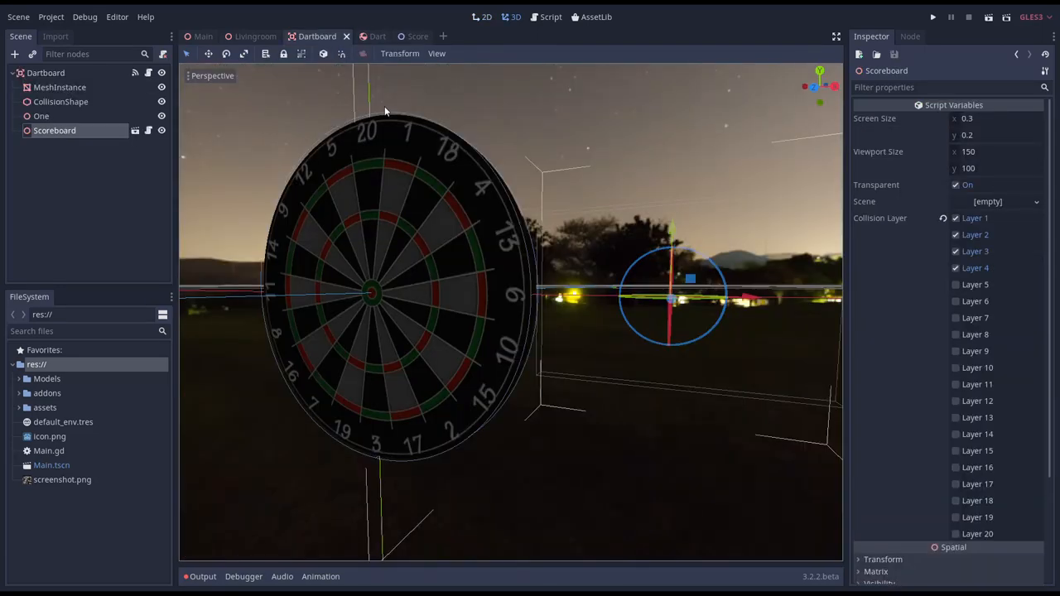
# Load Score.tscn into the Scoreboard, make viewport and label 300×200, and save the Dartboard scene.
pyautogui.click(1035, 201)
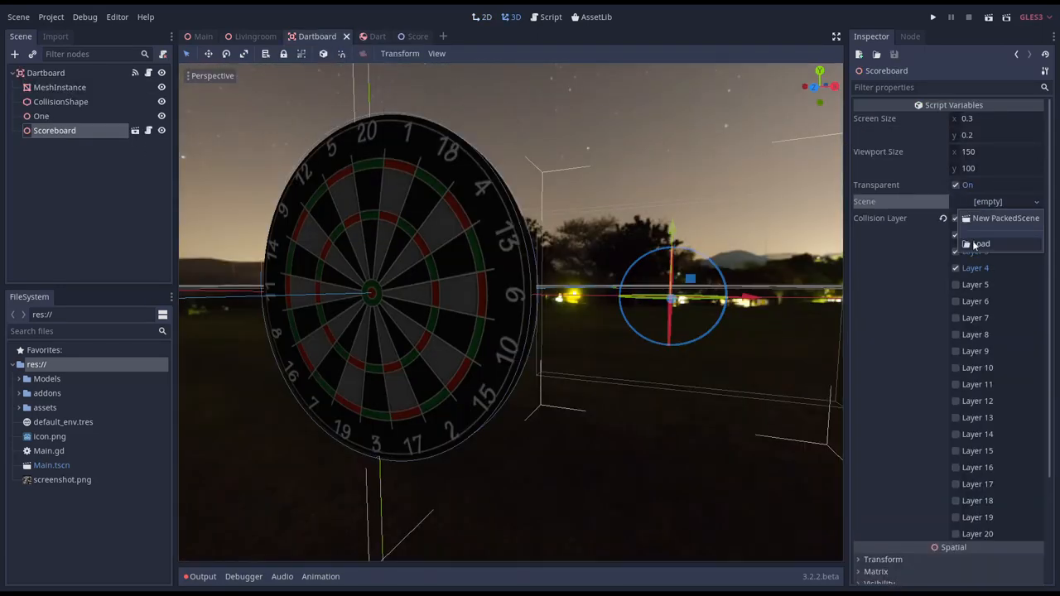
pyautogui.click(980, 243)
pyautogui.write('200')
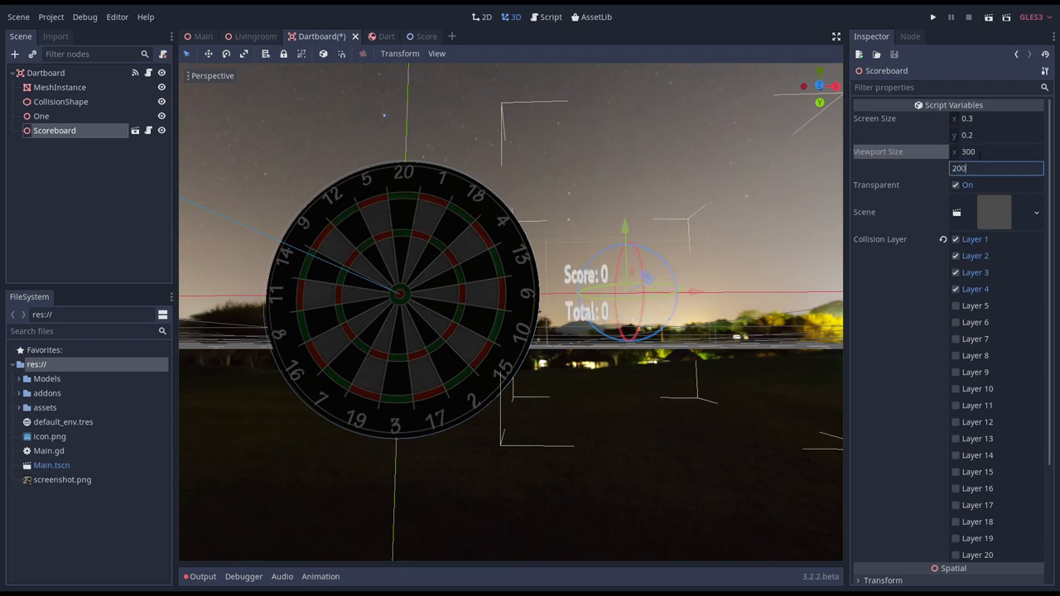
pyautogui.click(414, 36)
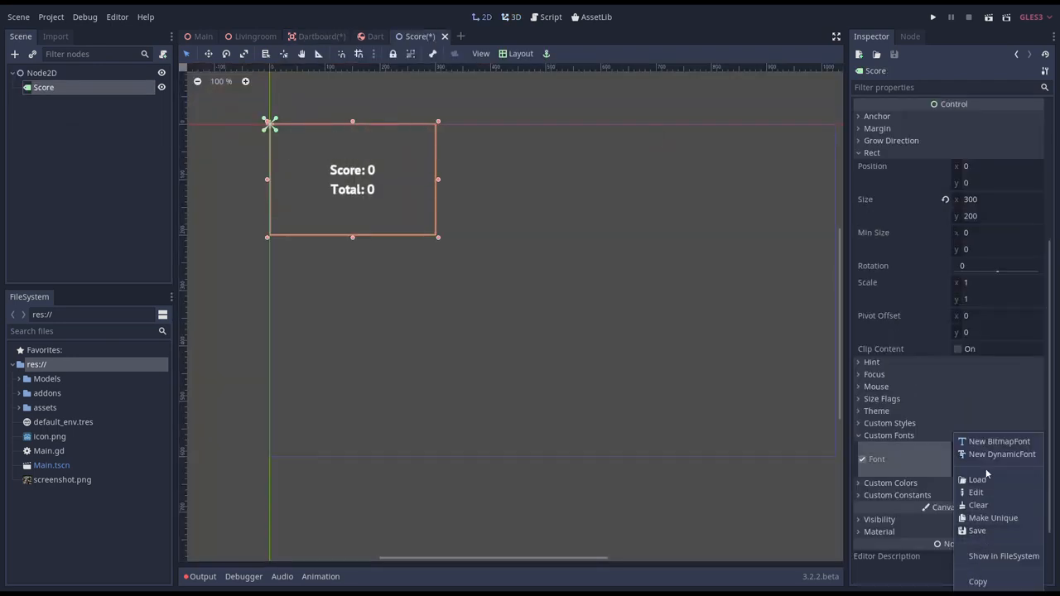
pyautogui.click(977, 479)
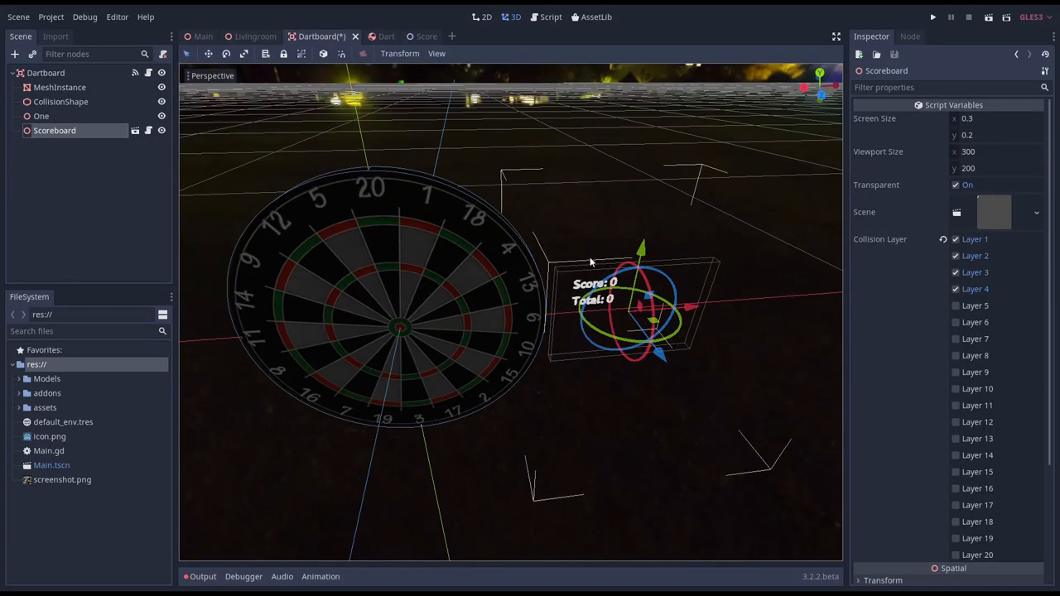
pyautogui.press('ctrl+s')
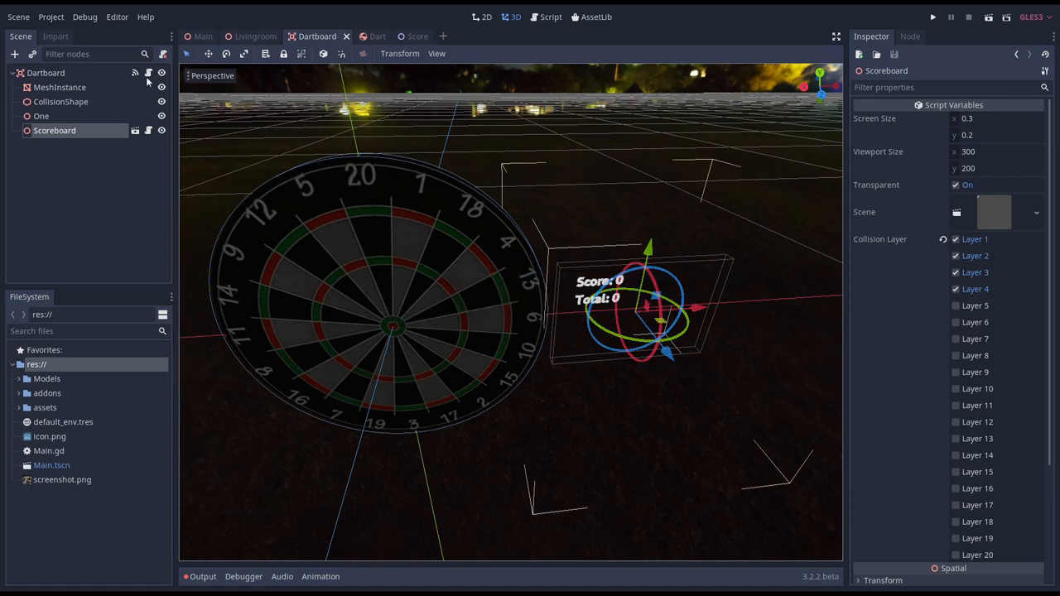
# In Dartboard.gd, build an info string with Score and Total and set the Scoreboard's Score label text.
pyautogui.click(546, 16)
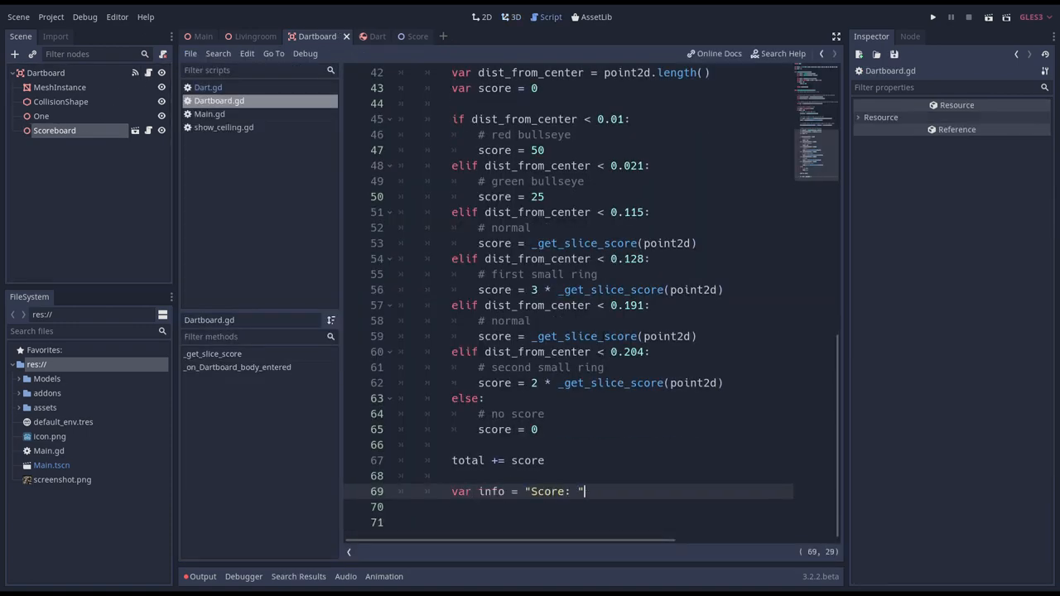
pyautogui.write('+ str(score) + "\\n')
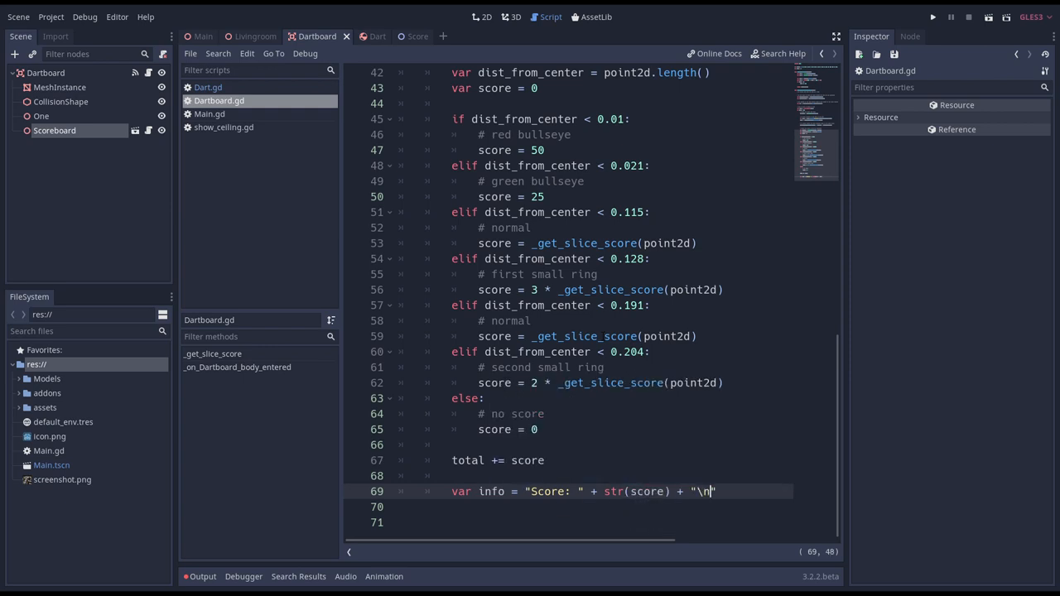
pyautogui.write('info += "Total: "')
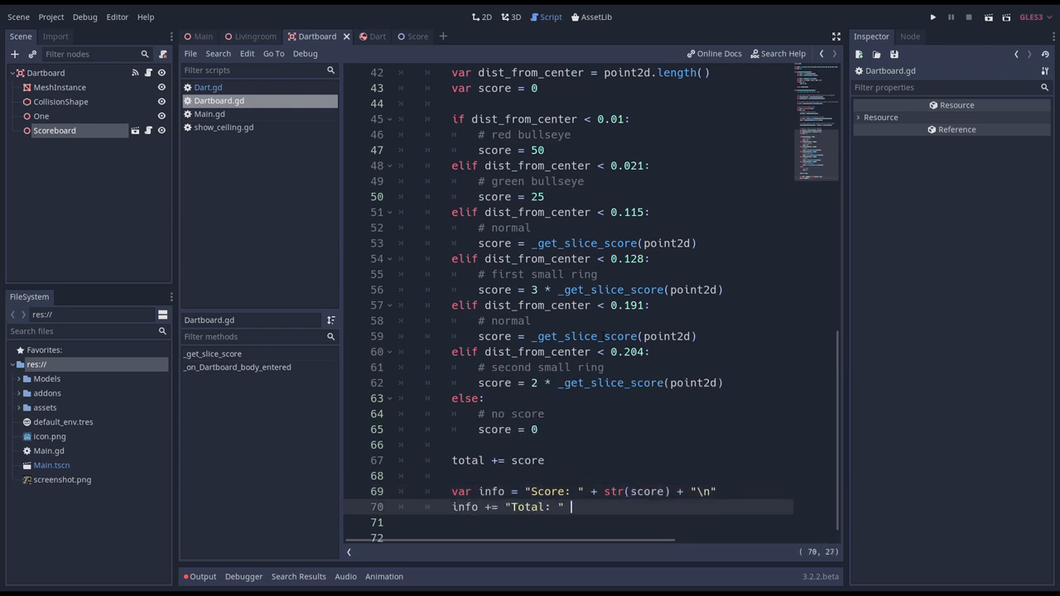
pyautogui.write('$S')
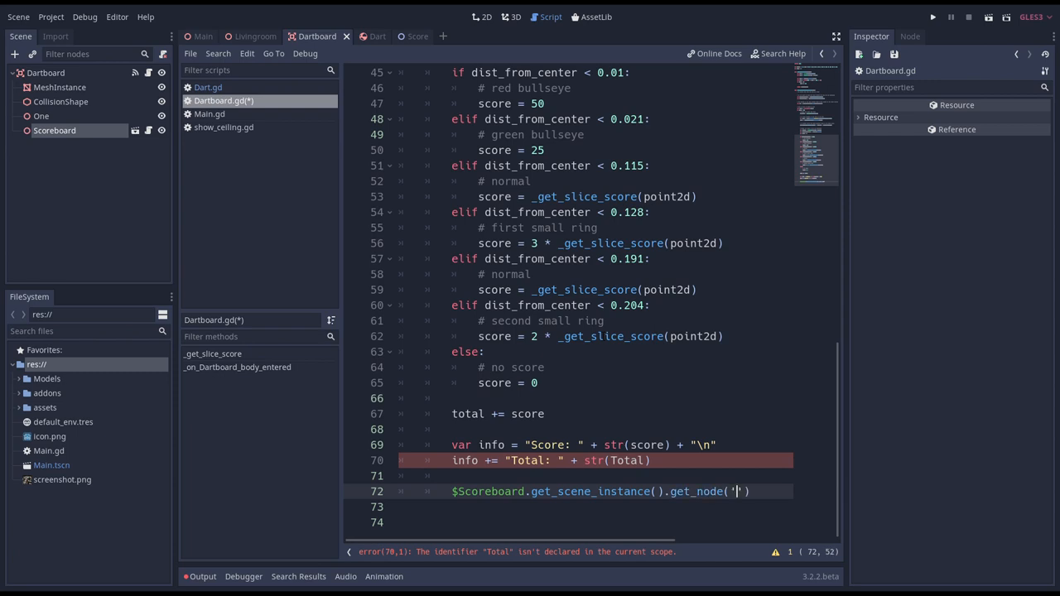
pyautogui.write("Score').t")
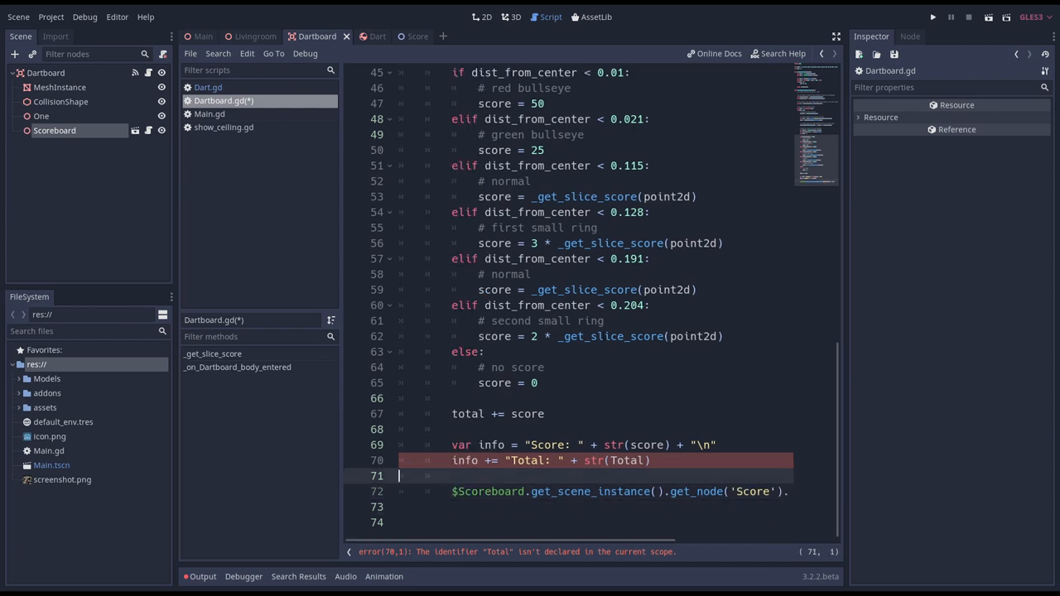
pyautogui.click(627, 460)
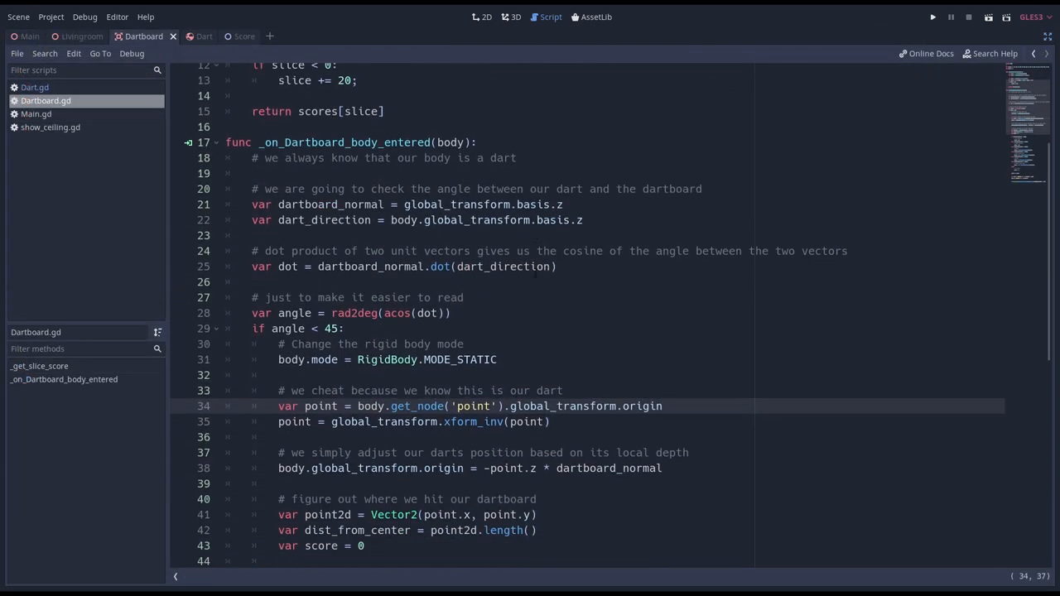
# Rename 'point' to 'Point', change the depth '=' to '+=', and run the game.
pyautogui.scroll(-3)
pyautogui.write('P')
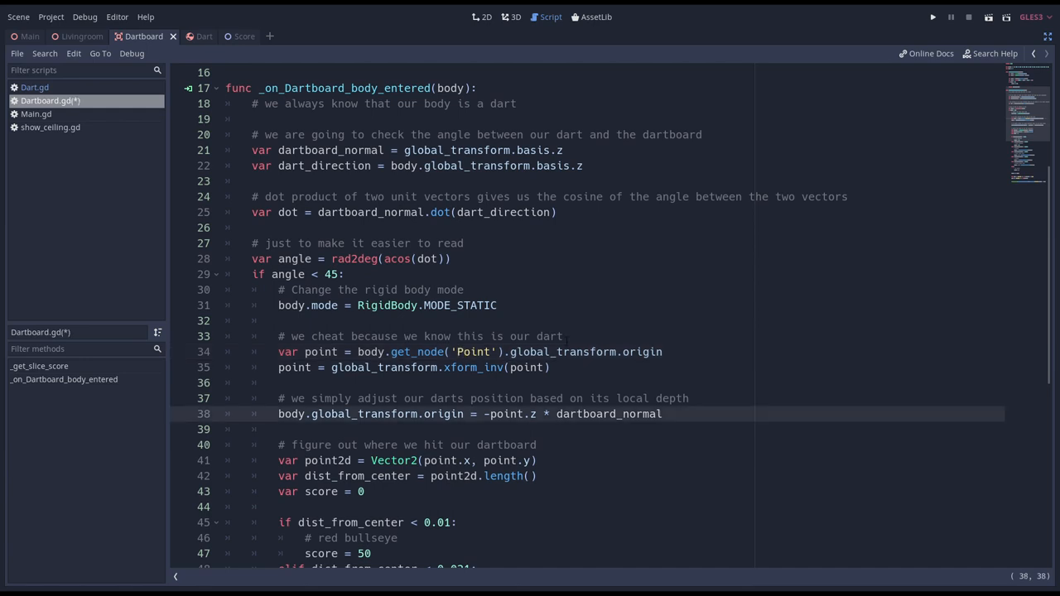
pyautogui.write('+')
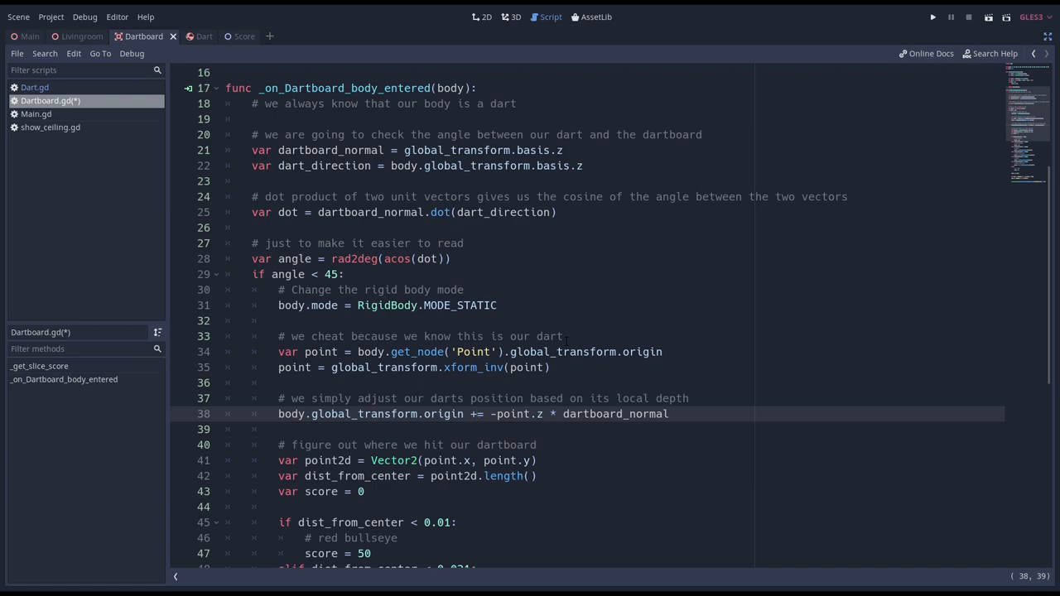
pyautogui.click(932, 16)
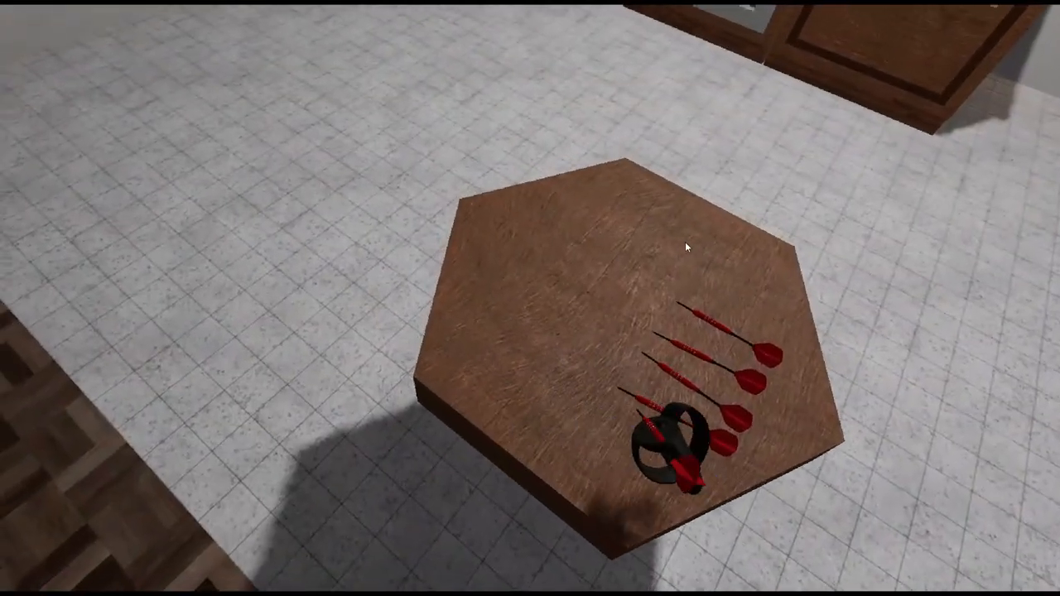